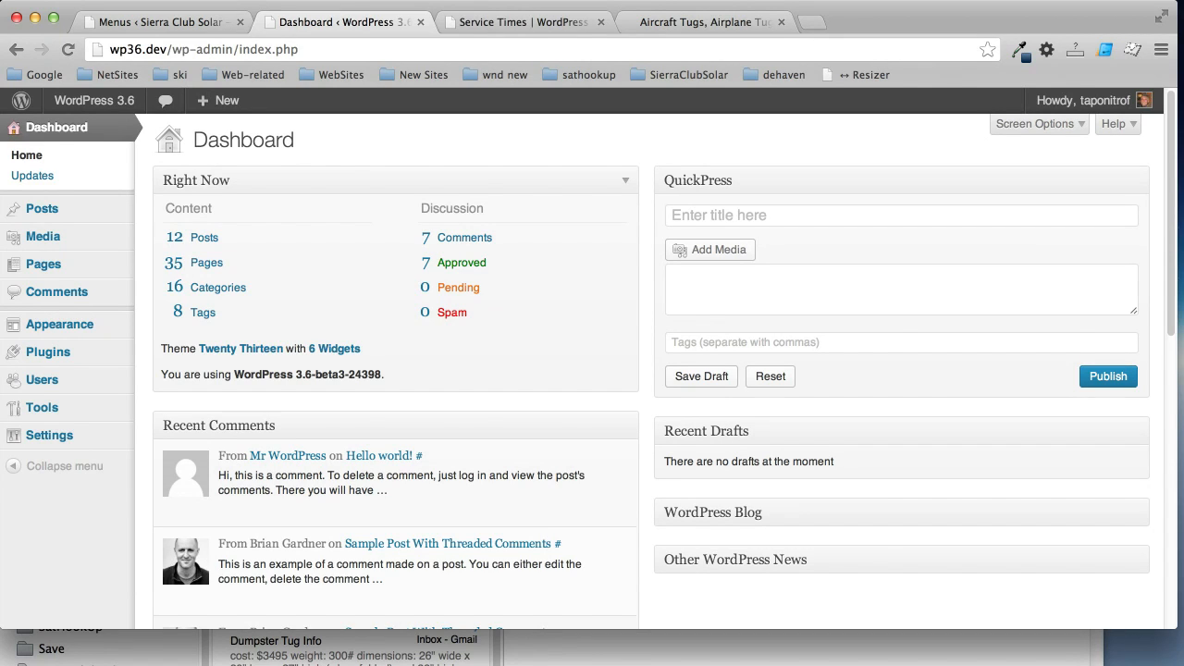
Check the live Service Times page and return to the WordPress dashboard
{"action": "left_click", "coordinate": [537, 22]}
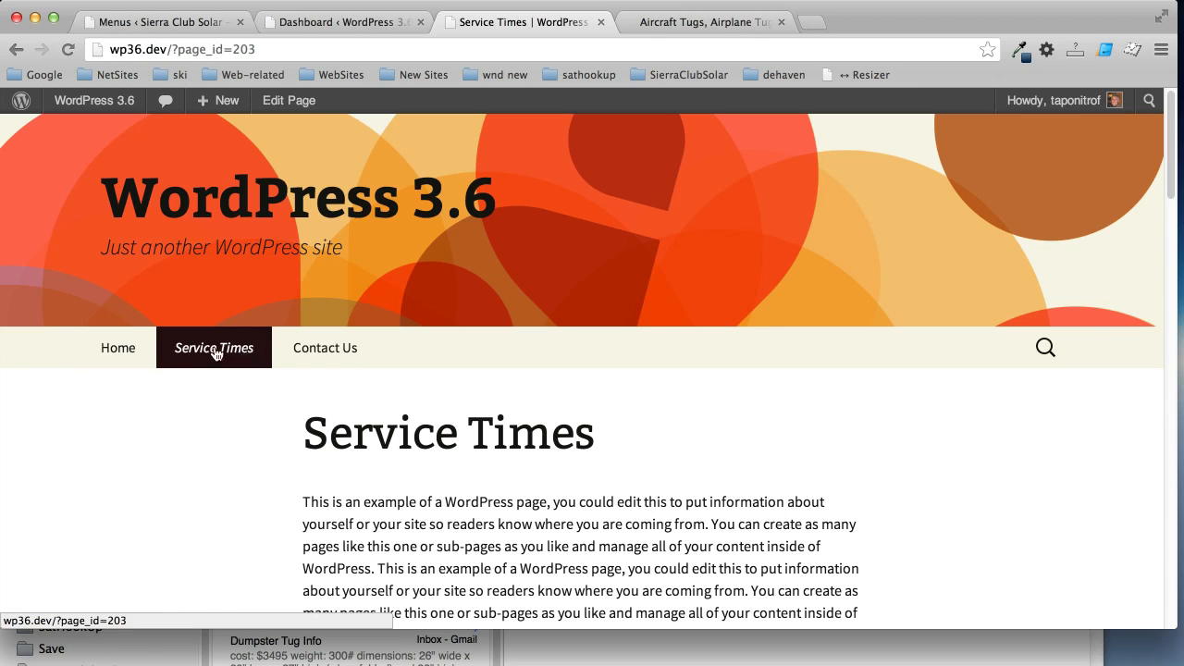
{"action": "mouse_move", "coordinate": [109, 341]}
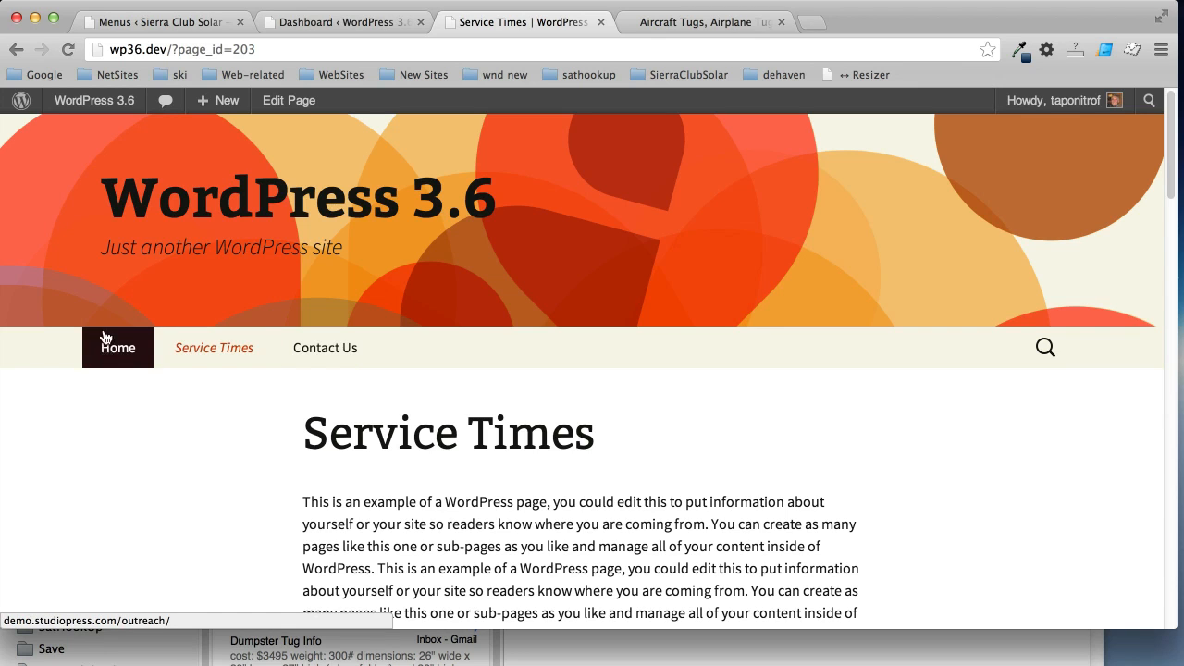
{"action": "mouse_move", "coordinate": [307, 29]}
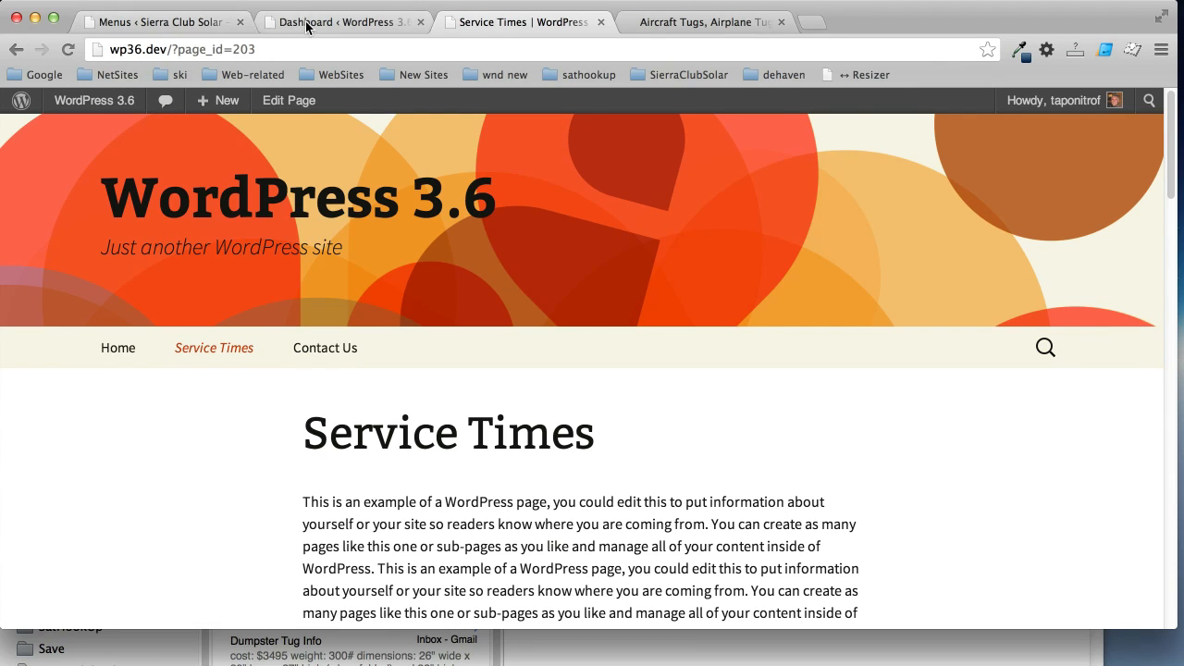
{"action": "mouse_move", "coordinate": [170, 28]}
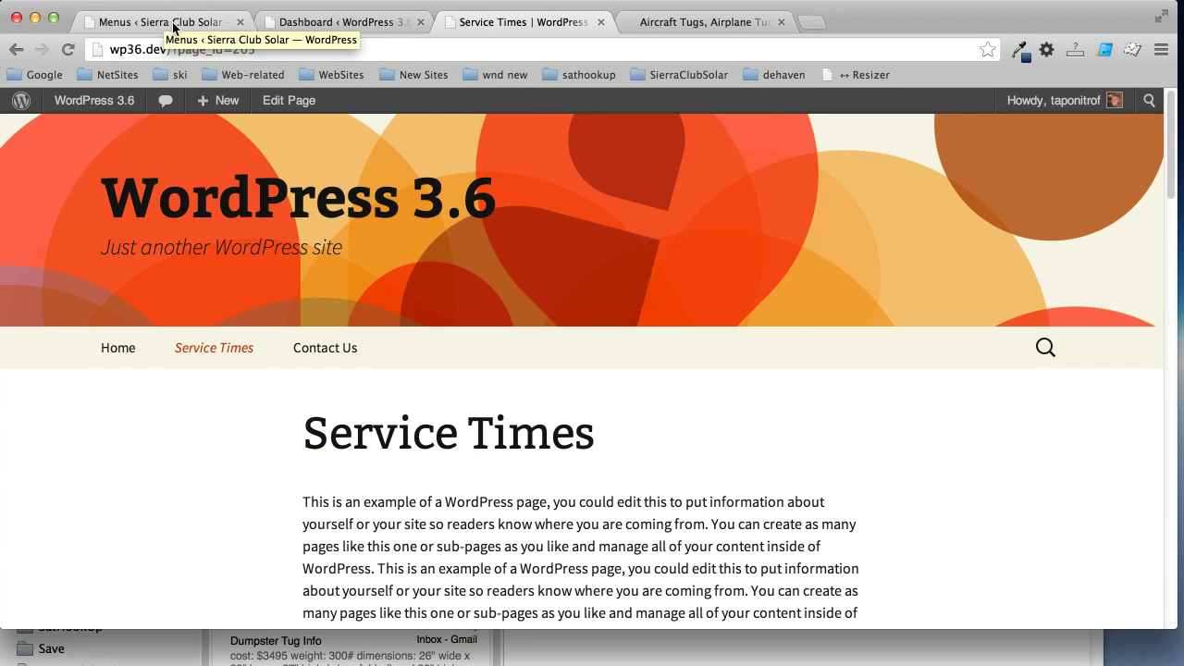
{"action": "left_click", "coordinate": [314, 22]}
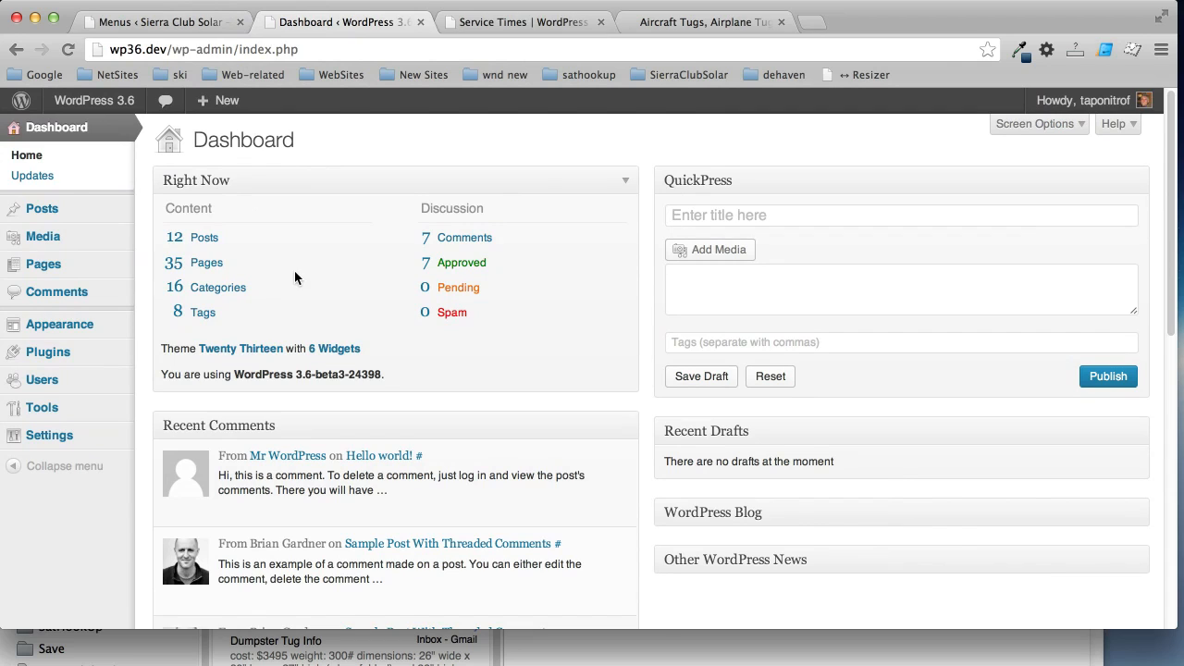
{"action": "mouse_move", "coordinate": [59, 323]}
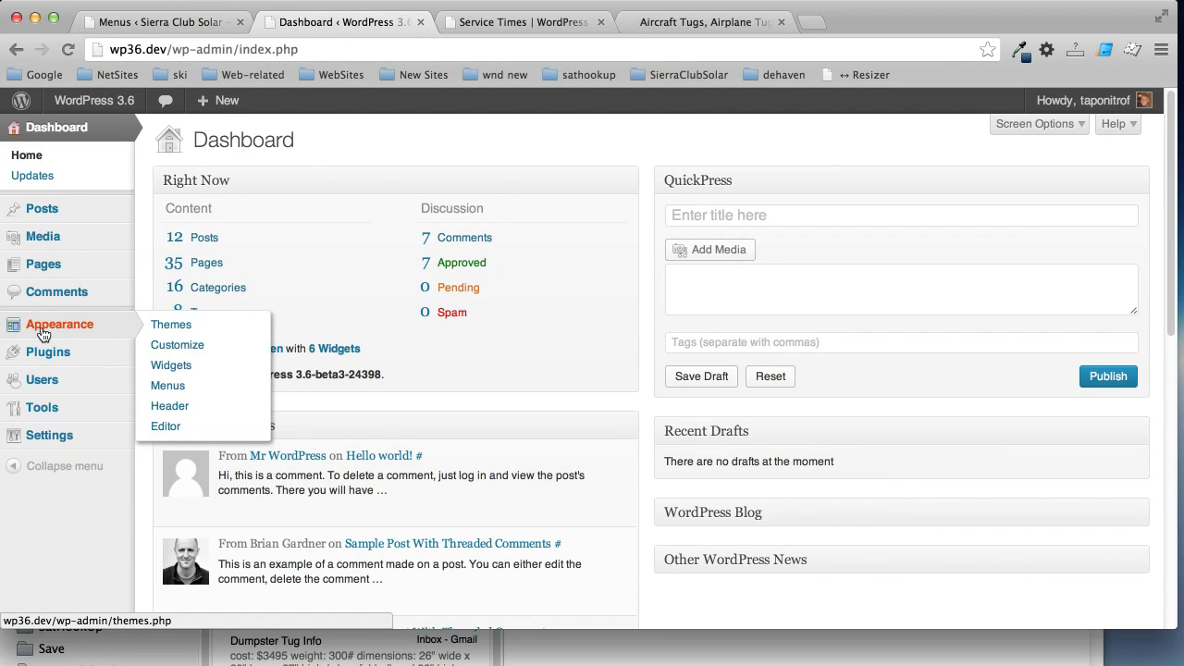
{"action": "mouse_move", "coordinate": [203, 336]}
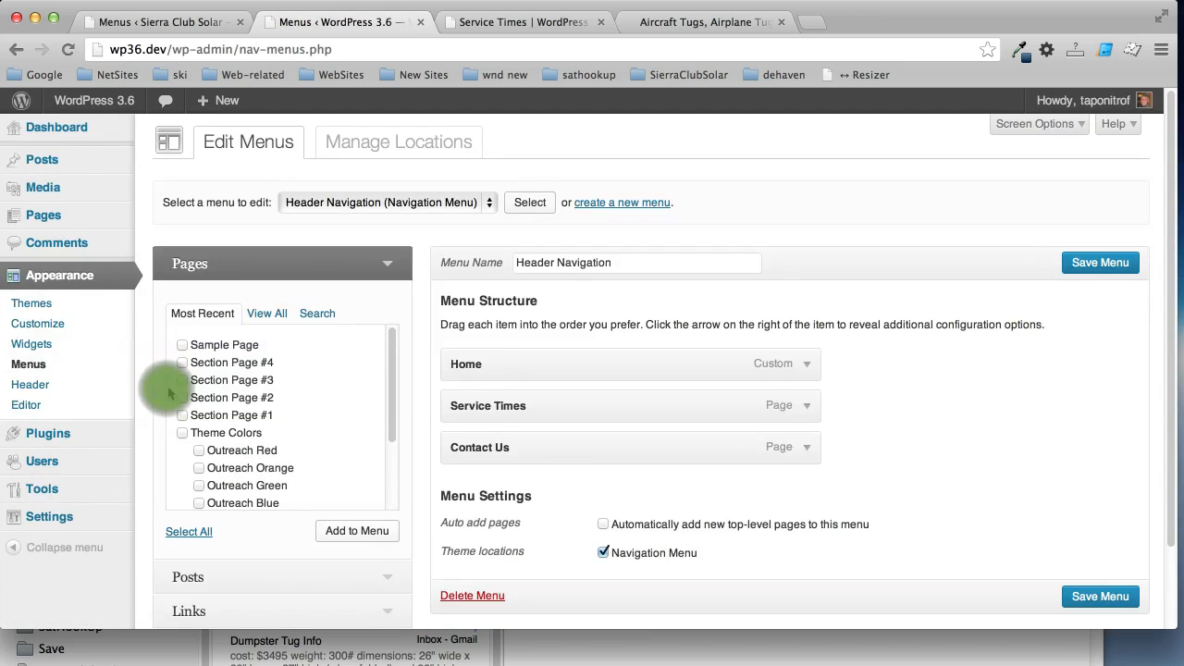
{"action": "mouse_move", "coordinate": [300, 359]}
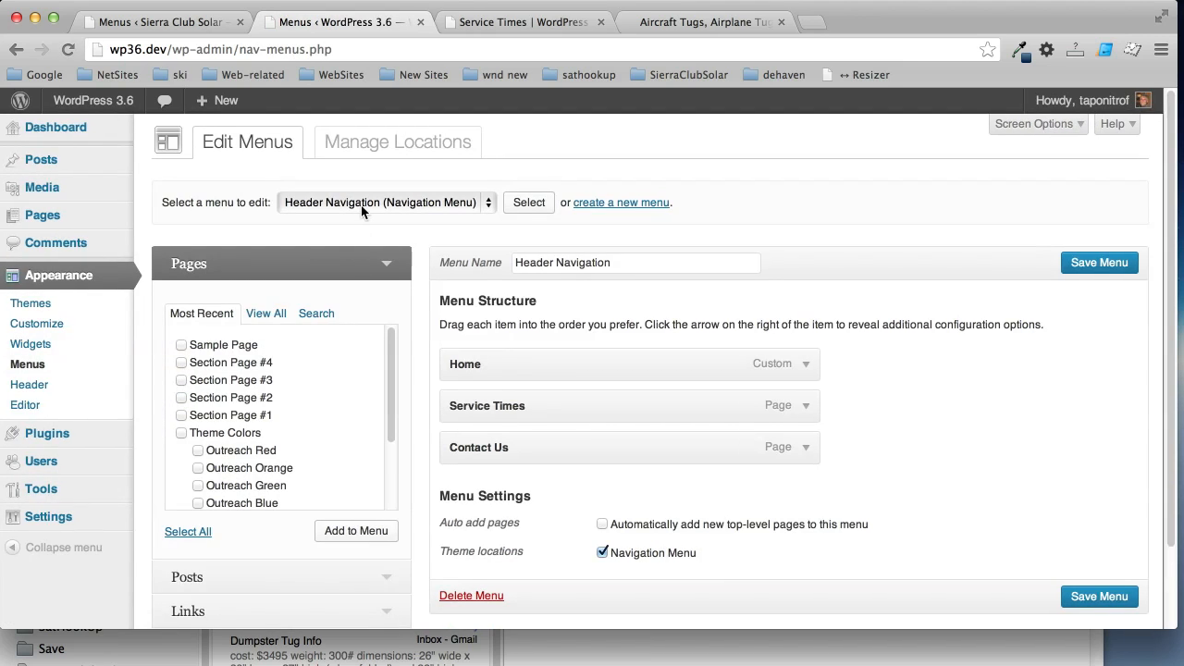
Load Header Navigation in the menu editor, listing Home, Service Times and Contact Us
{"action": "left_click", "coordinate": [385, 202]}
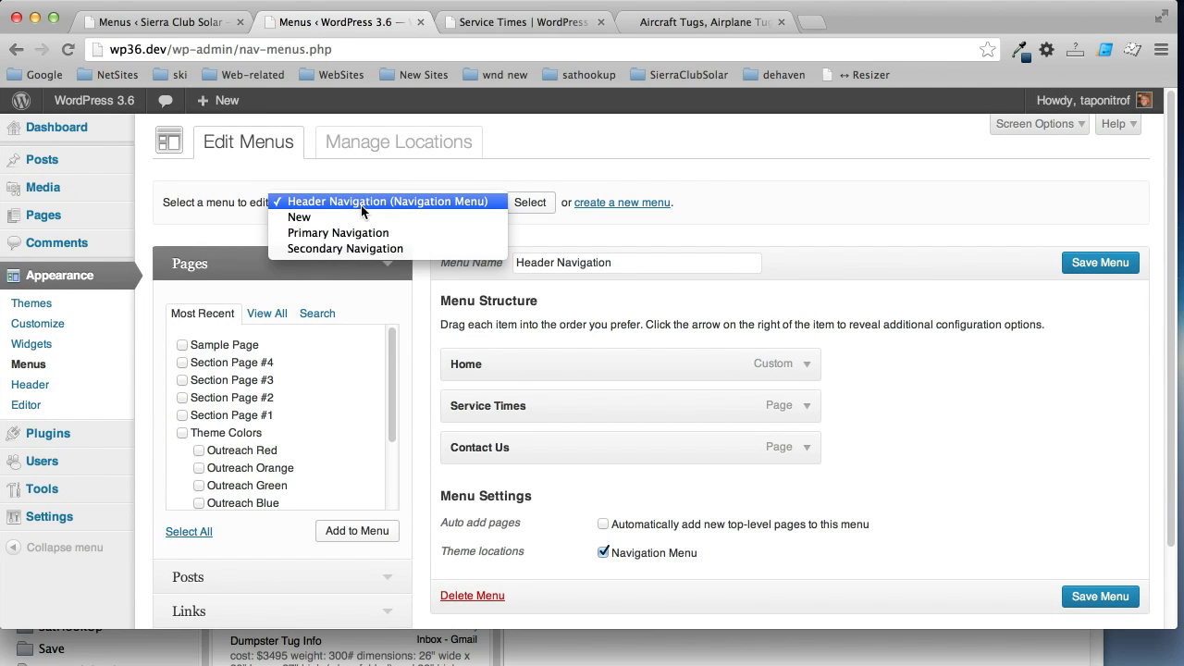
{"action": "left_click", "coordinate": [363, 202]}
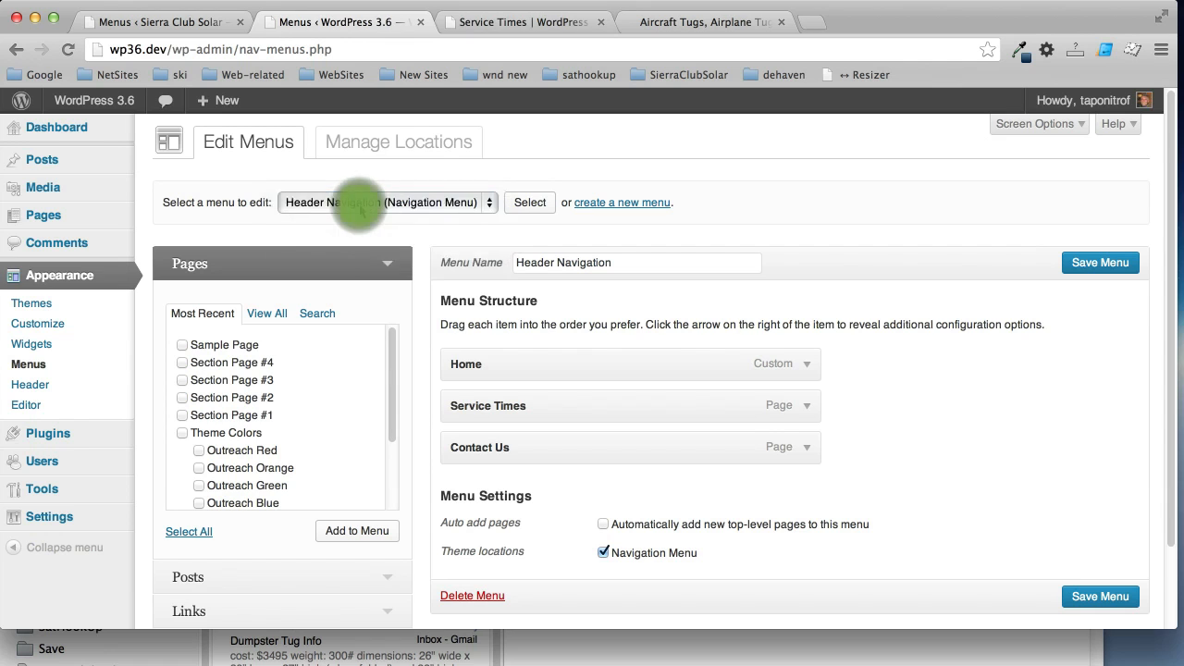
{"action": "left_click", "coordinate": [529, 202]}
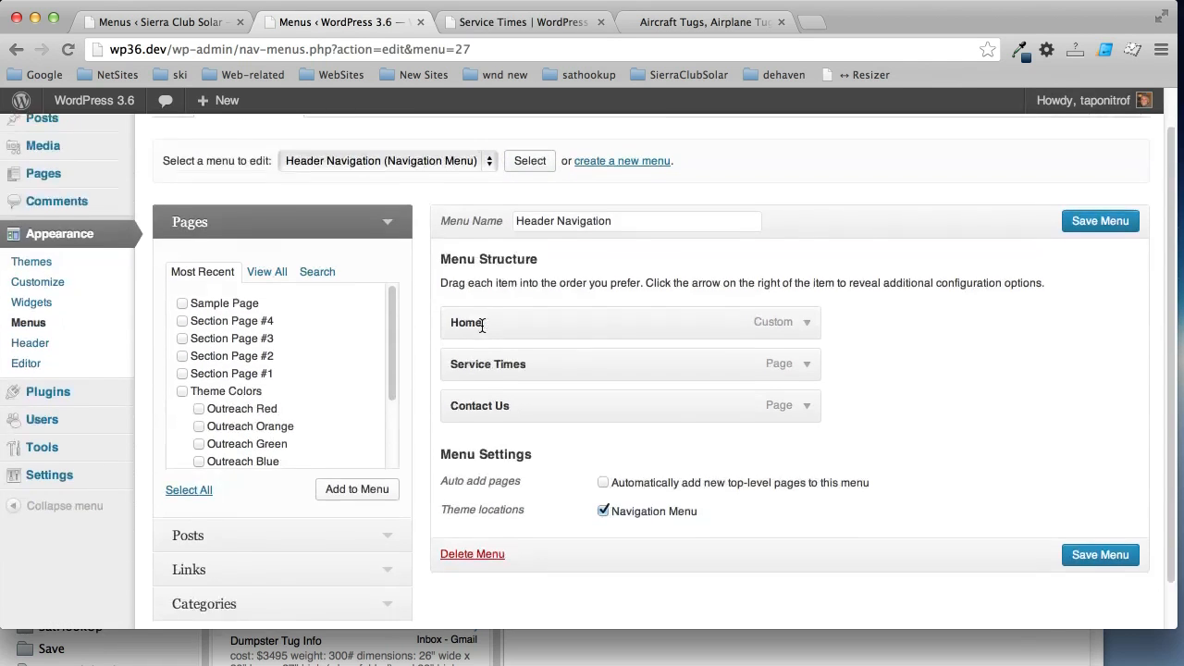
{"action": "scroll", "scroll_direction": "down", "scroll_amount": 3}
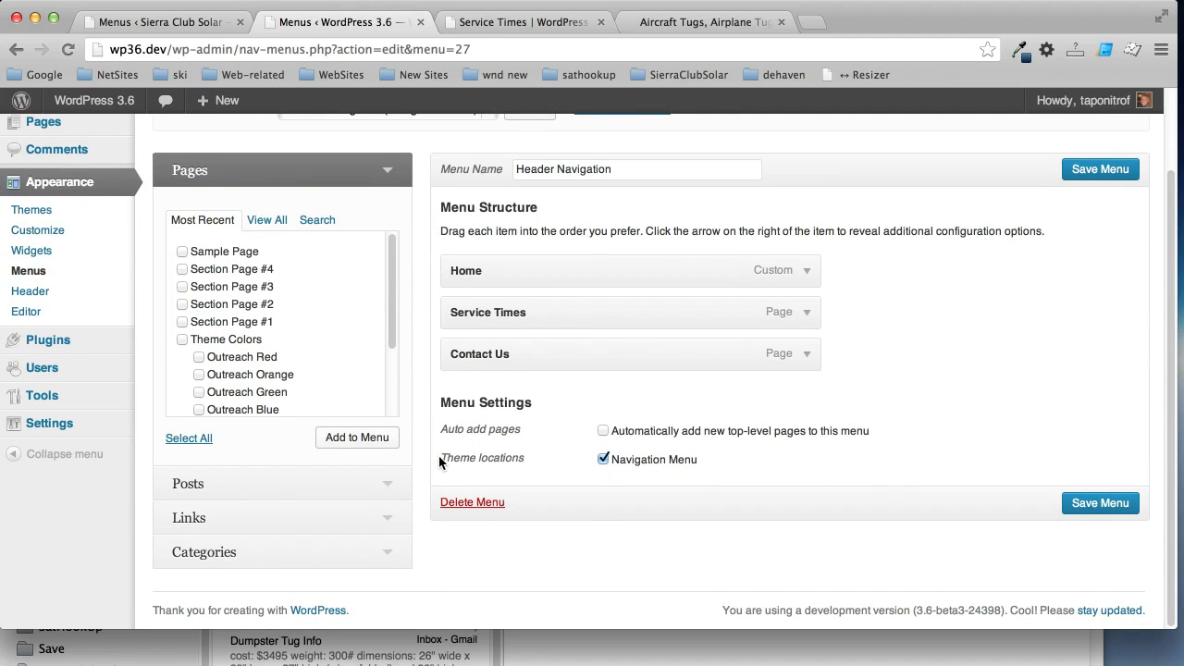
{"action": "left_click", "coordinate": [603, 459]}
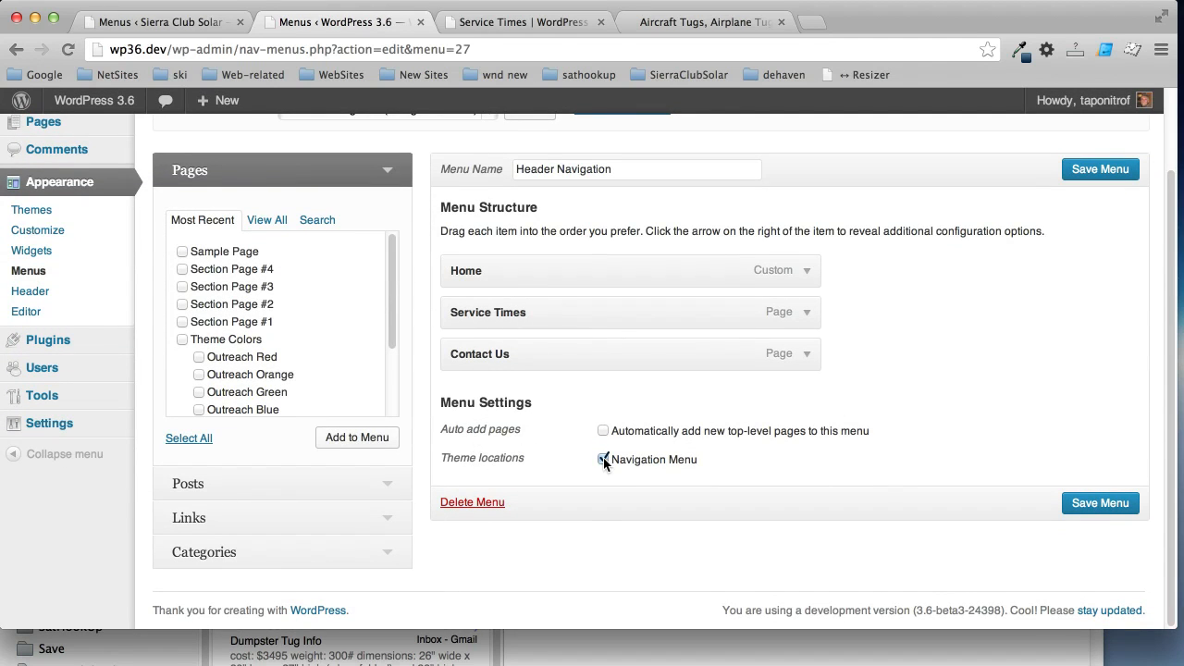
{"action": "left_click", "coordinate": [603, 459]}
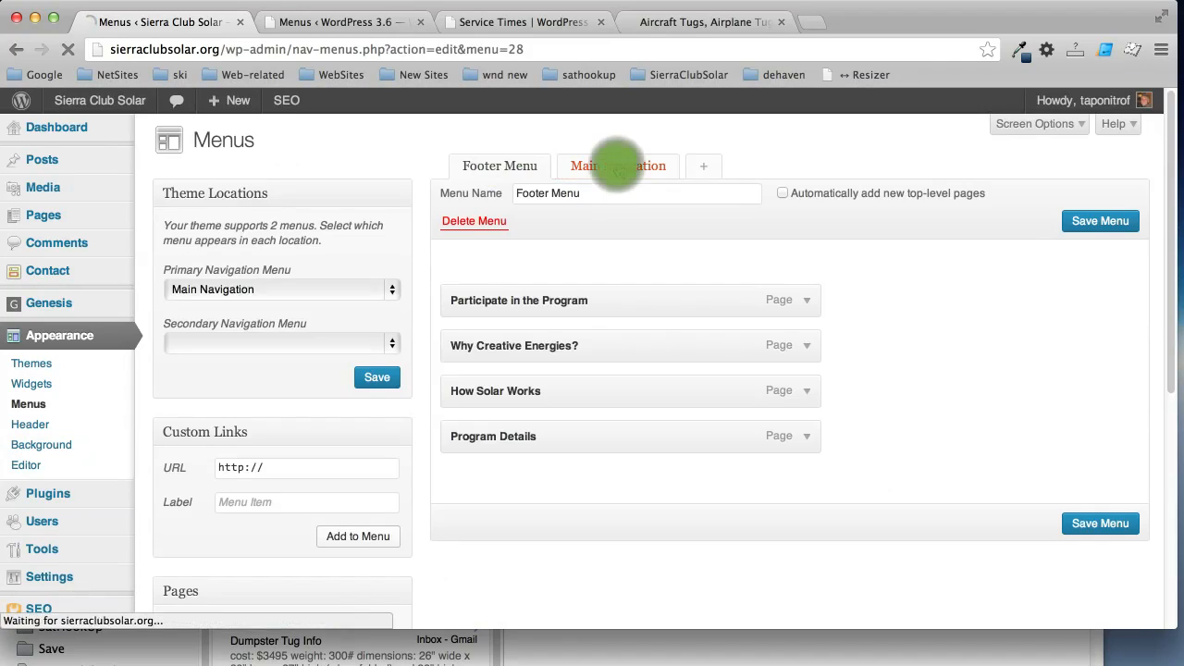
View the Sierra Club Solar Main Navigation menu, then return to the Header Navigation editor
{"action": "left_click", "coordinate": [618, 167]}
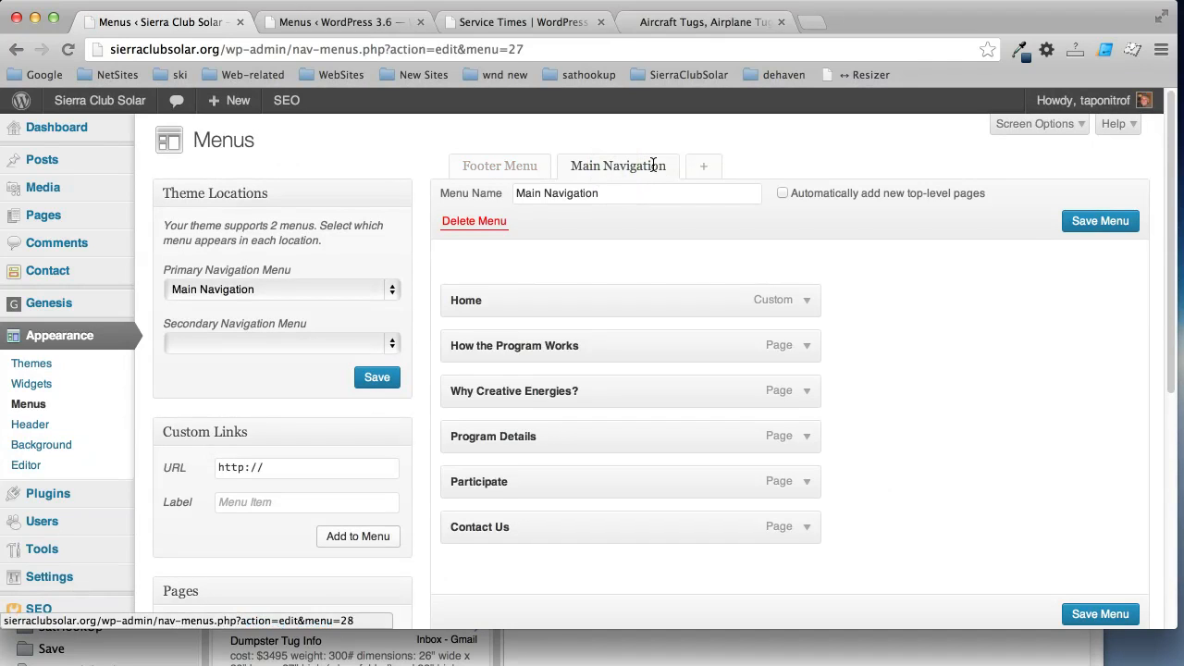
{"action": "mouse_move", "coordinate": [626, 381]}
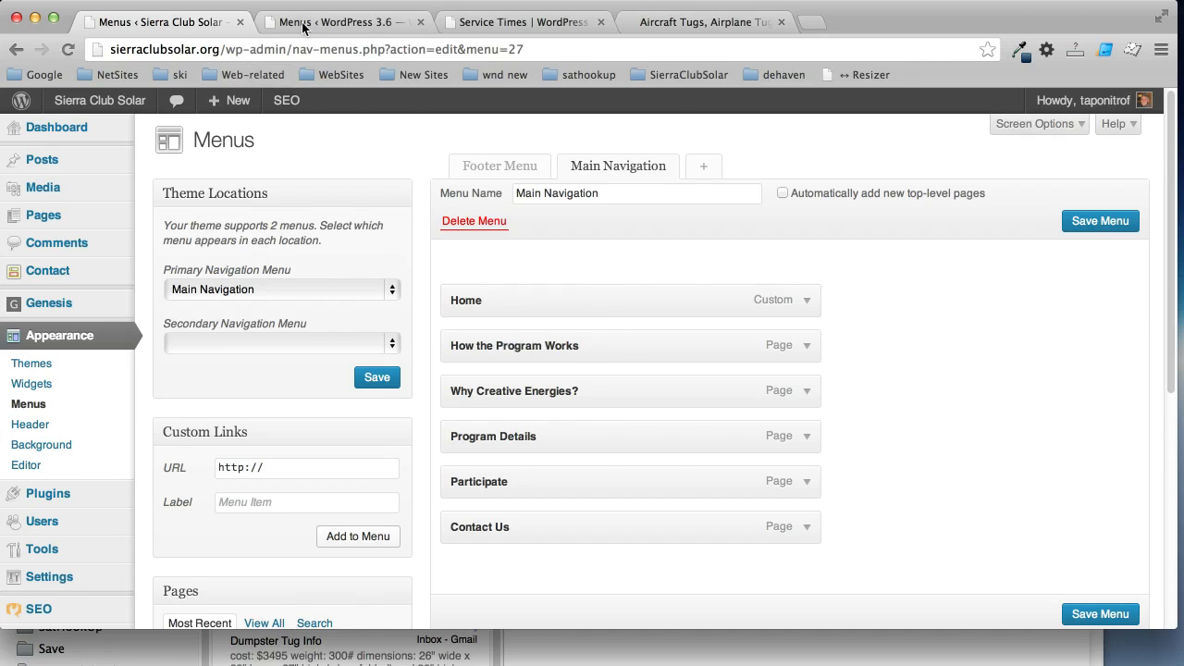
{"action": "left_click", "coordinate": [333, 22]}
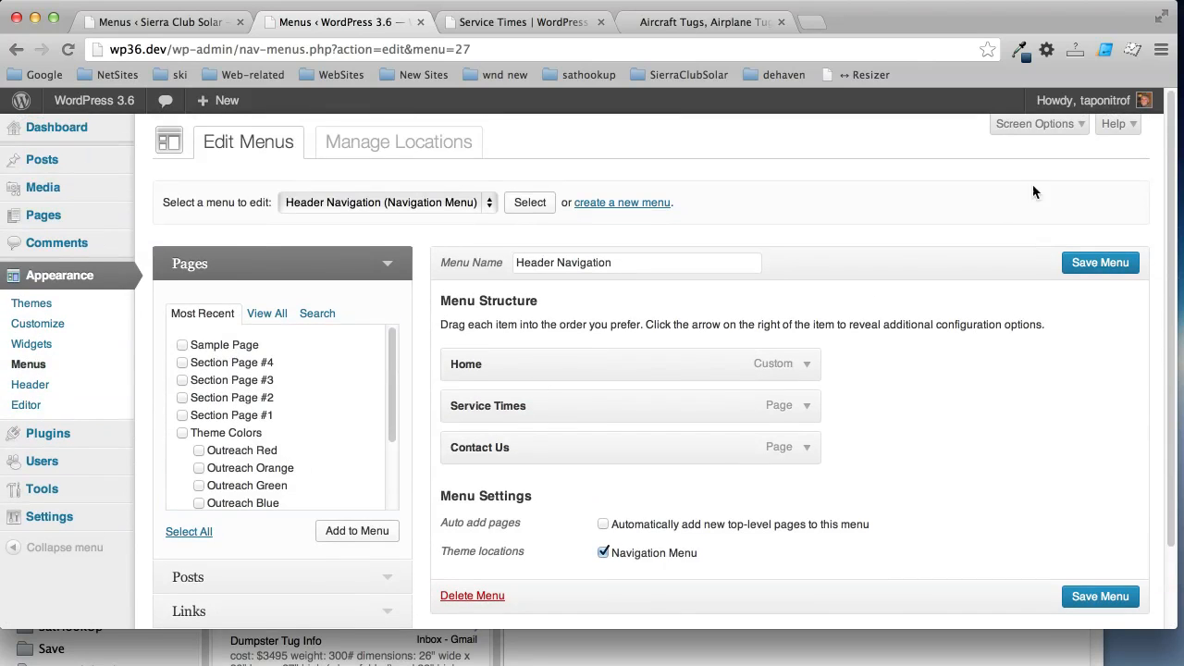
{"action": "left_click", "coordinate": [1037, 122]}
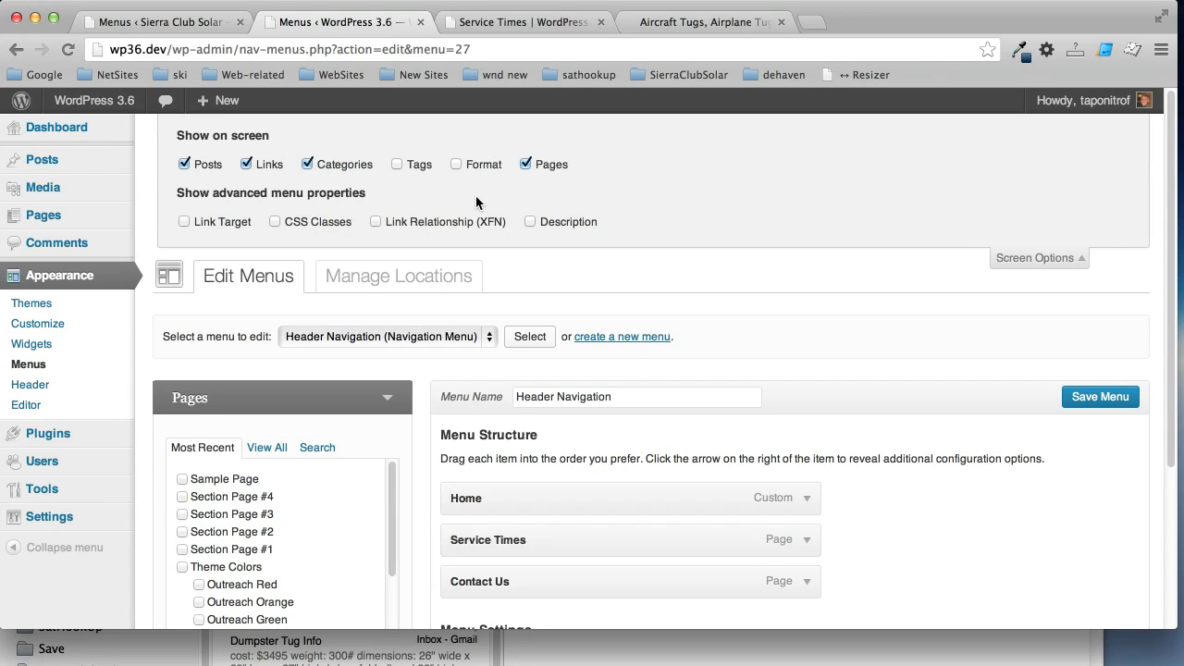
{"action": "mouse_move", "coordinate": [1054, 260]}
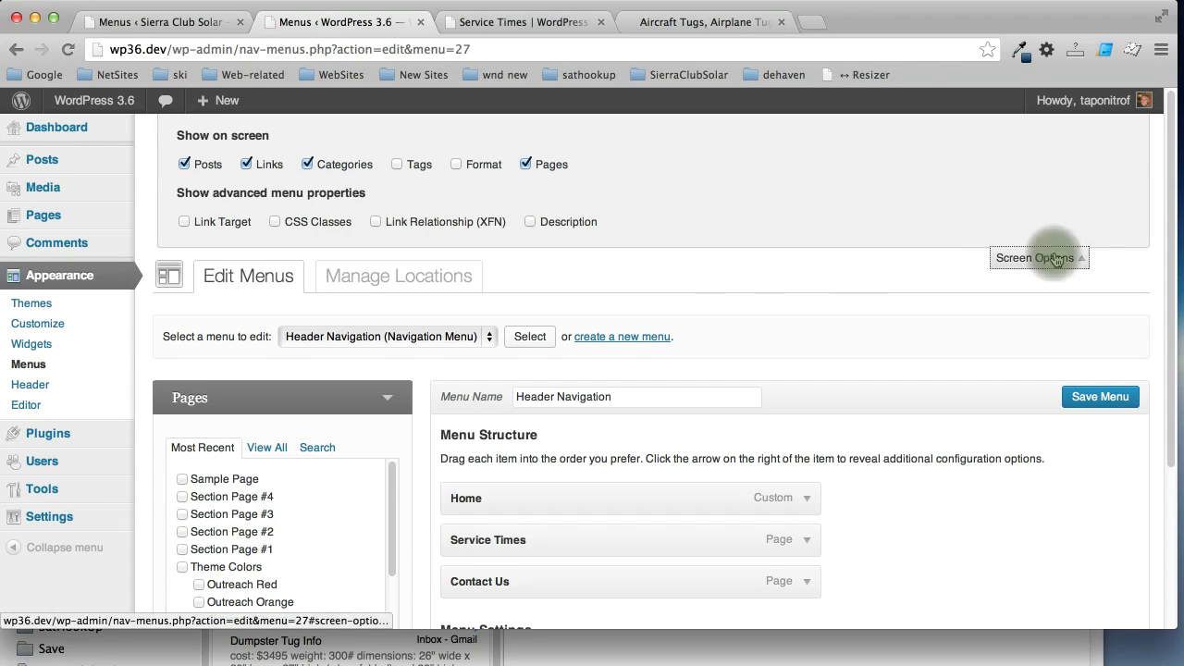
{"action": "left_click", "coordinate": [1039, 258]}
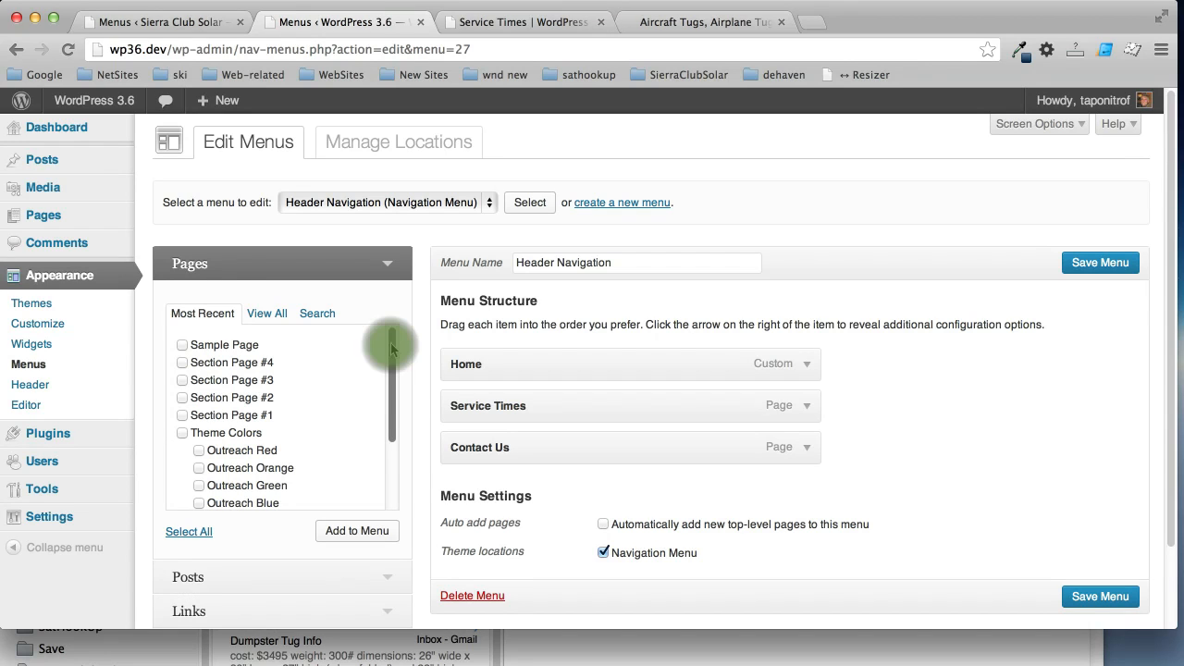
Add Section Page #4 and Section Page #1 to the Header Navigation menu above Contact Us
{"action": "scroll", "scroll_direction": "down", "scroll_amount": 3}
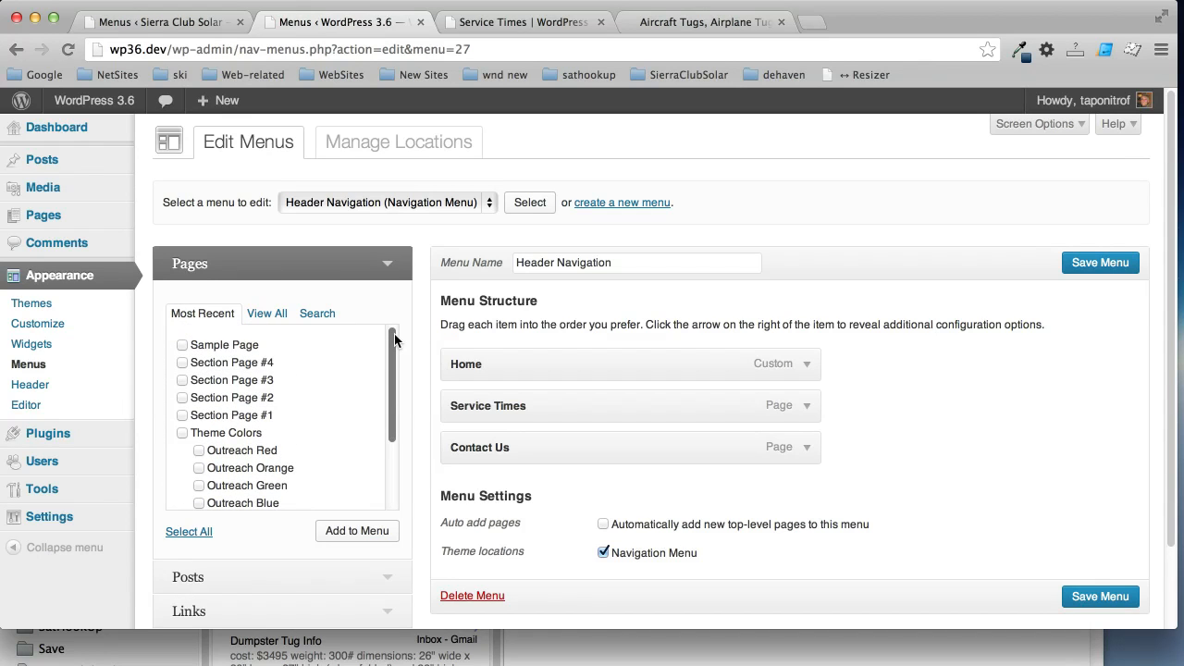
{"action": "mouse_move", "coordinate": [552, 405]}
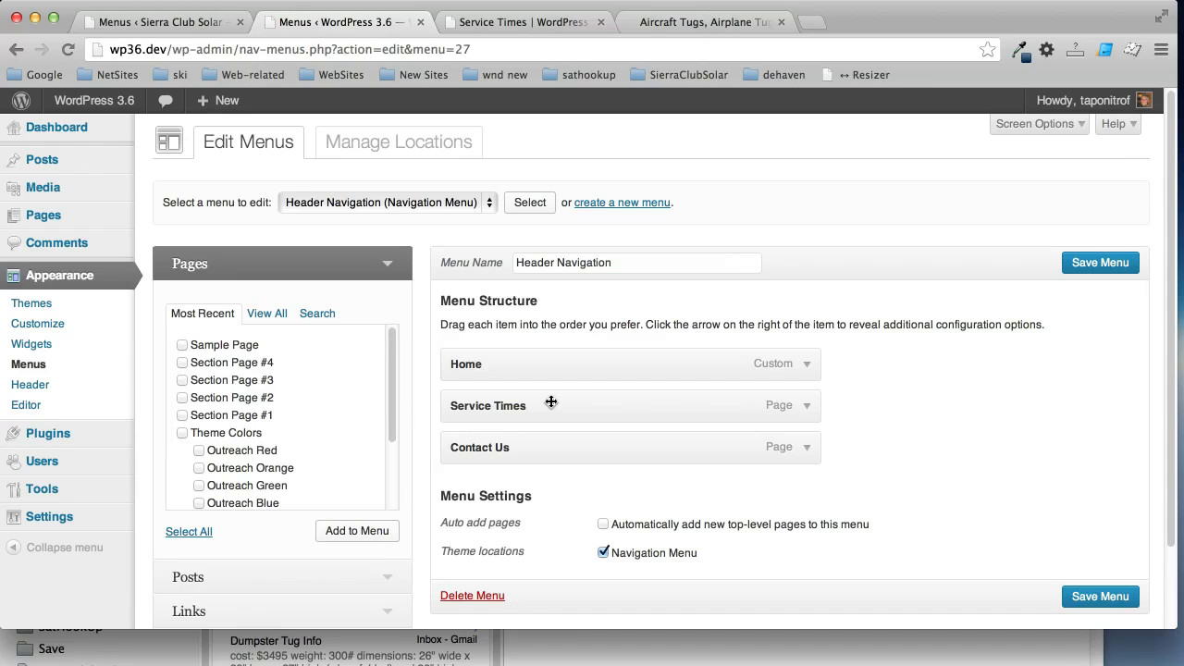
{"action": "mouse_move", "coordinate": [181, 392]}
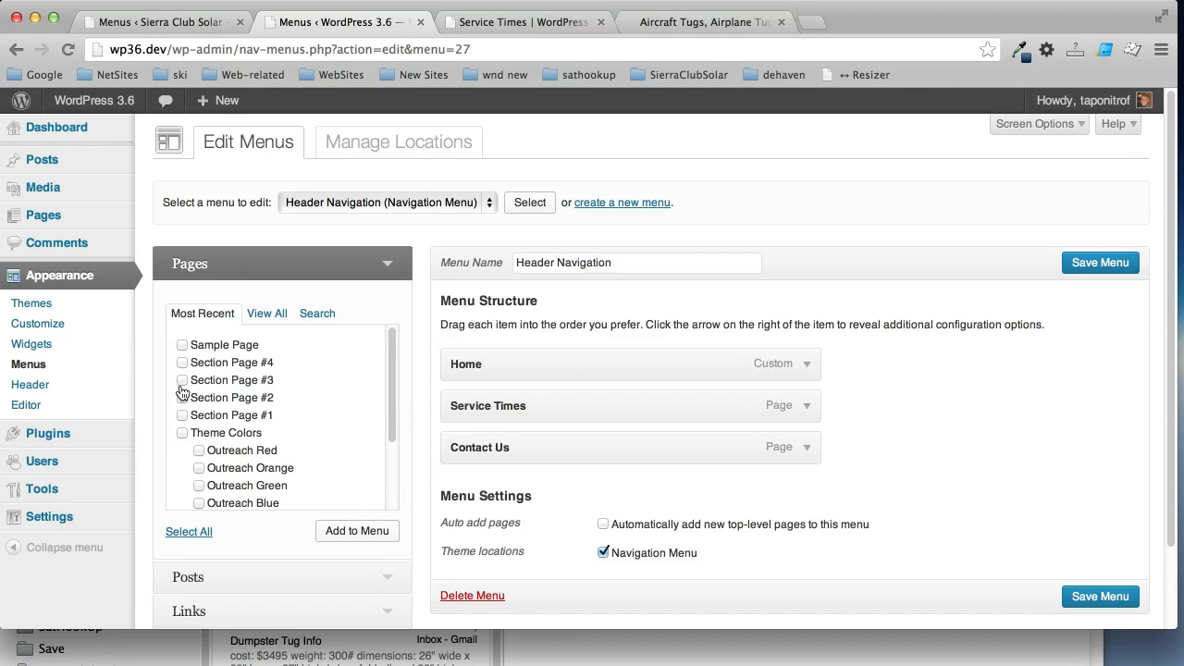
{"action": "mouse_move", "coordinate": [172, 393]}
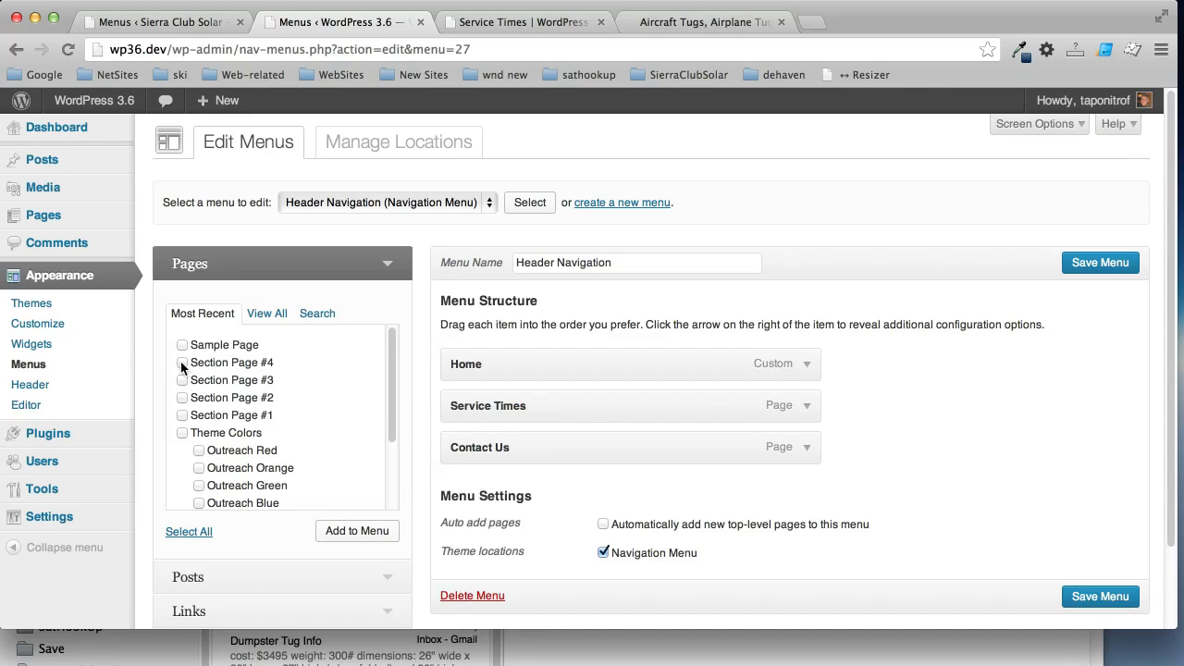
{"action": "left_click", "coordinate": [181, 362]}
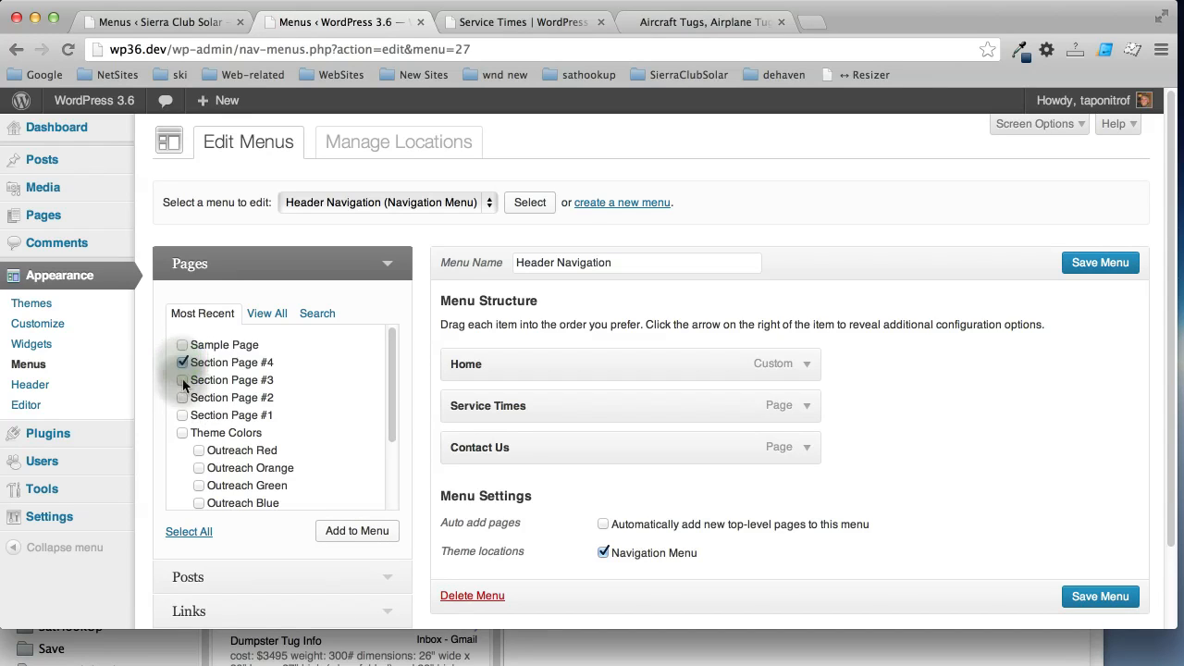
{"action": "left_click", "coordinate": [181, 381]}
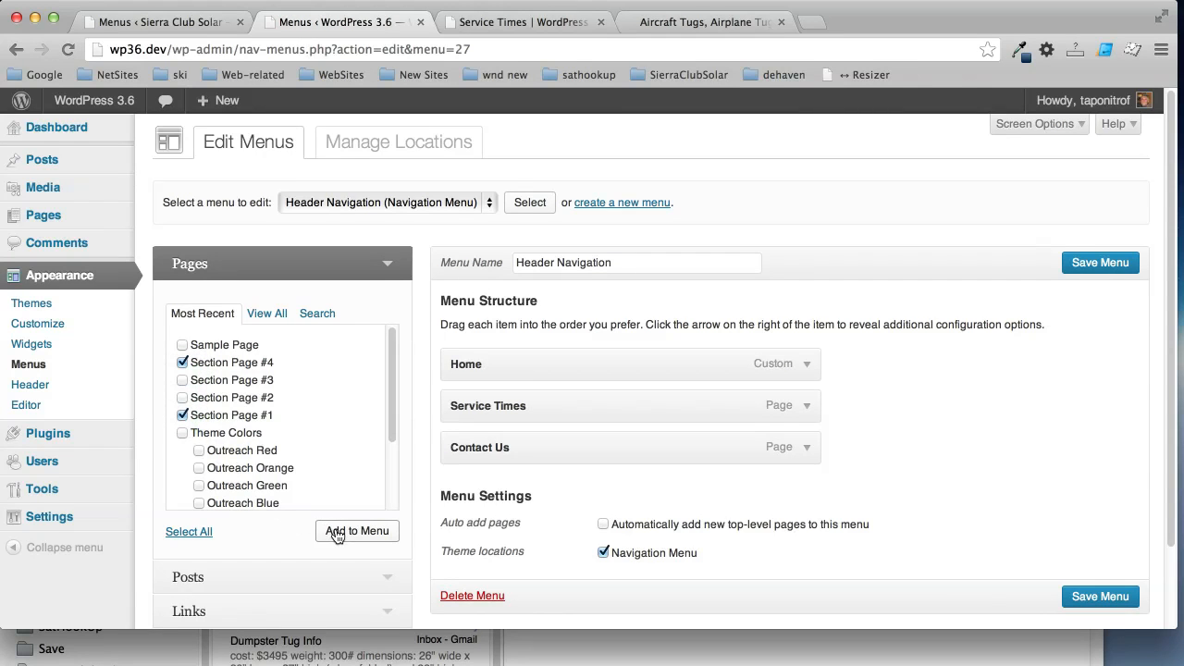
{"action": "left_click", "coordinate": [357, 531]}
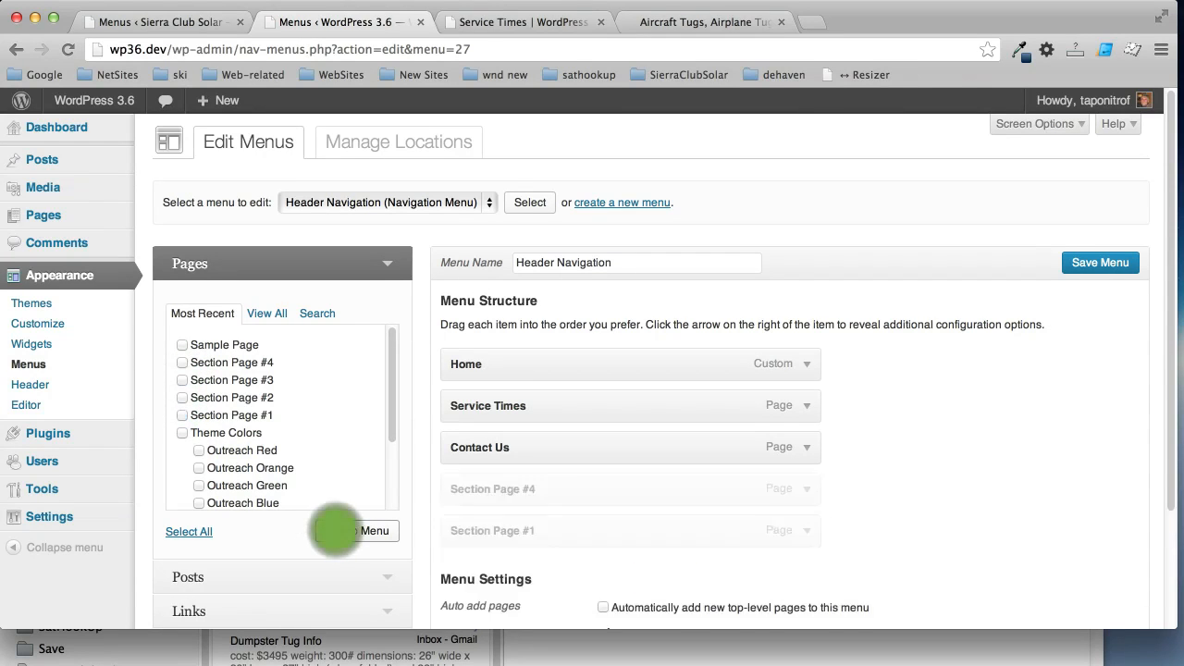
{"action": "left_click", "coordinate": [357, 531]}
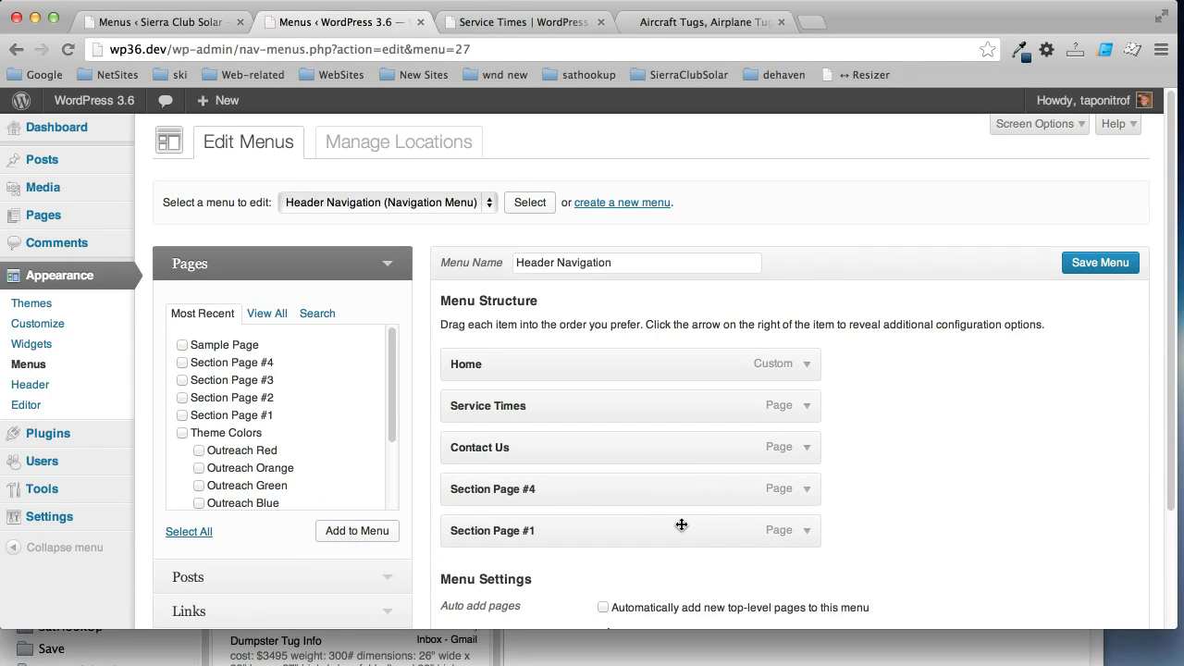
{"action": "mouse_move", "coordinate": [651, 485]}
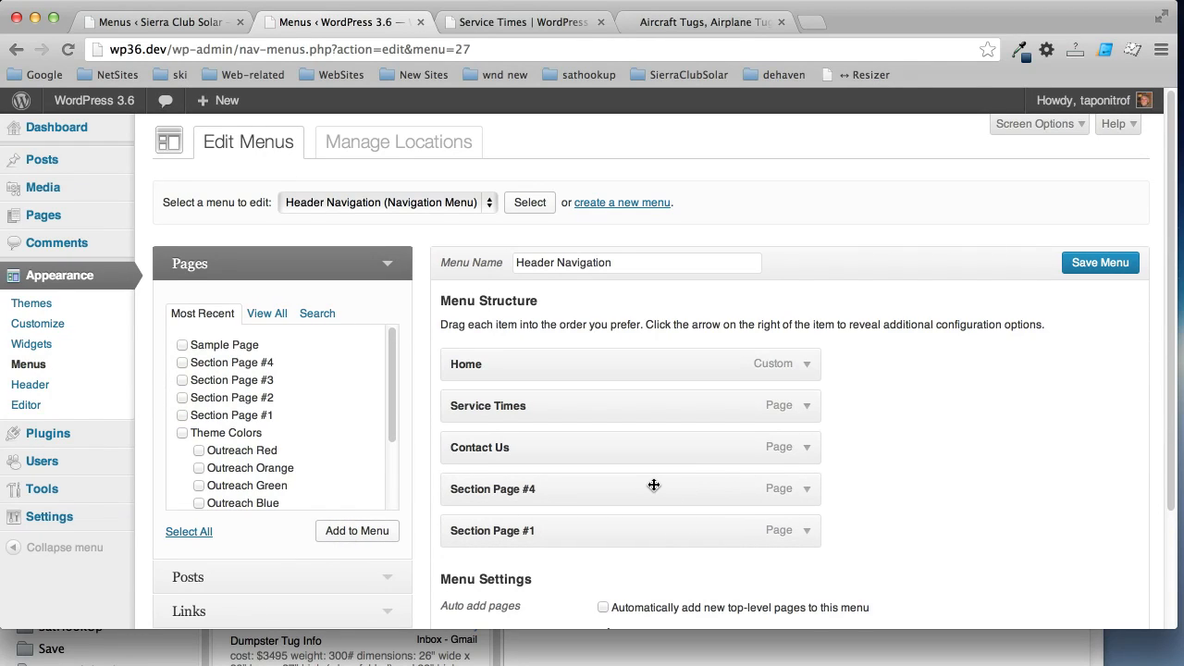
{"action": "mouse_move", "coordinate": [477, 492]}
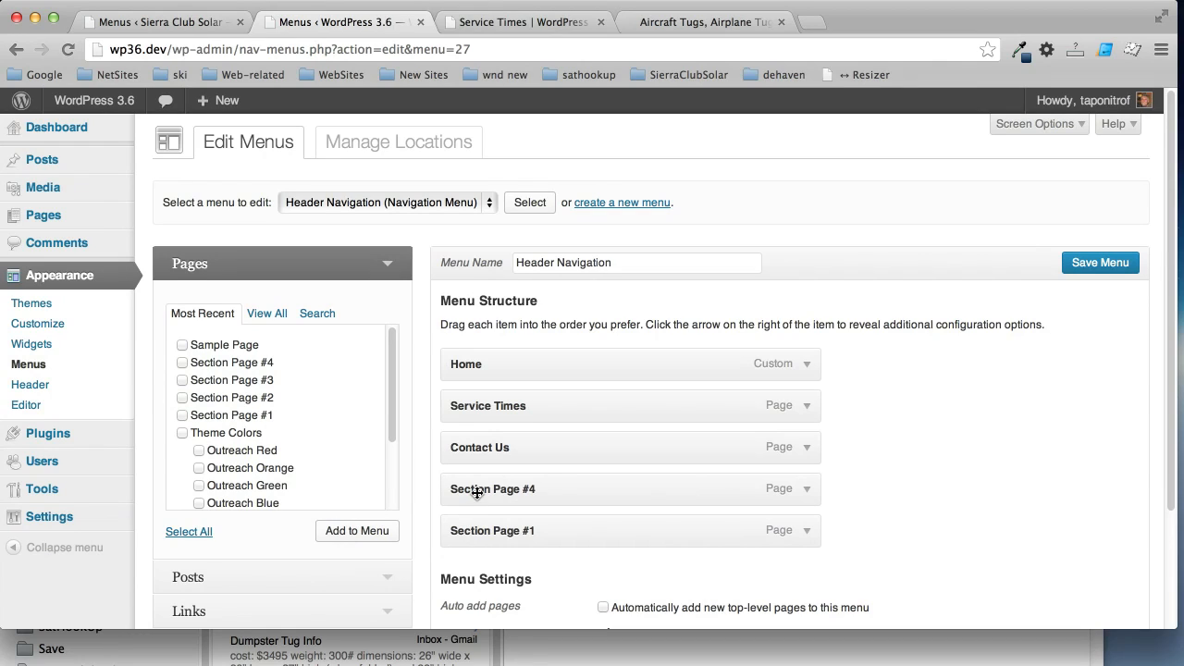
{"action": "mouse_move", "coordinate": [487, 492]}
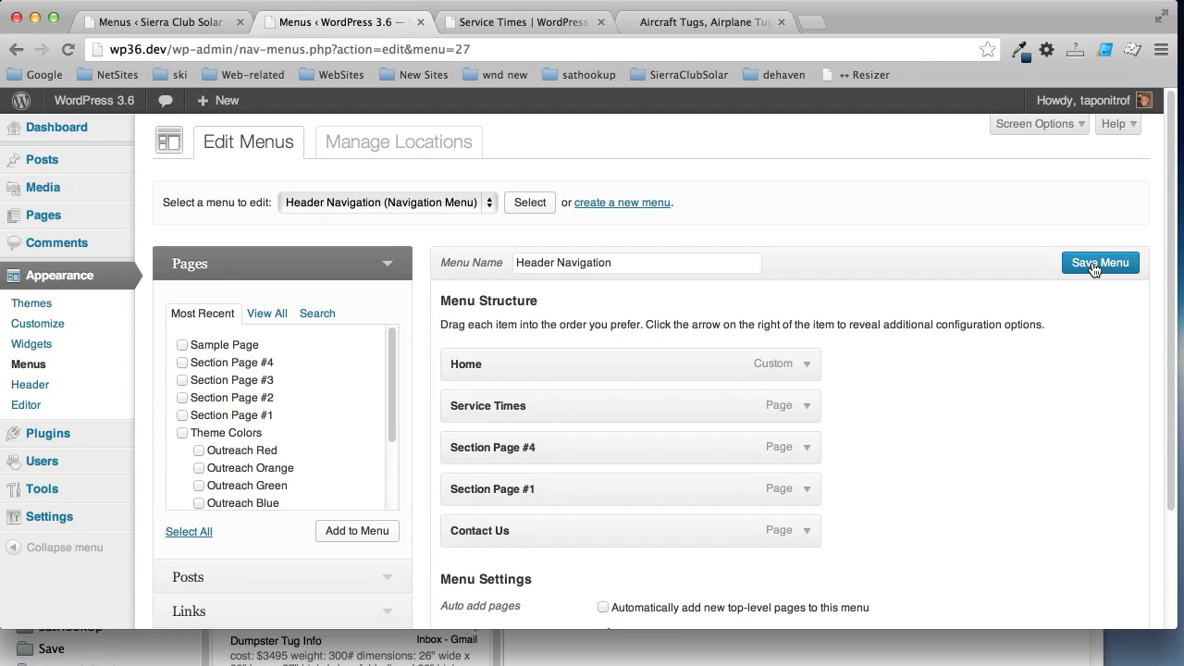
Save the reordered menu and view the five-item header on the live home page
{"action": "left_click", "coordinate": [1099, 263]}
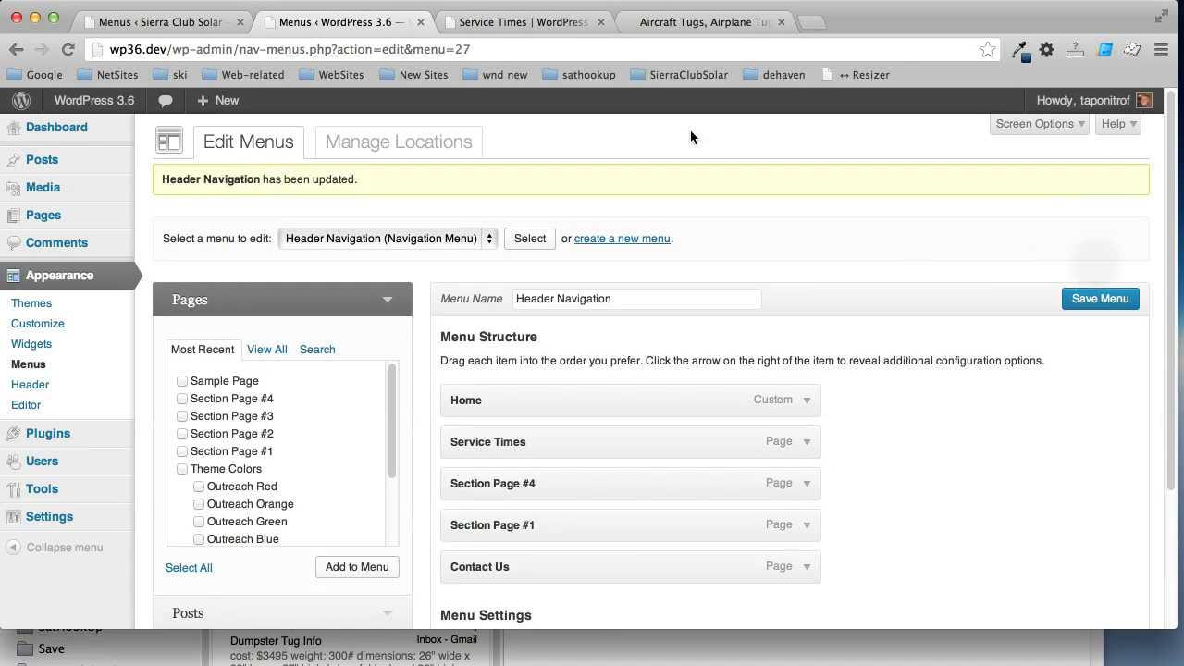
{"action": "left_click", "coordinate": [522, 22]}
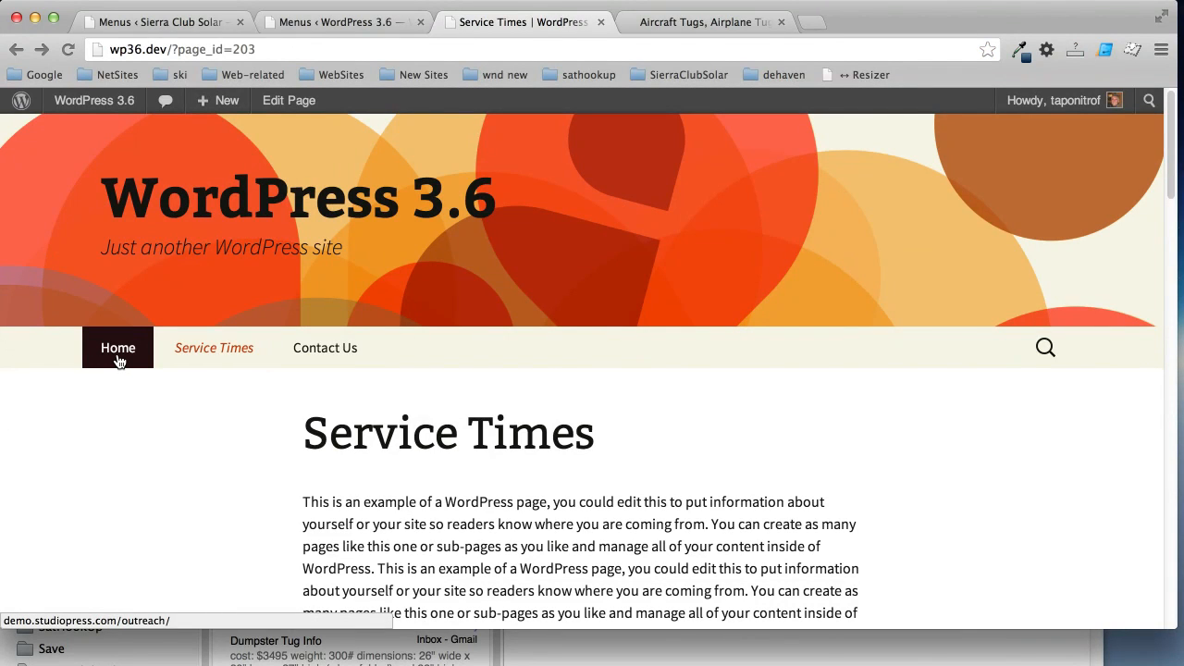
{"action": "left_click", "coordinate": [226, 100]}
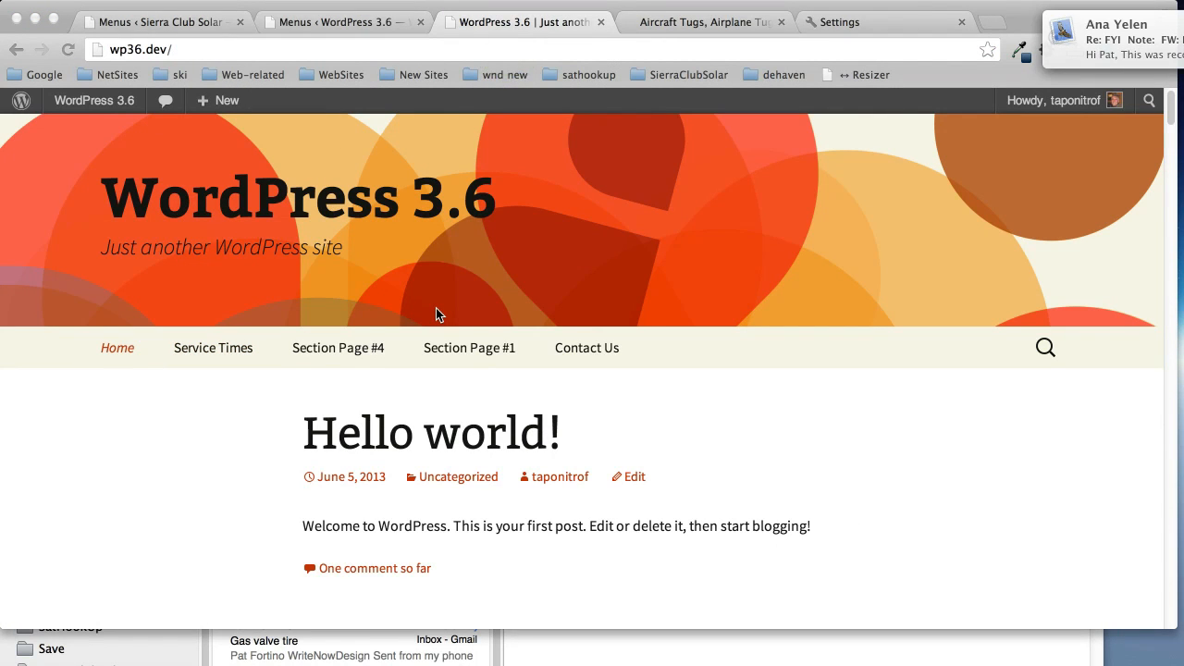
{"action": "mouse_move", "coordinate": [311, 353]}
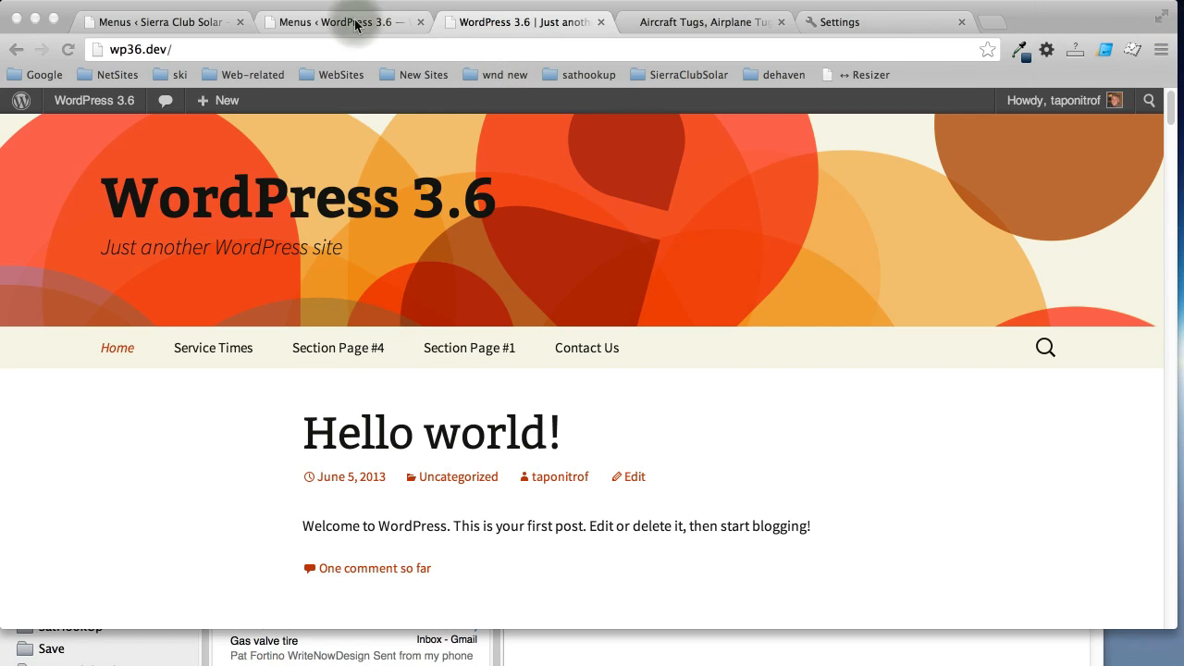
Nest Section Page #4 and Section Page #1 under Service Times and save the menu
{"action": "left_click", "coordinate": [355, 22]}
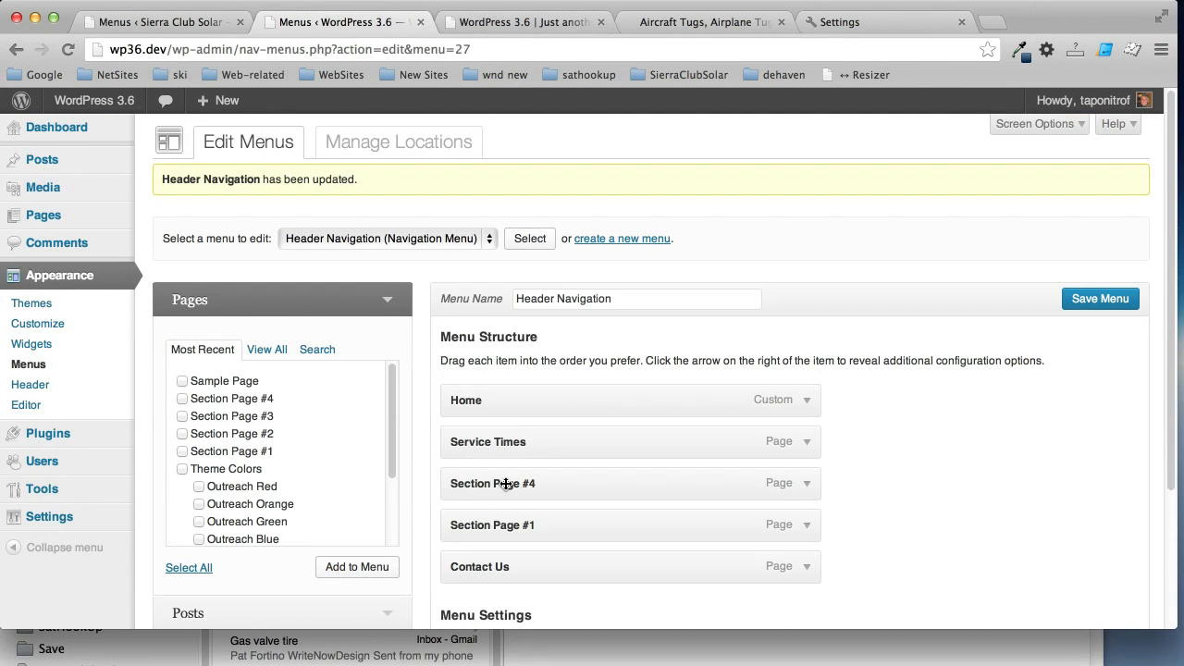
{"action": "left_click_drag", "start_coordinate": [492, 483], "coordinate": [536, 488]}
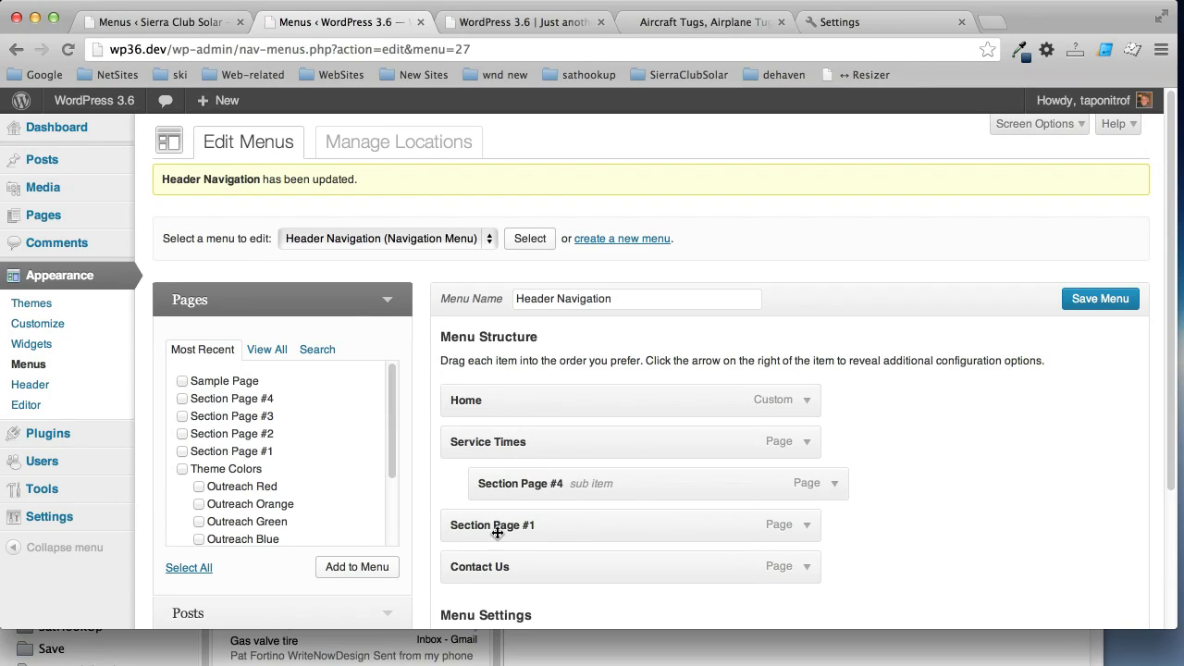
{"action": "left_click_drag", "start_coordinate": [492, 526], "coordinate": [518, 525]}
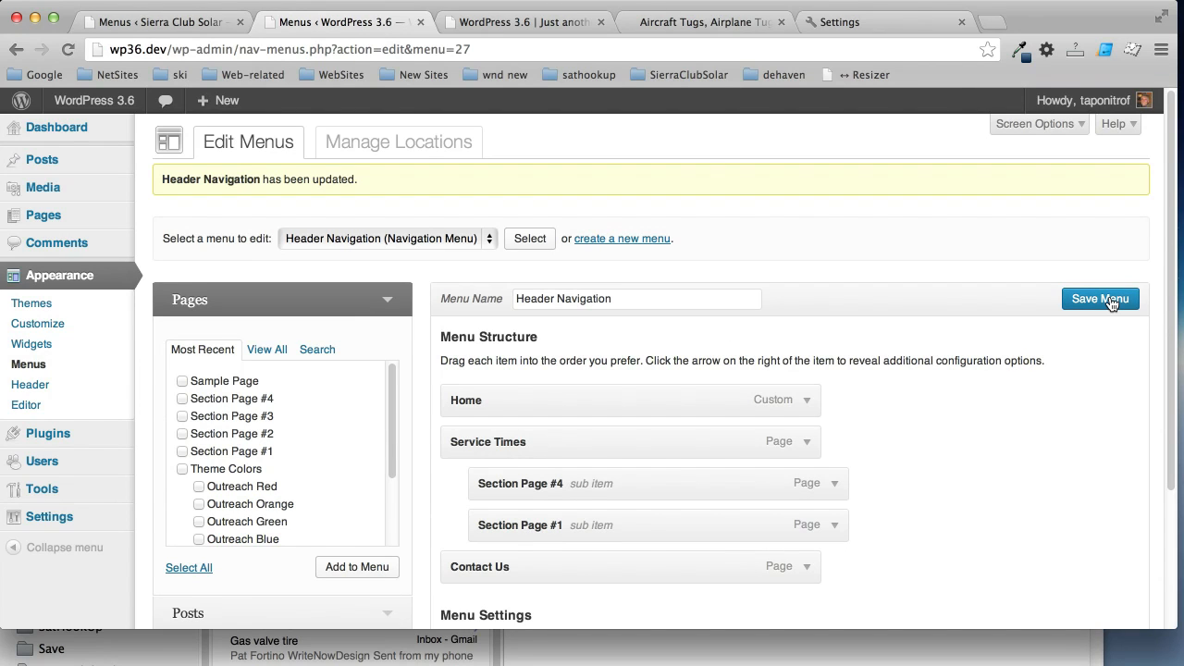
{"action": "left_click", "coordinate": [1101, 297]}
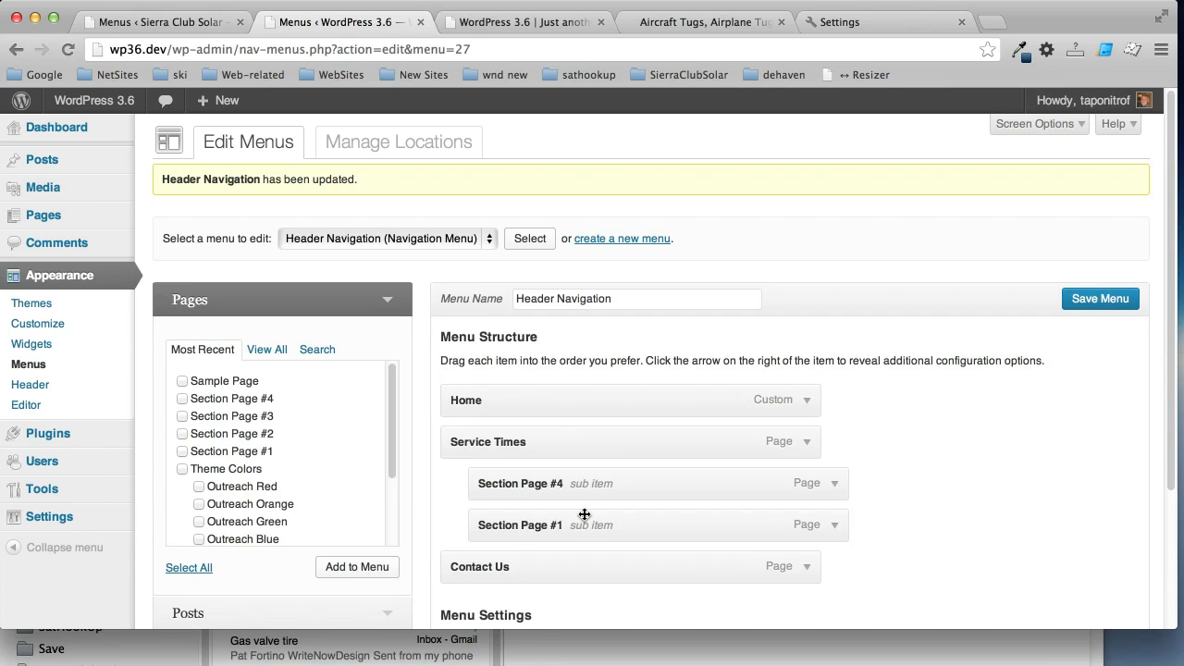
Reload the live site so Service Times shows its dropdown of Section Page #4 and #1
{"action": "left_click", "coordinate": [543, 22]}
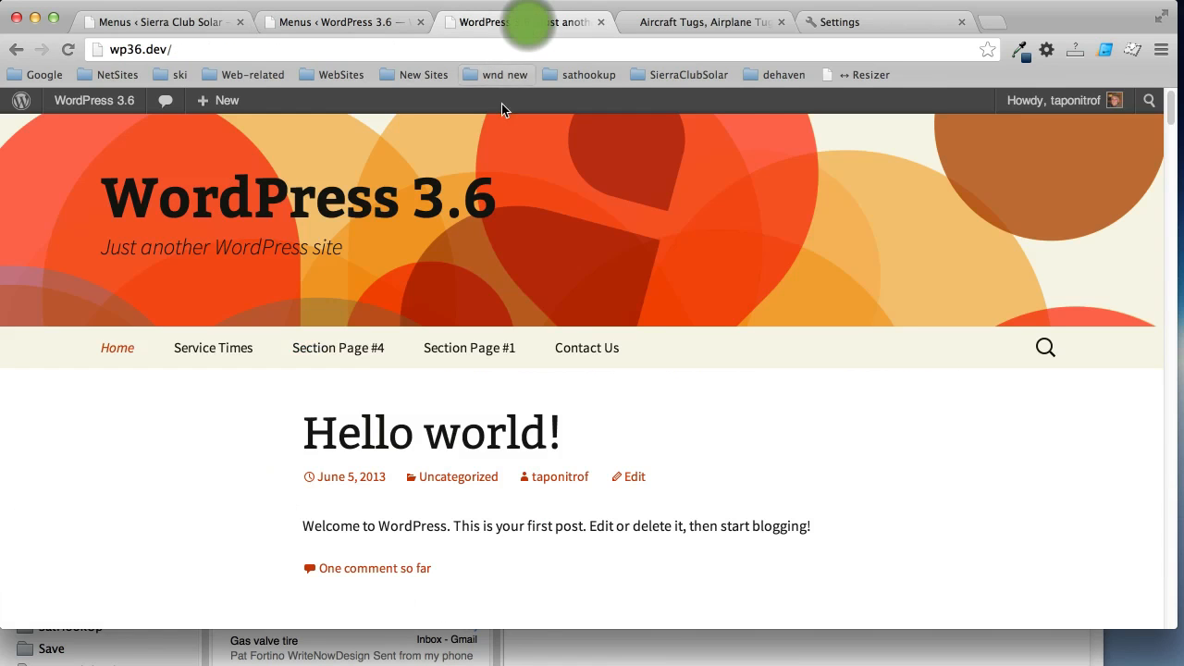
{"action": "left_click", "coordinate": [107, 348]}
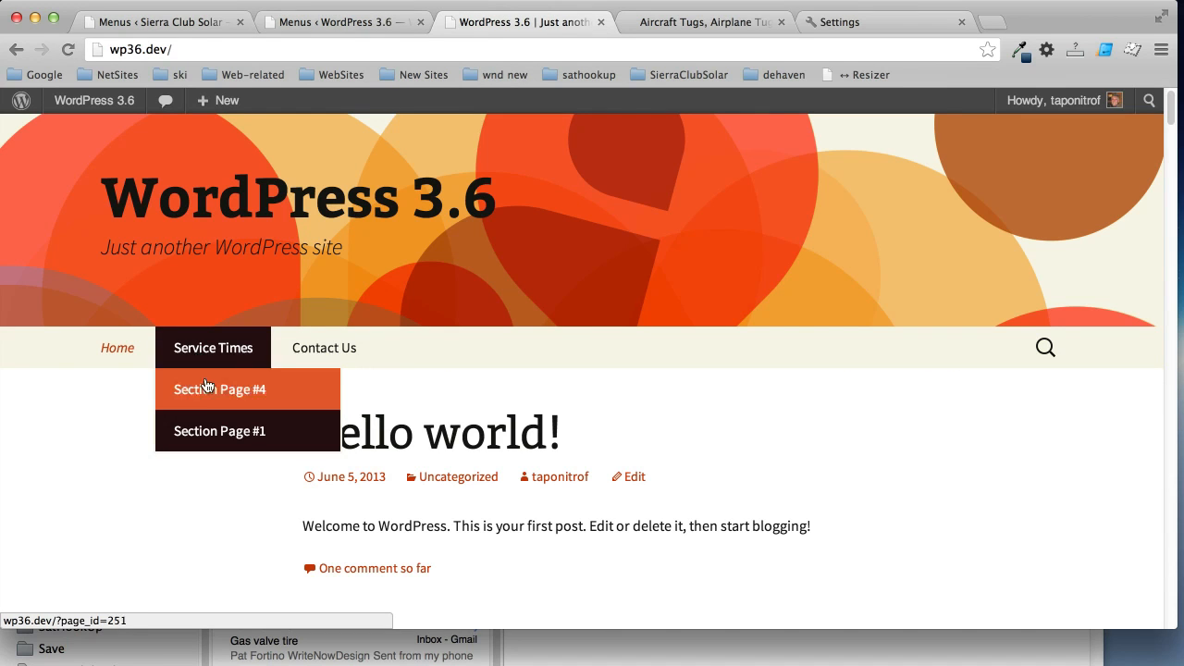
{"action": "mouse_move", "coordinate": [207, 259]}
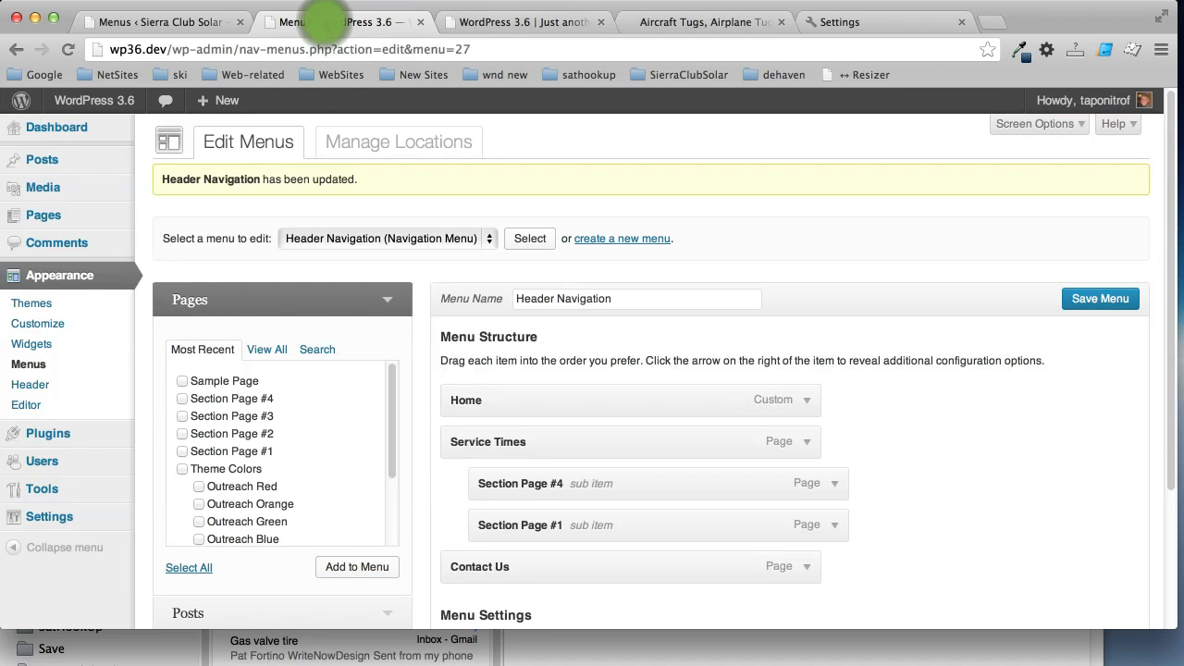
Collapse the Pages box and expand the Posts box in the menu editor
{"action": "scroll", "scroll_direction": "down", "scroll_amount": 3}
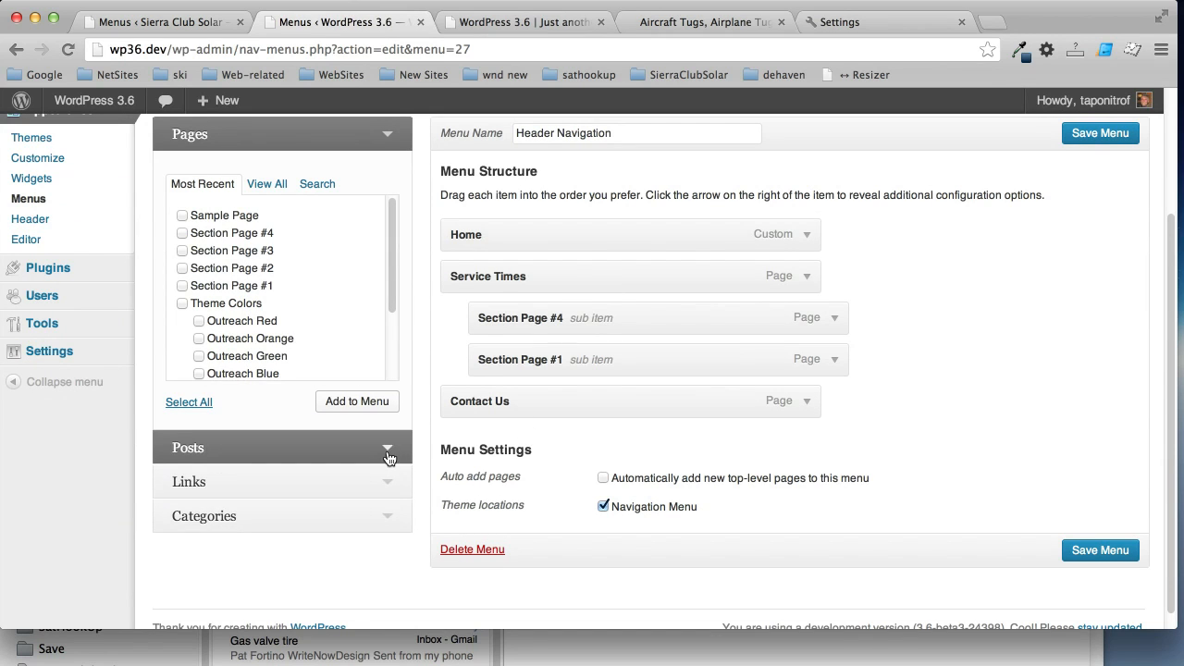
{"action": "left_click", "coordinate": [1103, 133]}
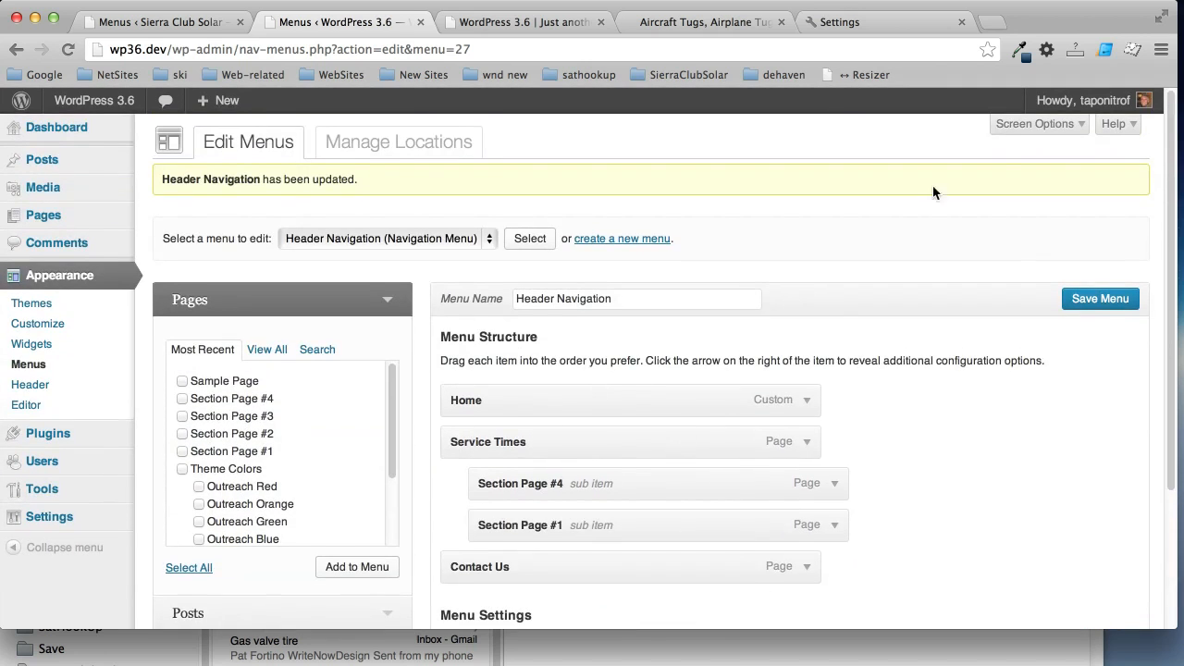
{"action": "left_click", "coordinate": [1039, 122]}
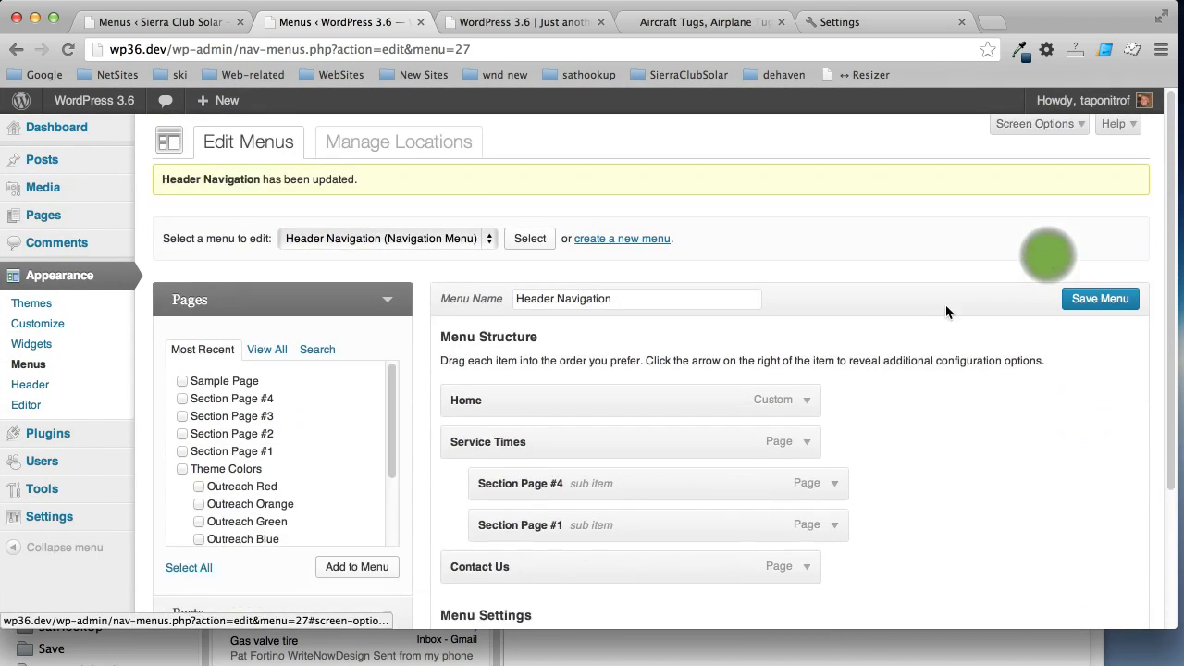
{"action": "scroll", "scroll_direction": "down", "scroll_amount": 3}
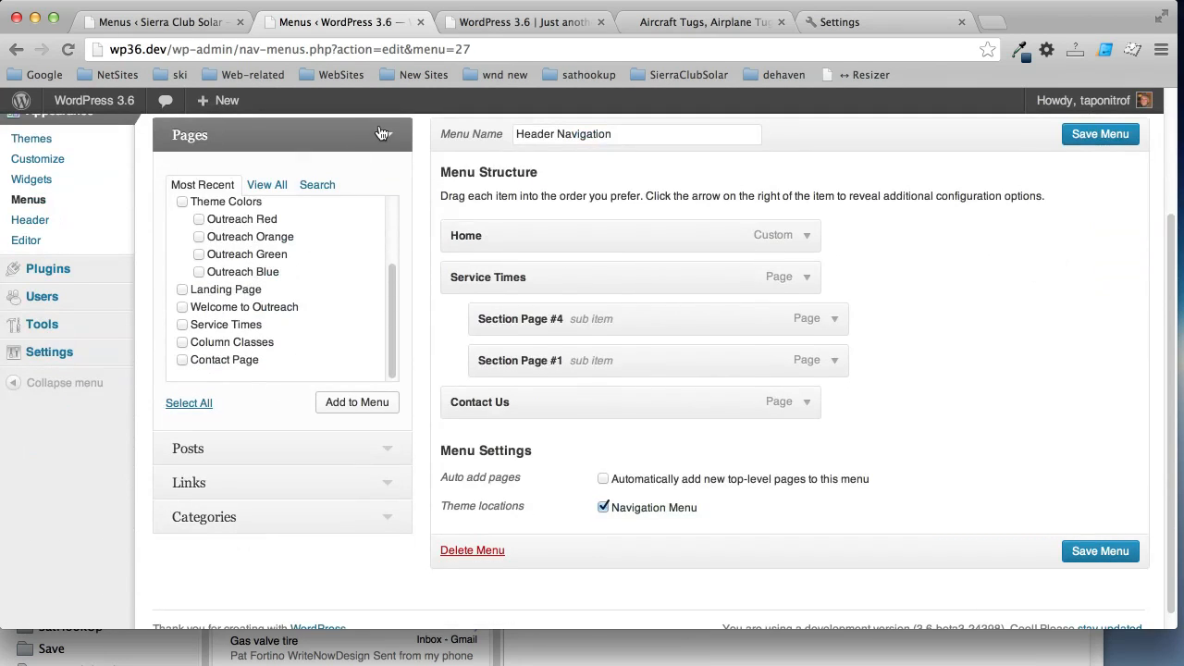
{"action": "left_click", "coordinate": [383, 133]}
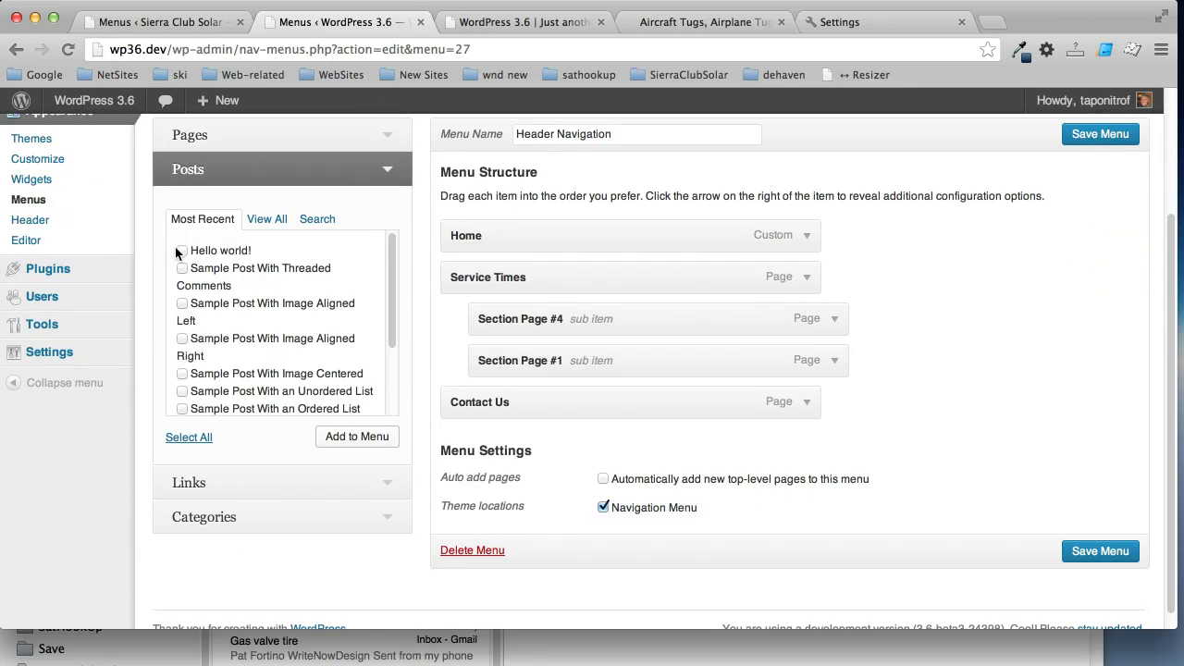
Add the posts Hello world! and Sample Post With Image Aligned Left to the menu
{"action": "left_click", "coordinate": [181, 249]}
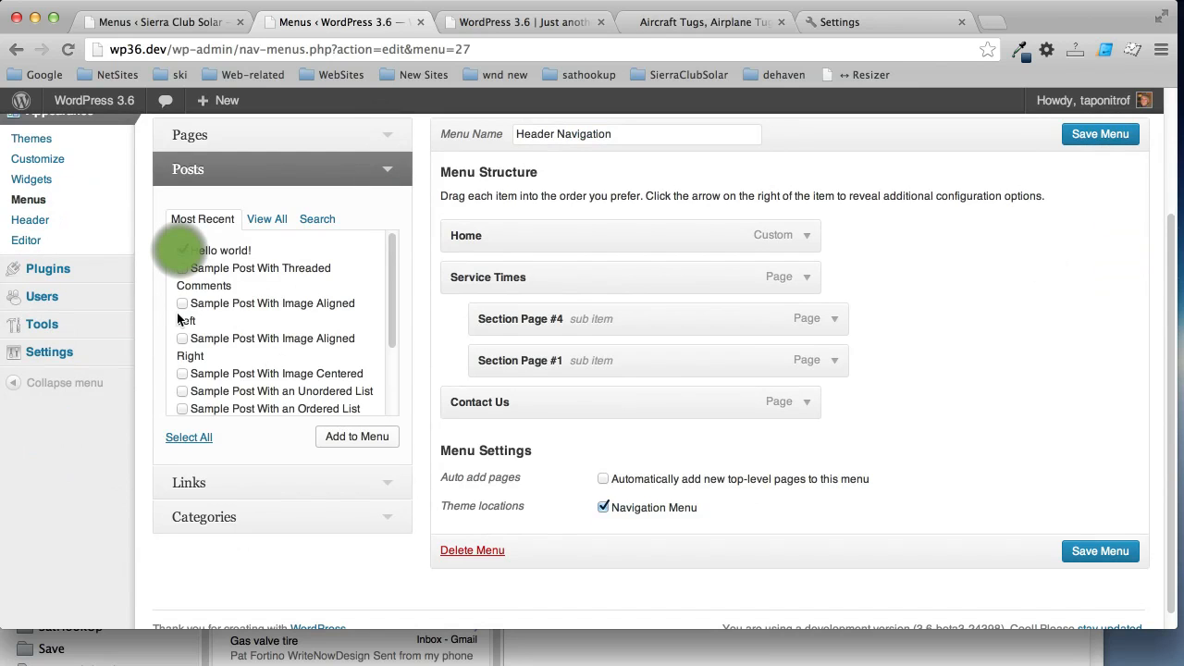
{"action": "left_click", "coordinate": [181, 303]}
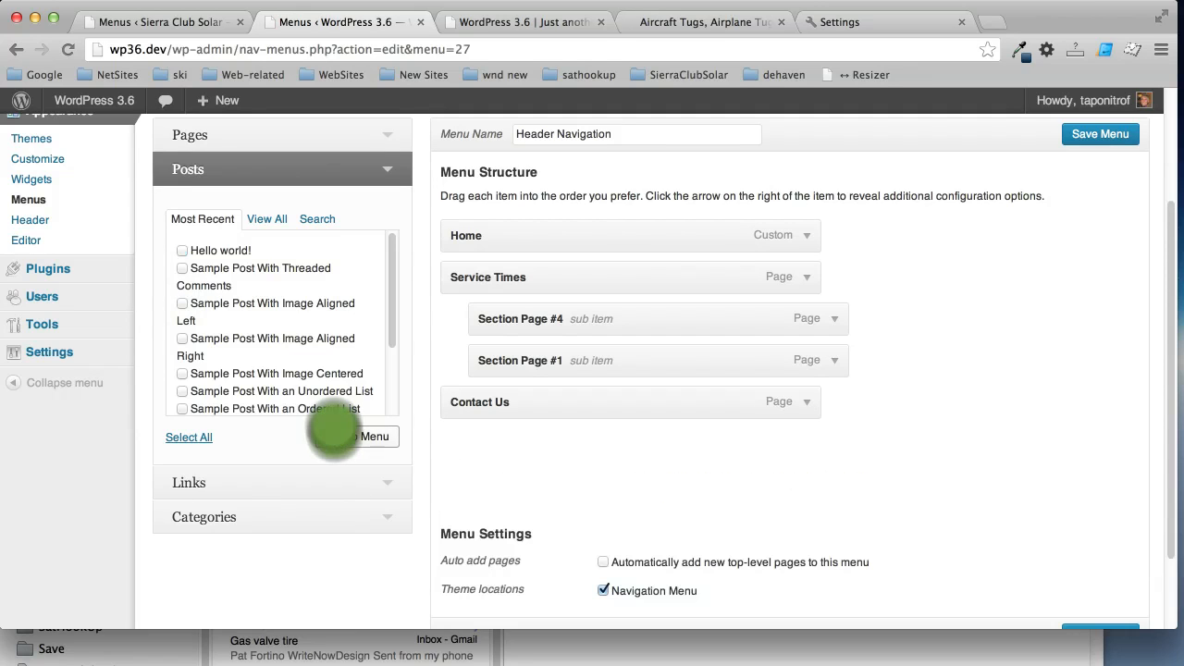
{"action": "left_click", "coordinate": [357, 436]}
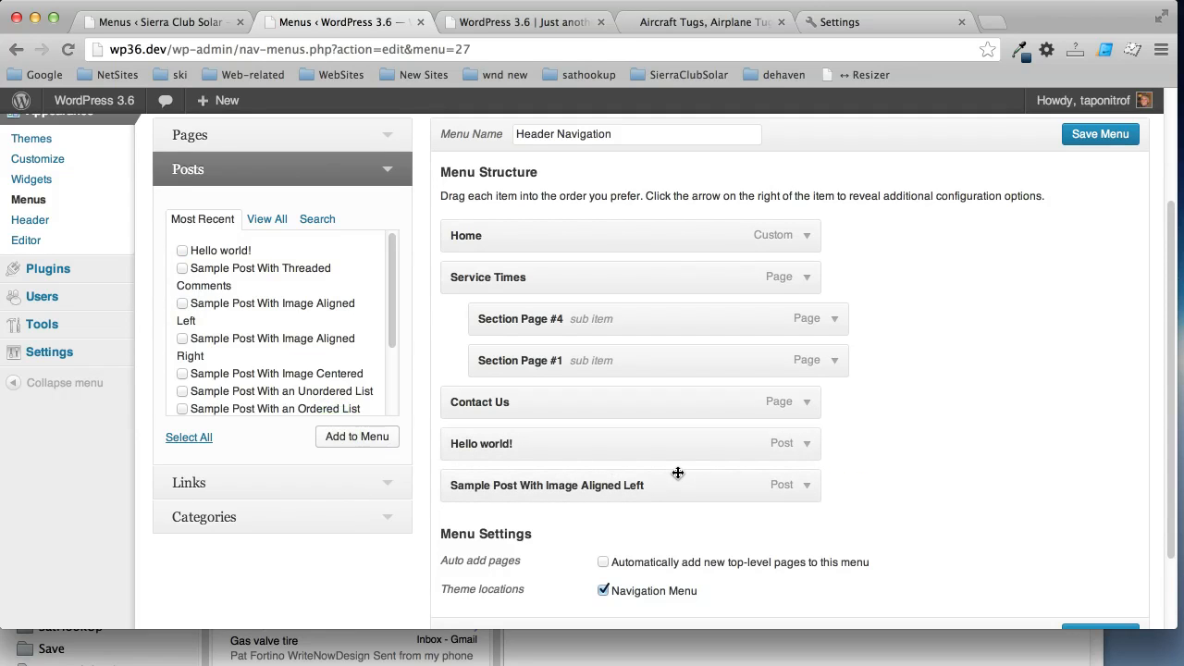
{"action": "mouse_move", "coordinate": [614, 444]}
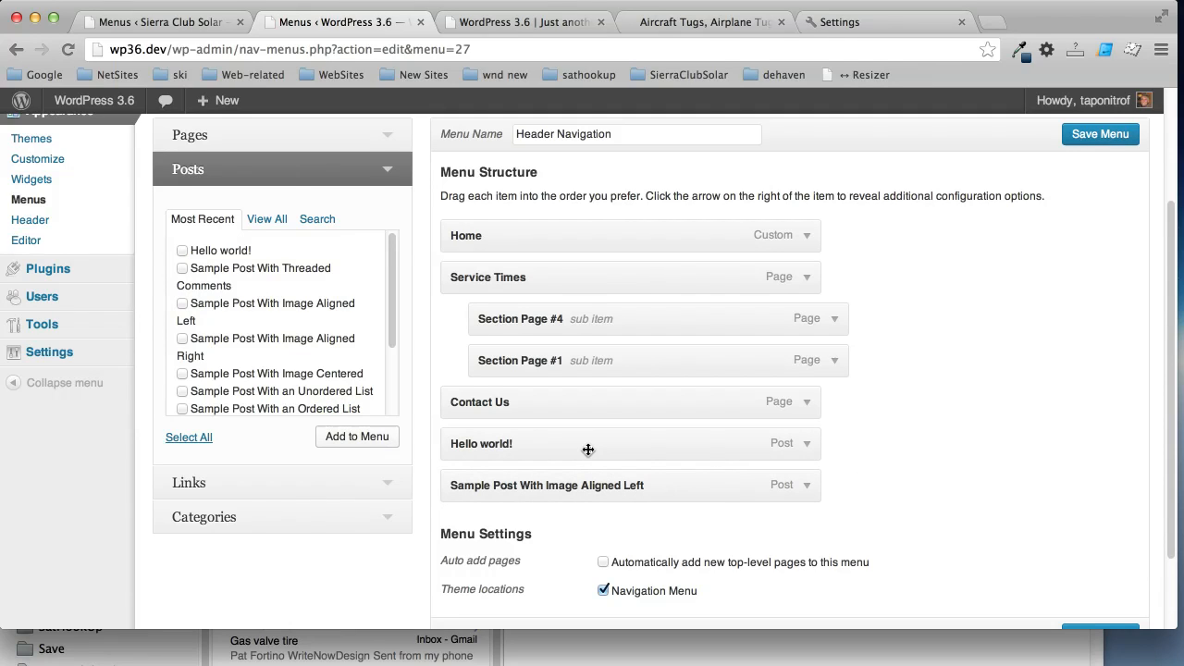
{"action": "mouse_move", "coordinate": [551, 511]}
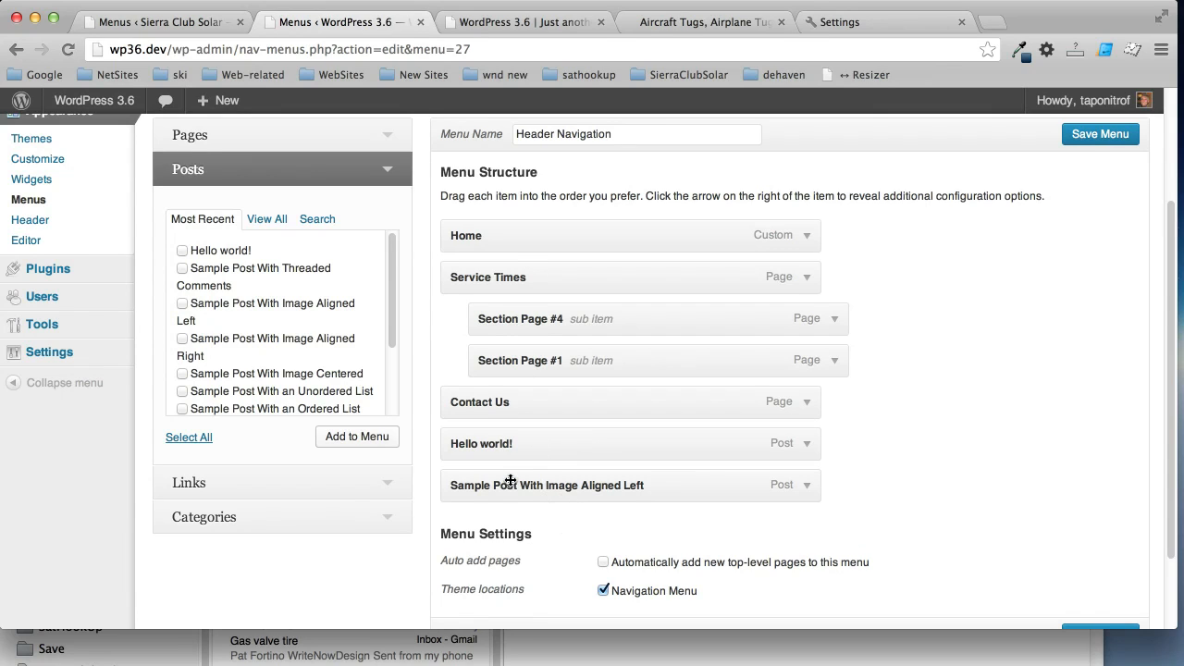
{"action": "mouse_move", "coordinate": [317, 477]}
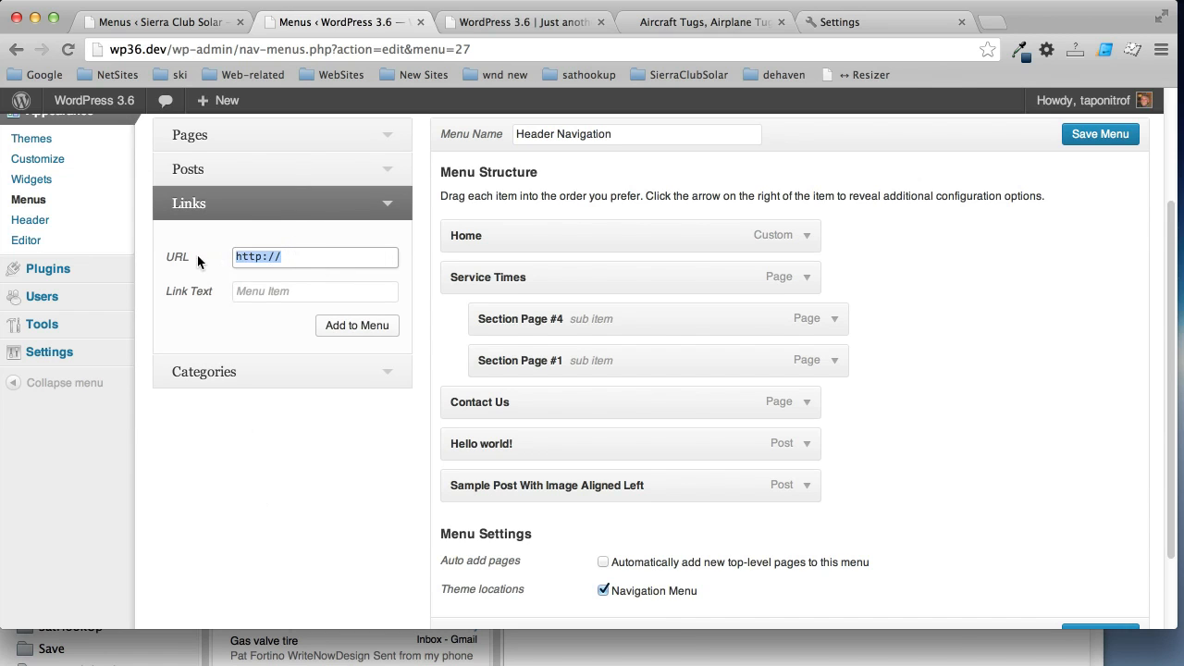
Add a custom link with URL # and label Posts to the menu
{"action": "type", "text": "#"}
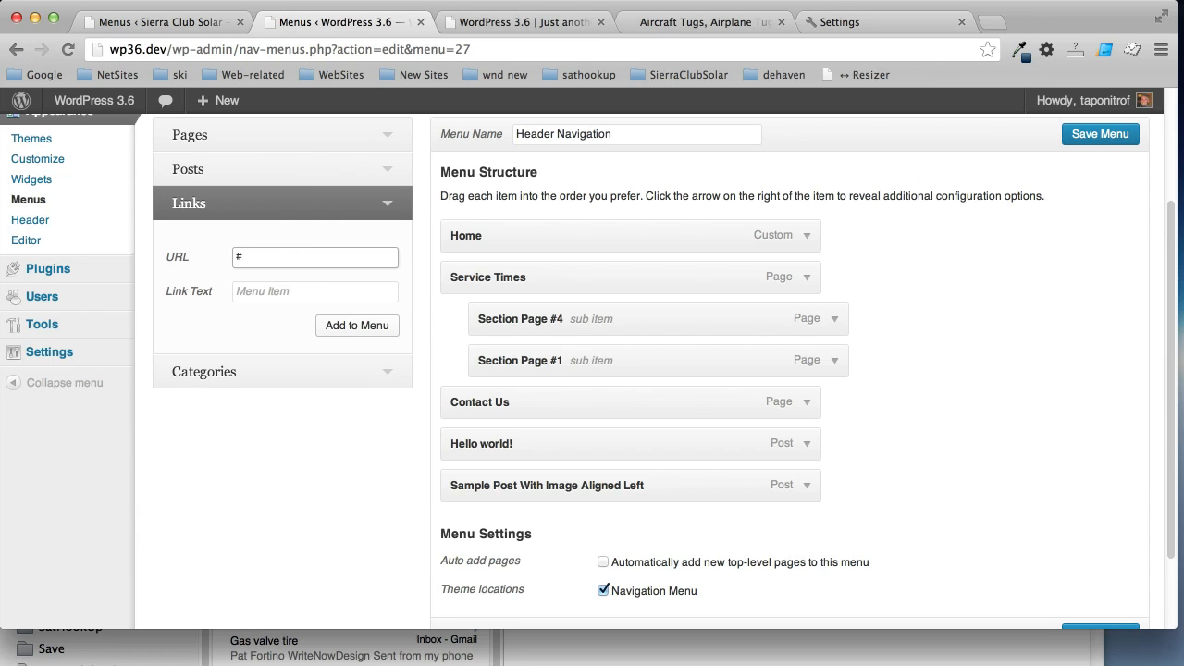
{"action": "mouse_move", "coordinate": [342, 322]}
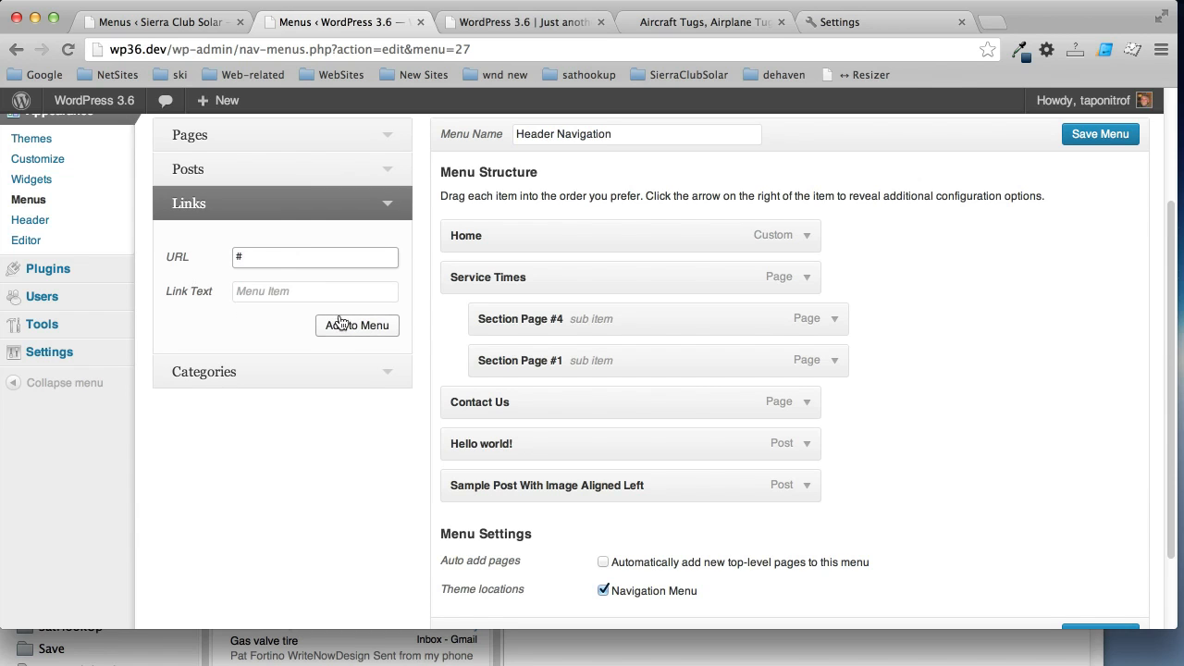
{"action": "left_click", "coordinate": [314, 292]}
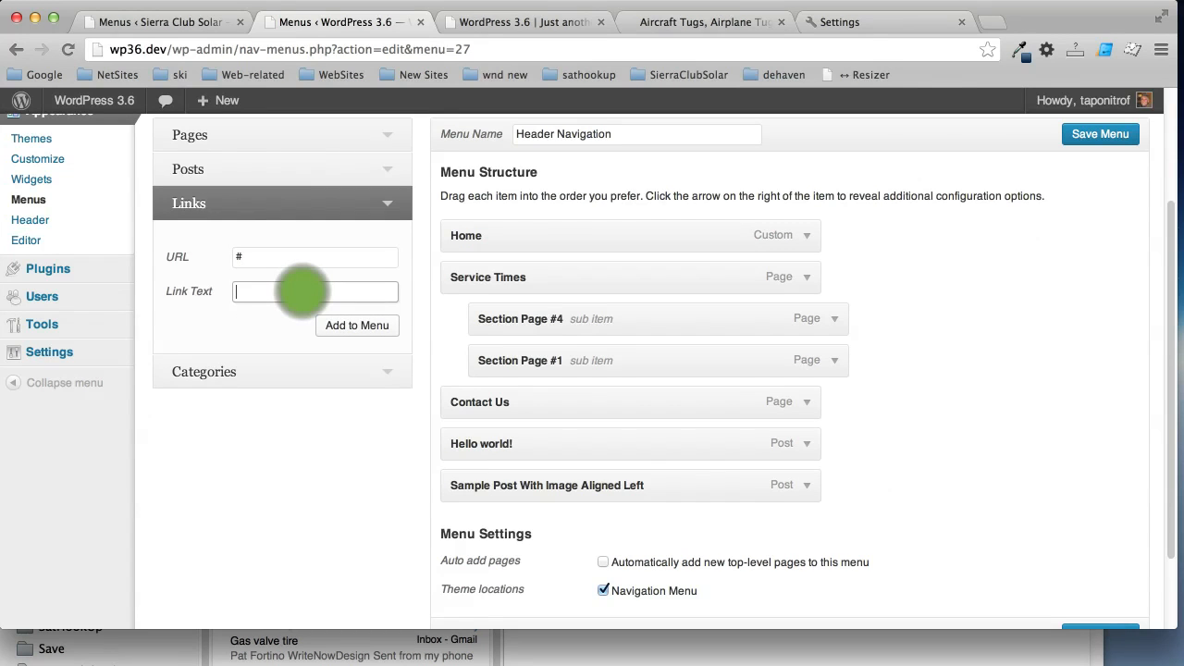
{"action": "type", "text": "Posts"}
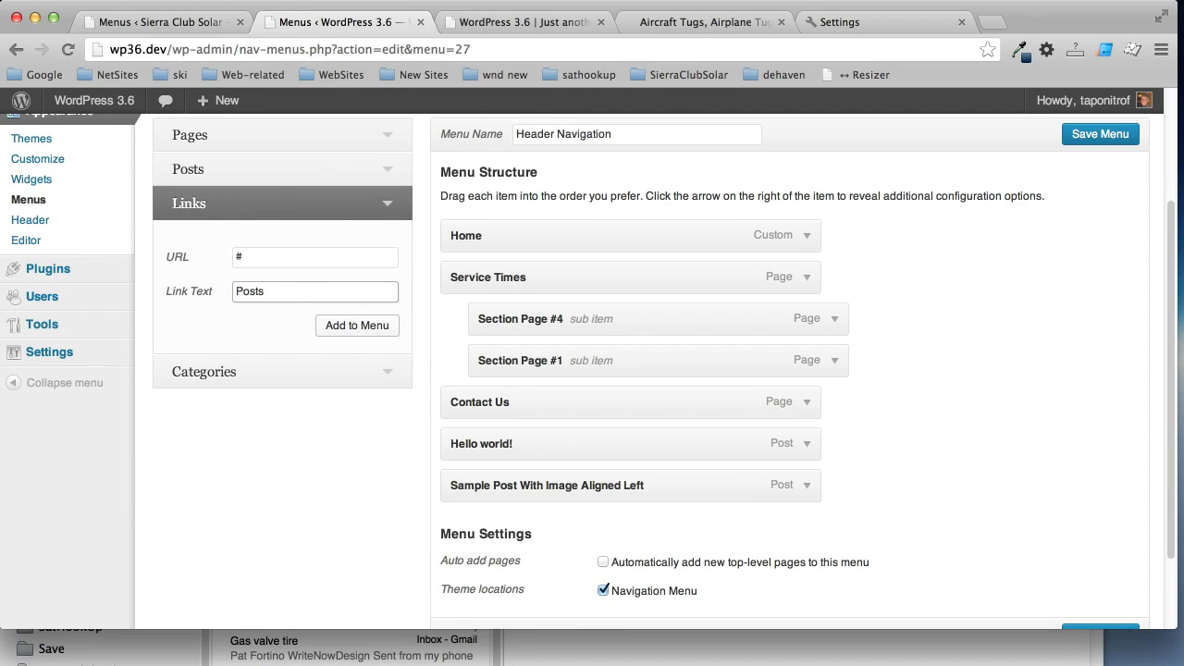
{"action": "left_click", "coordinate": [357, 325]}
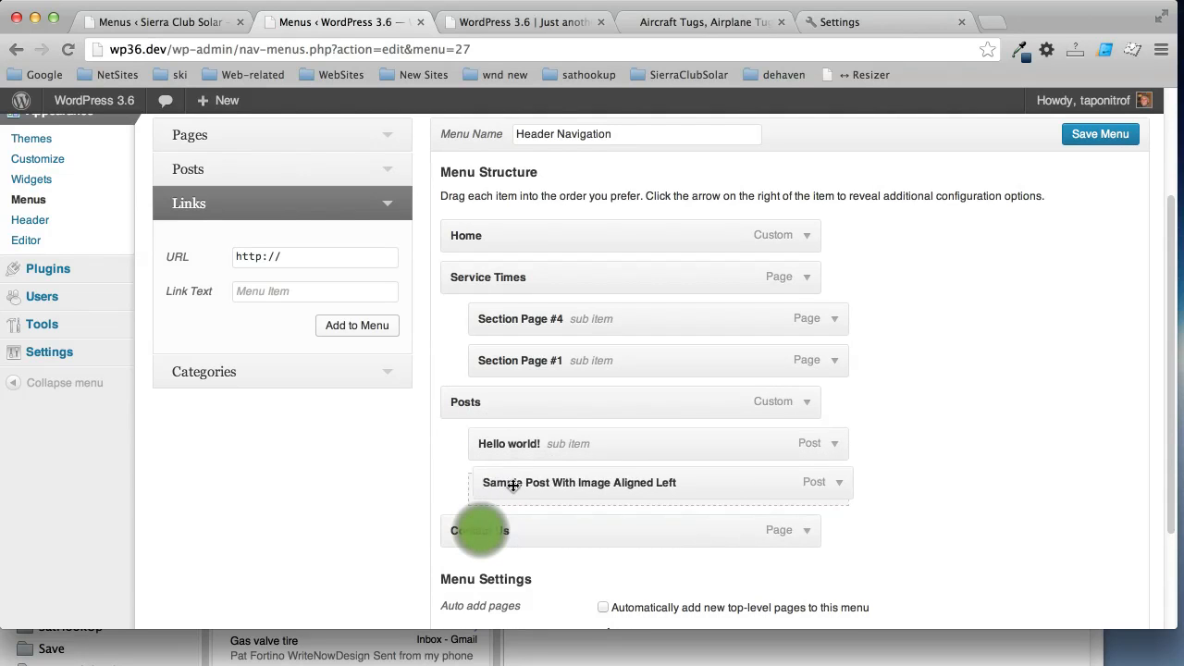
Nest the sample post under Posts, relabel it Sample Post Images and save the menu
{"action": "left_click_drag", "start_coordinate": [515, 481], "coordinate": [551, 496]}
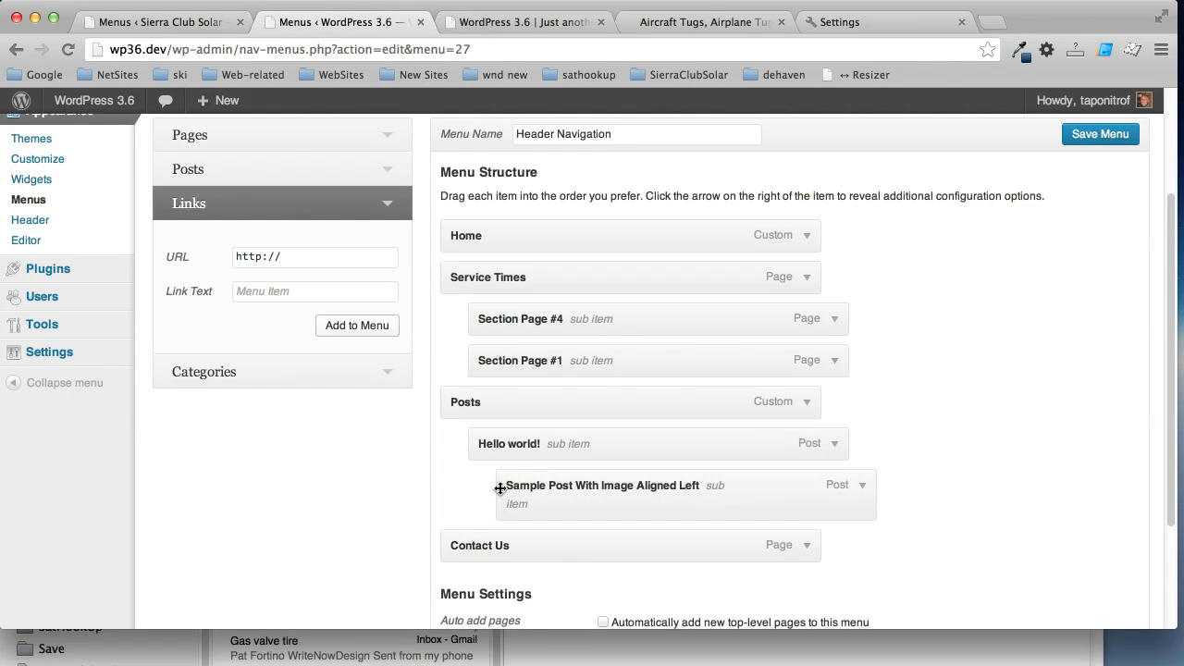
{"action": "mouse_move", "coordinate": [847, 493]}
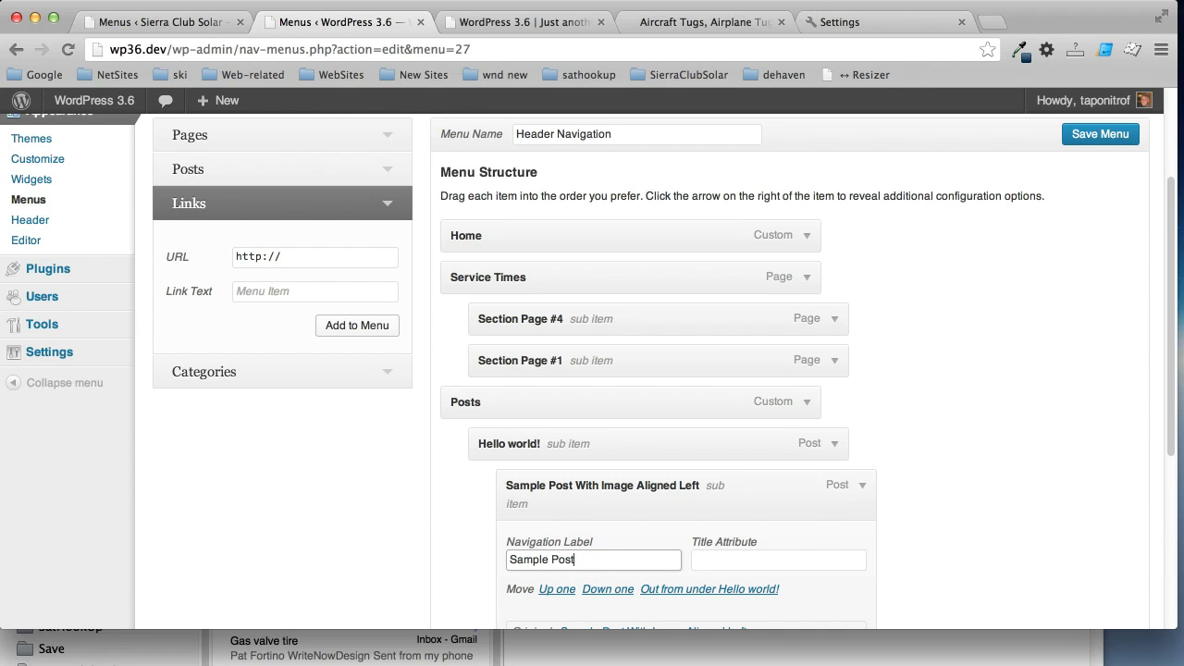
{"action": "type", "text": "Images"}
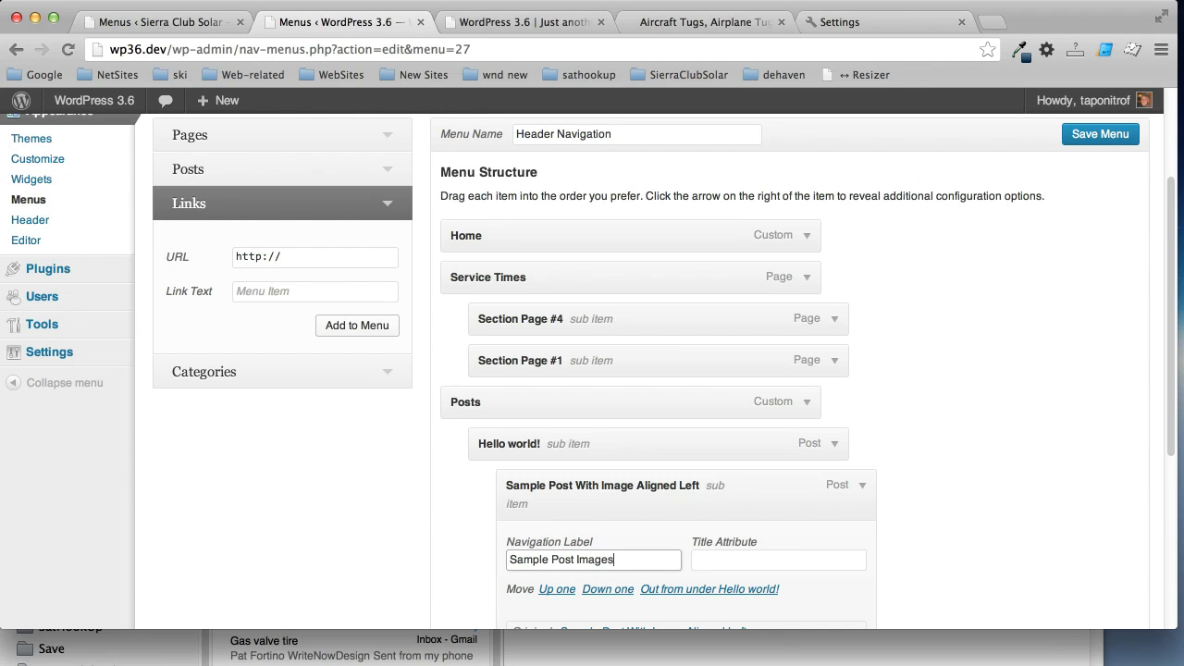
{"action": "scroll", "scroll_direction": "down", "scroll_amount": 3}
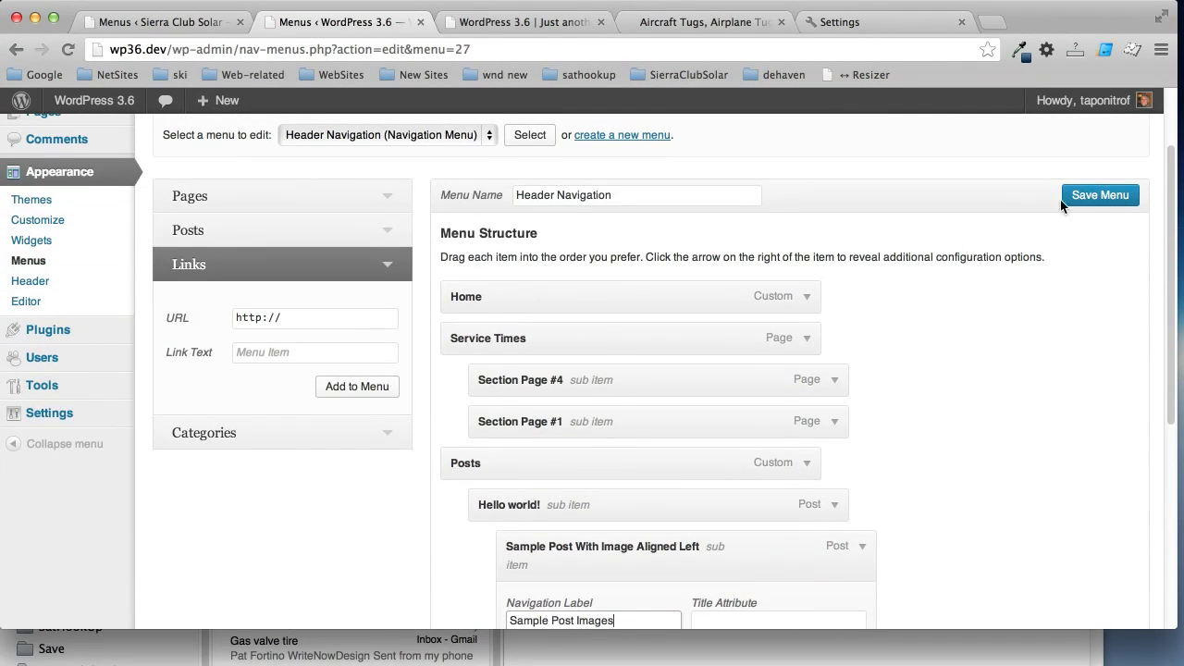
{"action": "left_click", "coordinate": [1098, 194]}
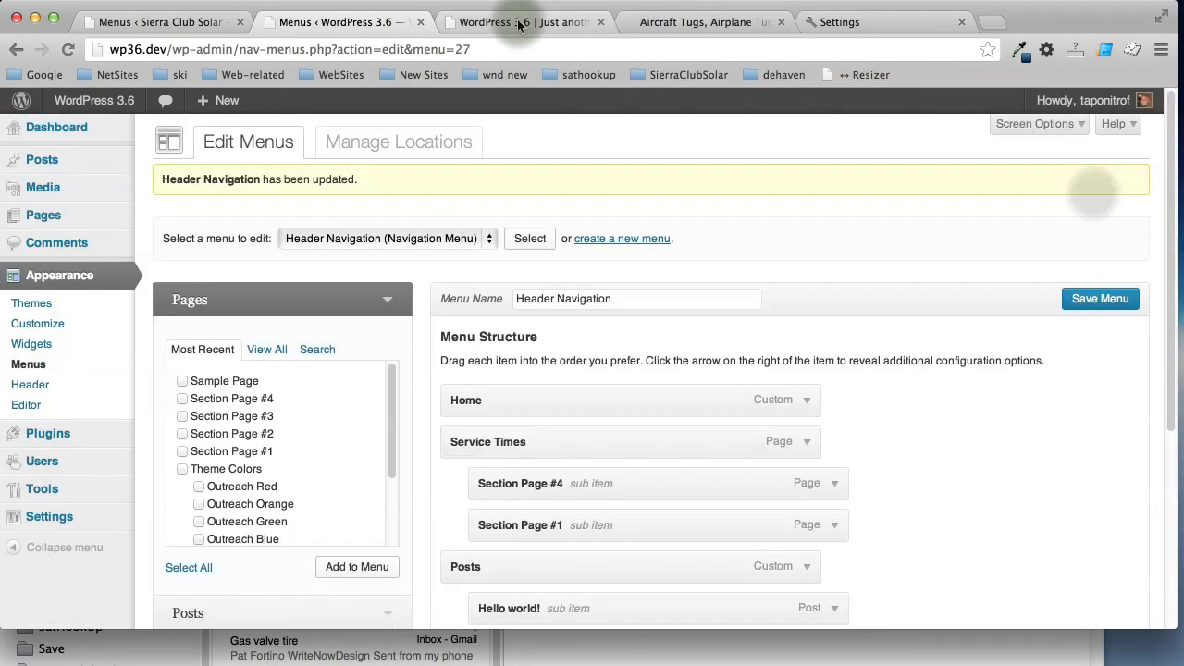
{"action": "left_click", "coordinate": [520, 20]}
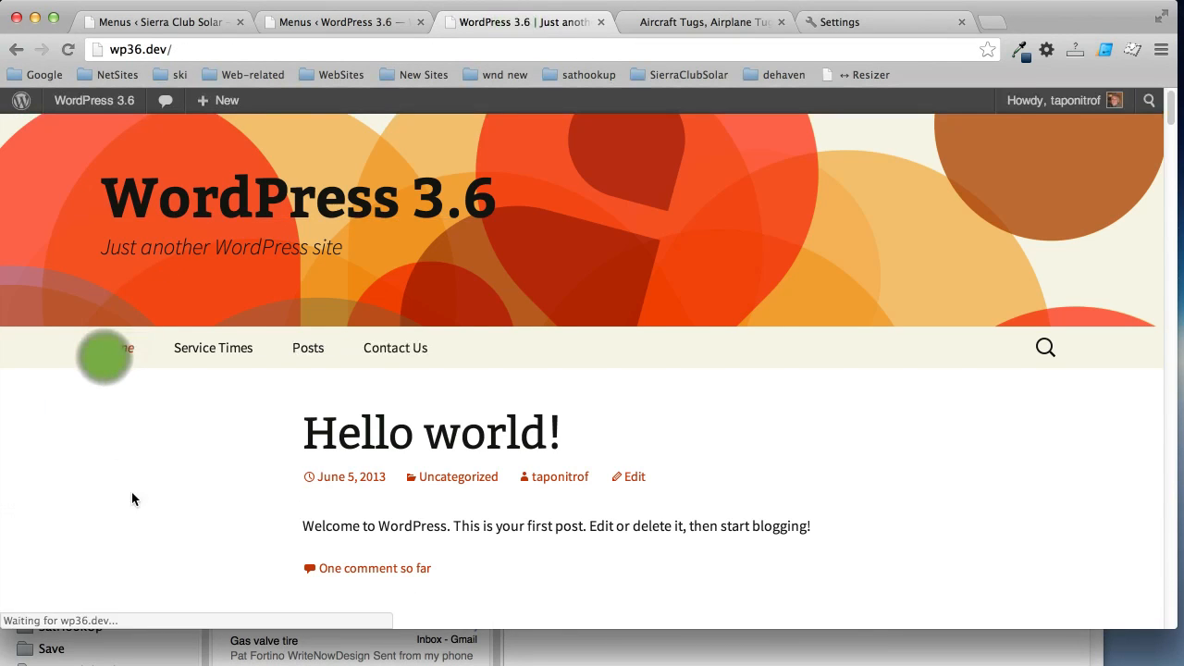
{"action": "mouse_move", "coordinate": [307, 348]}
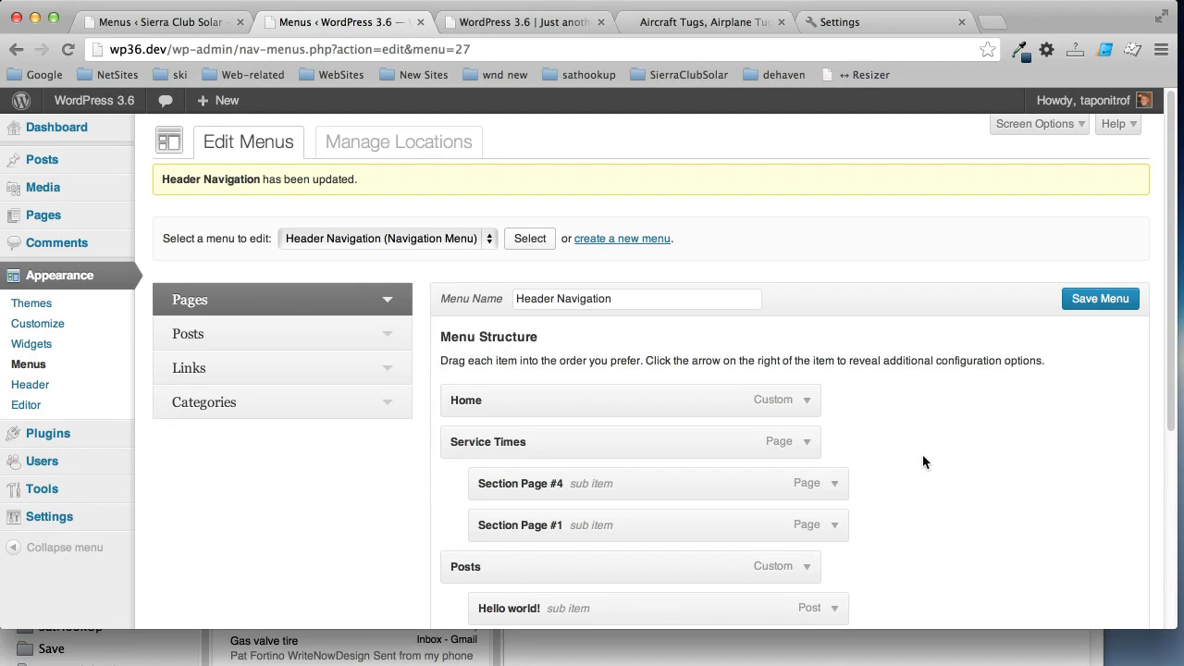
Add Category #2 to the menu and relabel it Blog
{"action": "scroll", "scroll_direction": "down", "scroll_amount": 3}
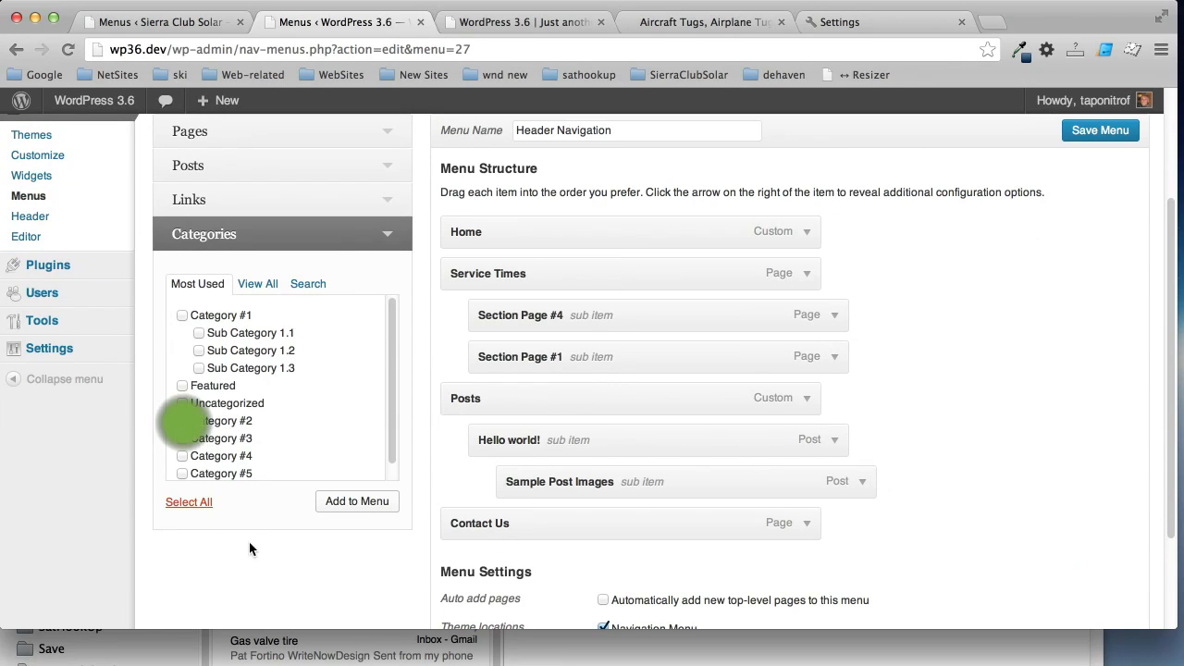
{"action": "left_click", "coordinate": [357, 502]}
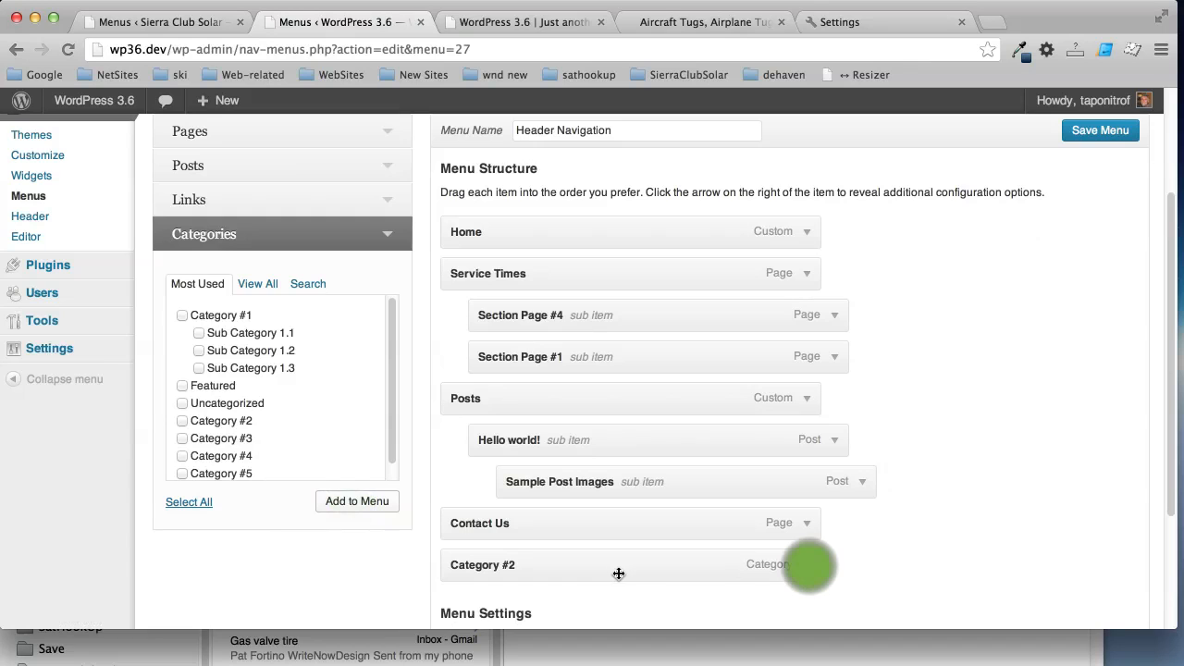
{"action": "left_click", "coordinate": [814, 564]}
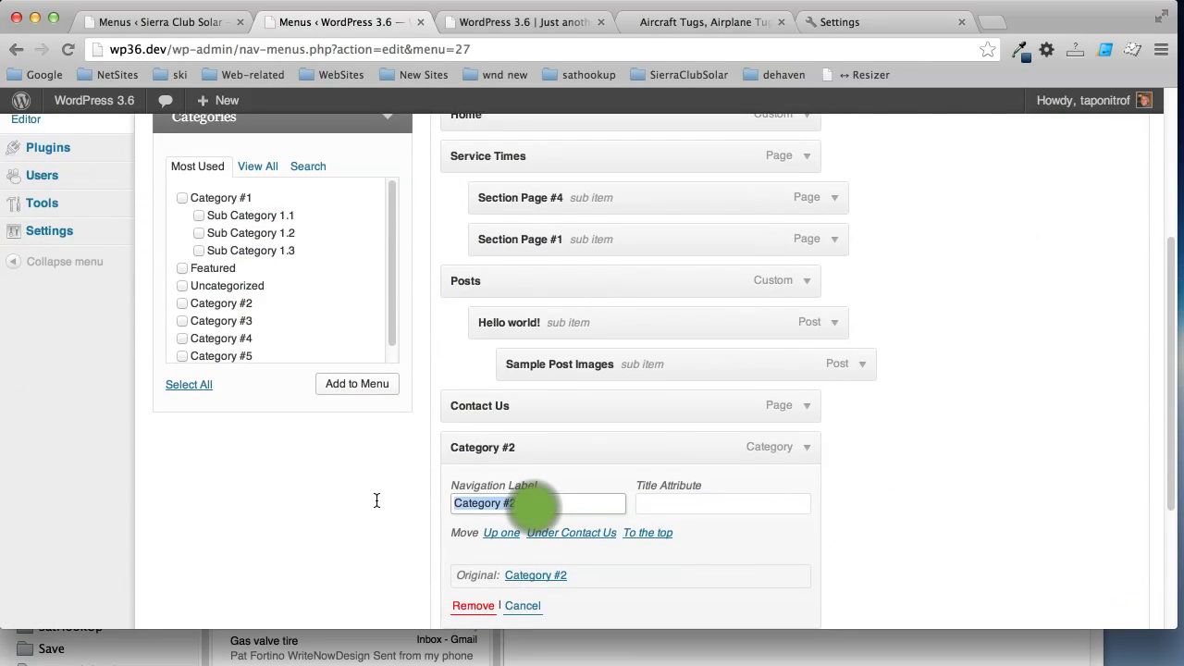
{"action": "type", "text": "Bo"}
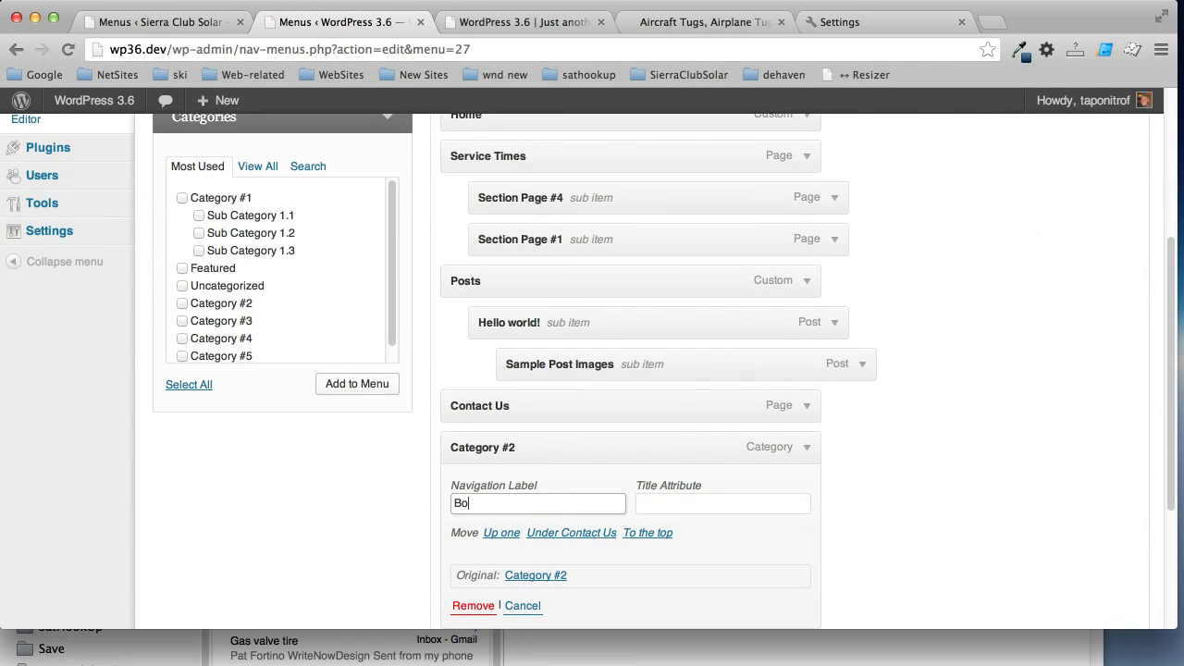
{"action": "type", "text": "log"}
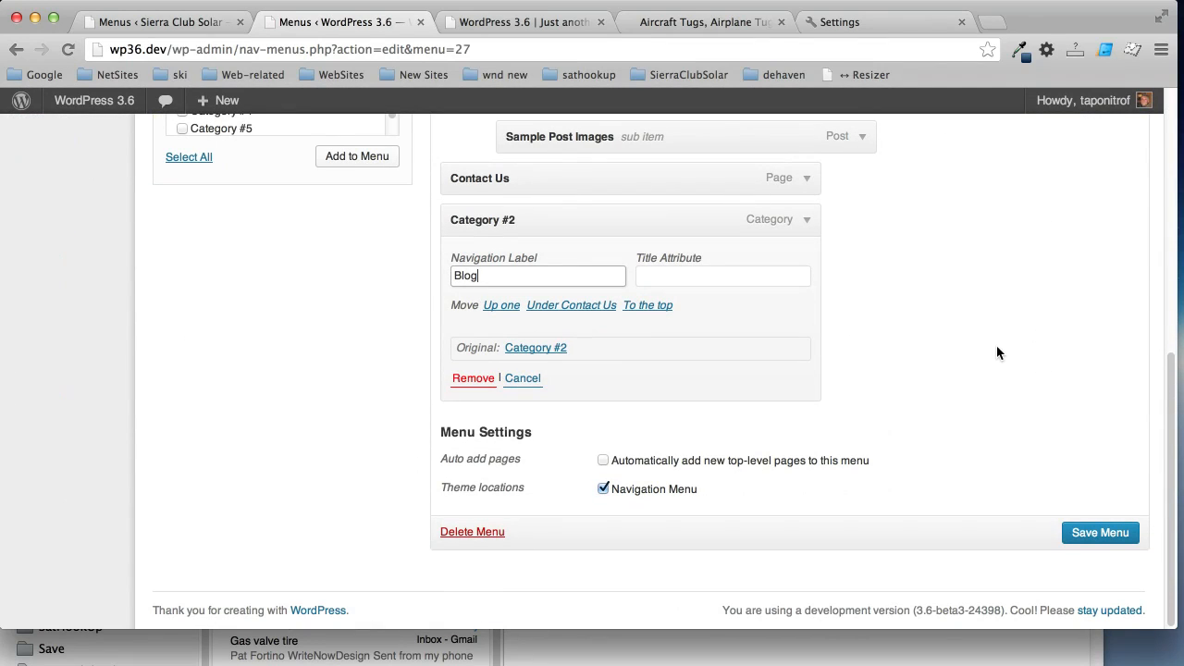
{"action": "mouse_move", "coordinate": [1062, 514]}
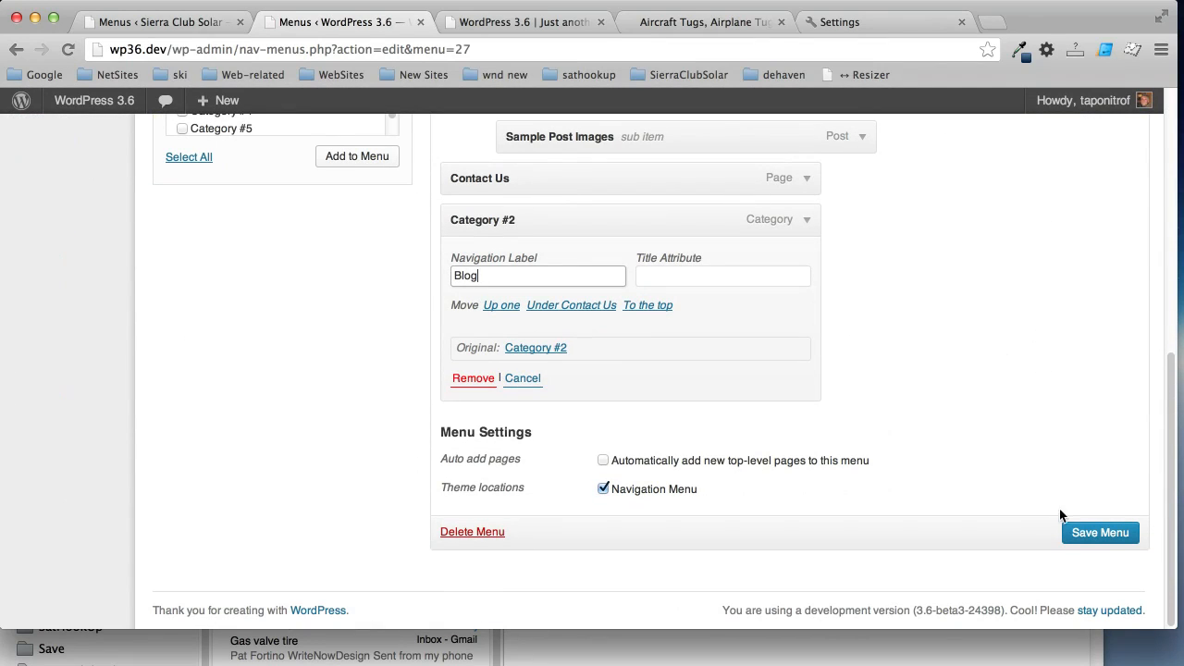
Save the menu with Blog between Posts and Contact Us and check the live header
{"action": "left_click", "coordinate": [1100, 533]}
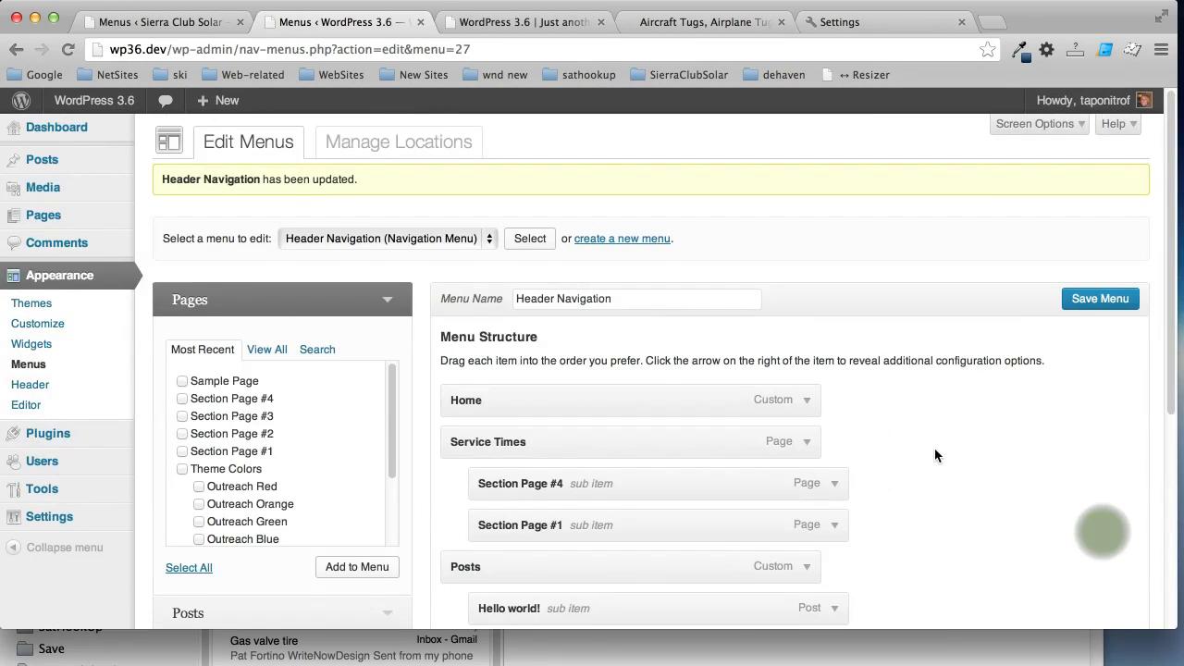
{"action": "scroll", "scroll_direction": "down", "scroll_amount": 3}
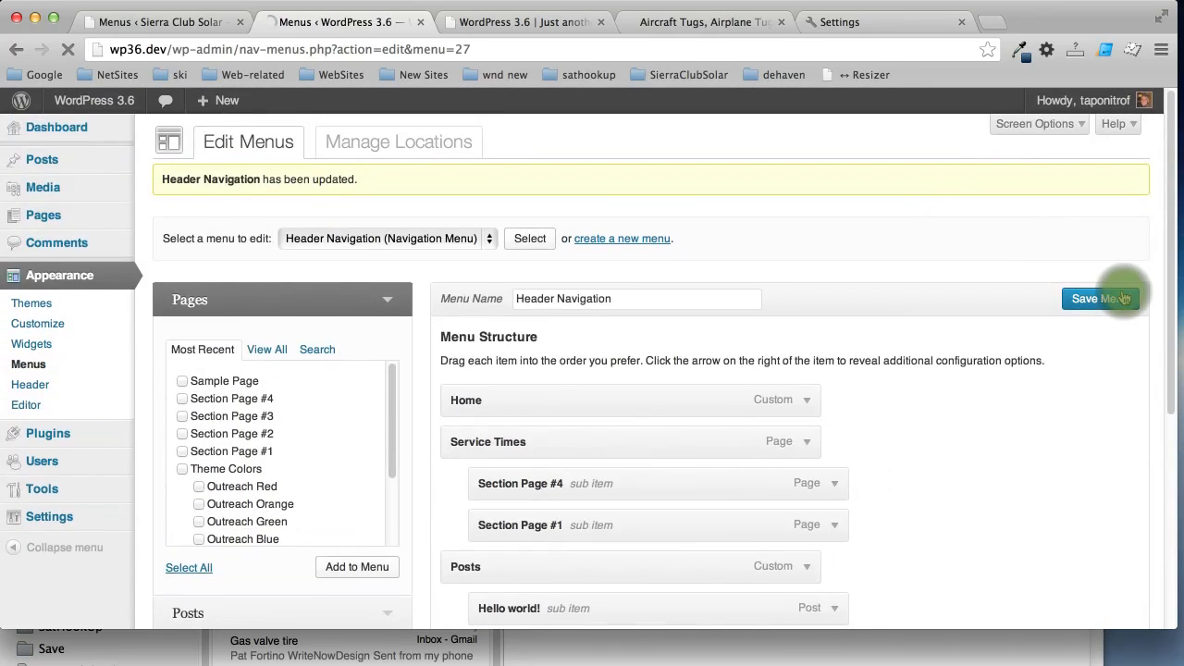
{"action": "left_click", "coordinate": [514, 21]}
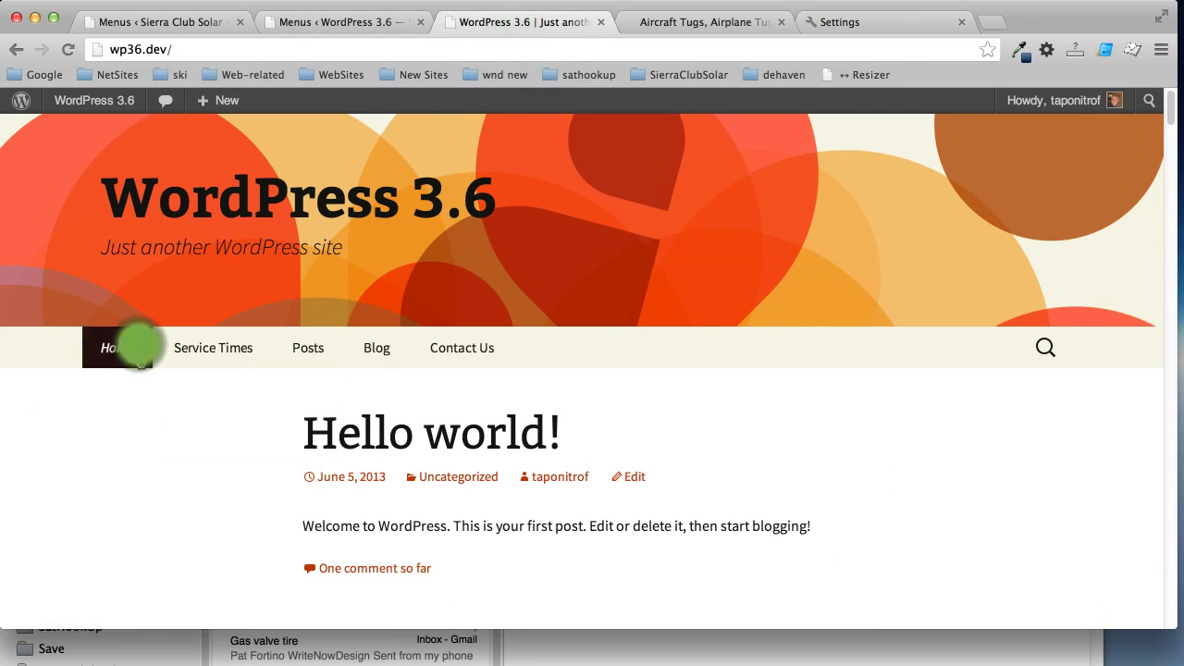
{"action": "left_click", "coordinate": [372, 348]}
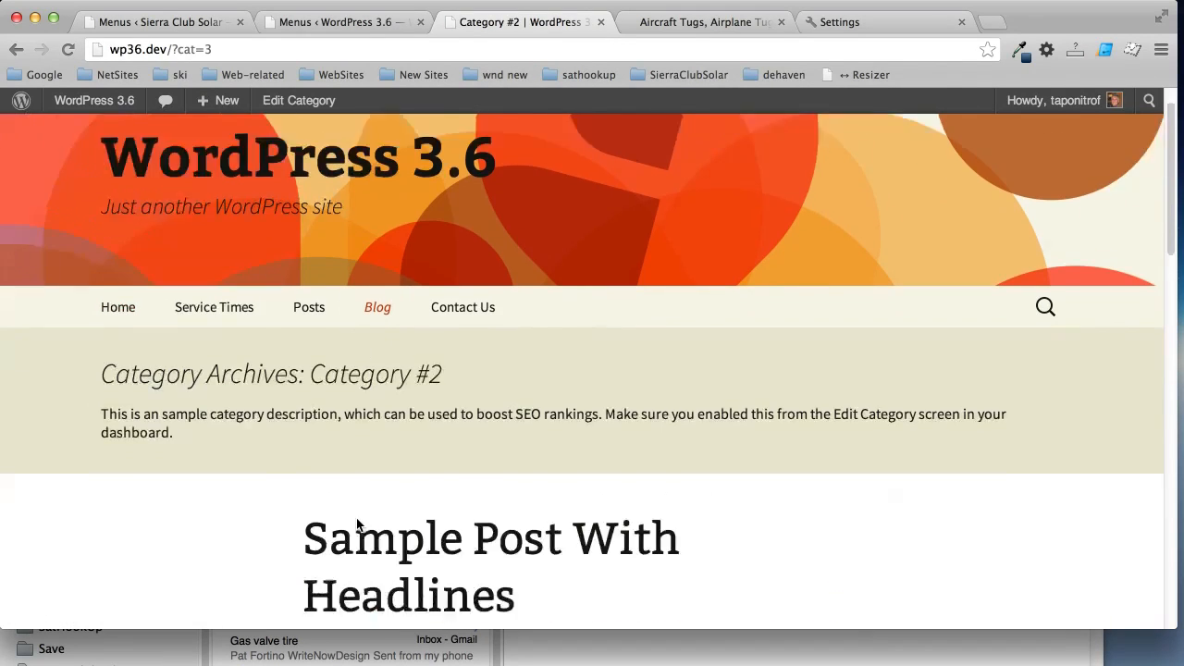
{"action": "scroll", "scroll_direction": "down", "scroll_amount": 3}
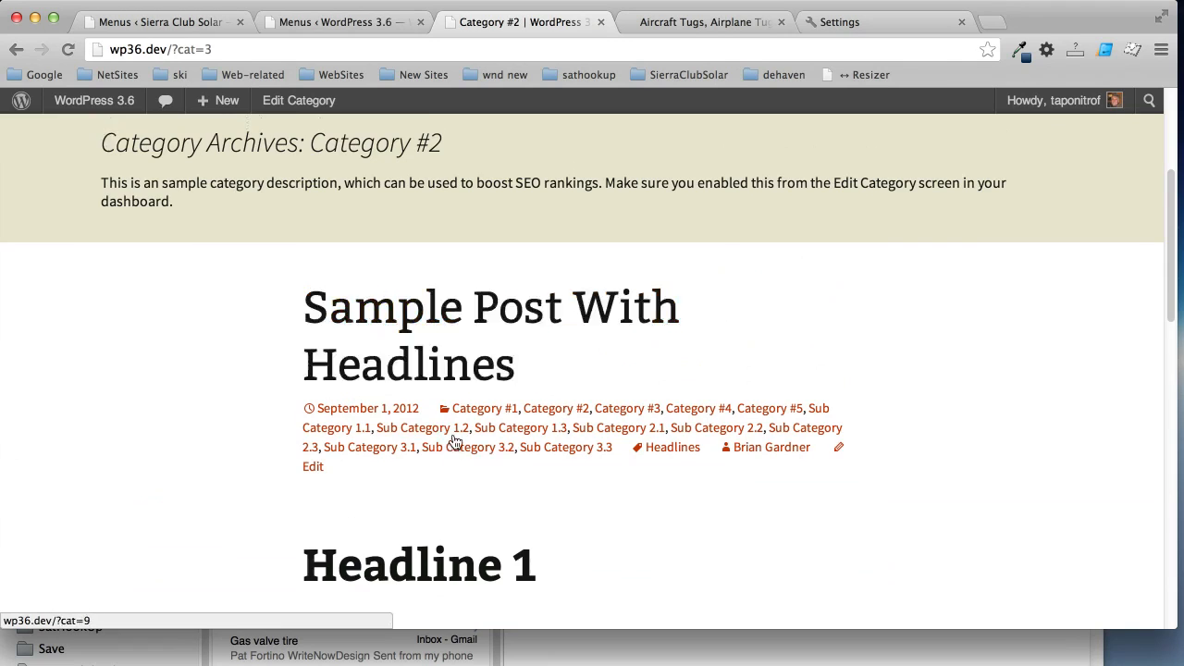
{"action": "scroll", "scroll_direction": "down", "scroll_amount": 3}
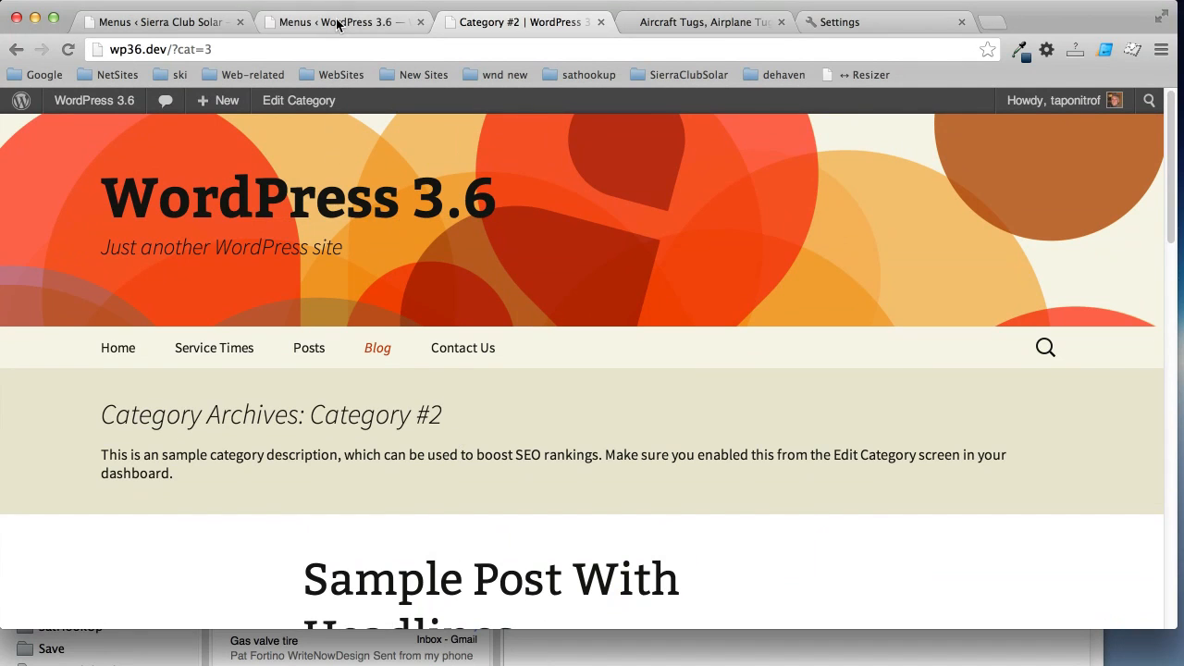
{"action": "left_click", "coordinate": [337, 22]}
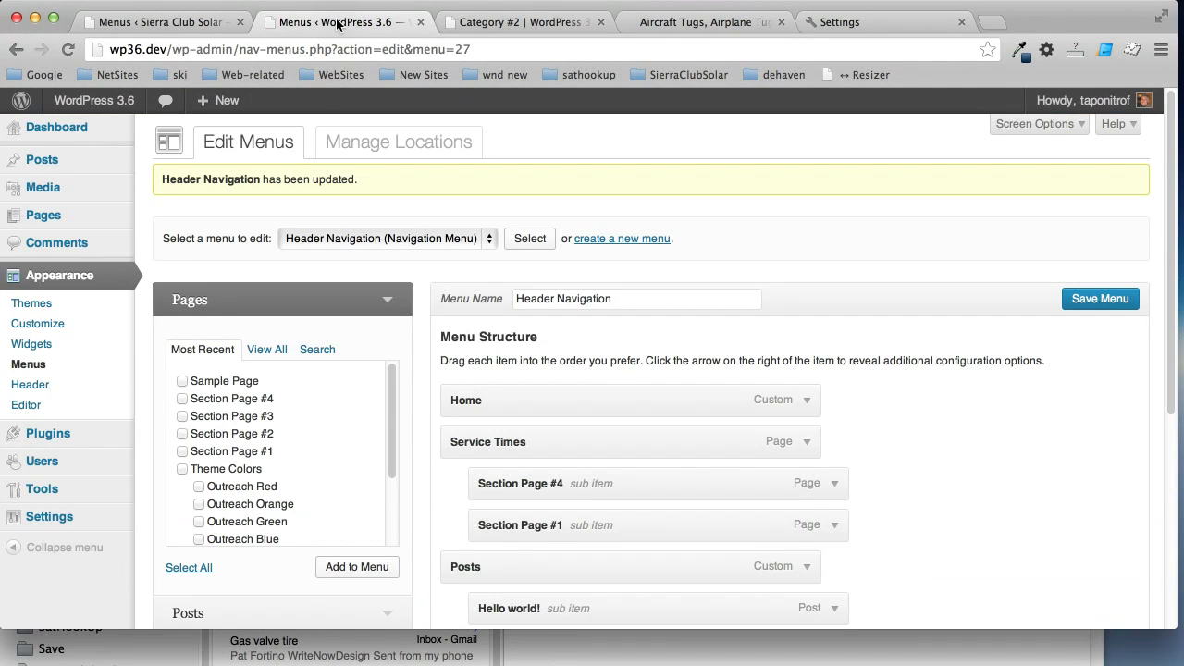
{"action": "mouse_move", "coordinate": [877, 477]}
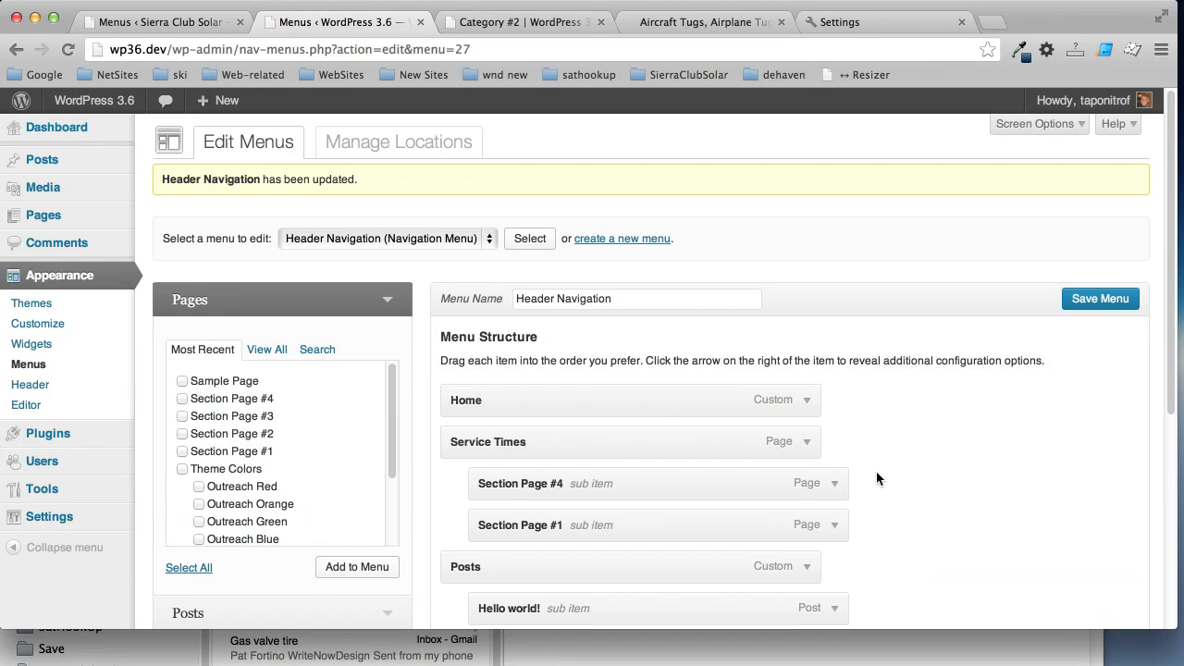
Remove Sample Post Images from the Posts dropdown, leaving only Hello world!, and save the menu
{"action": "scroll", "scroll_direction": "down", "scroll_amount": 3}
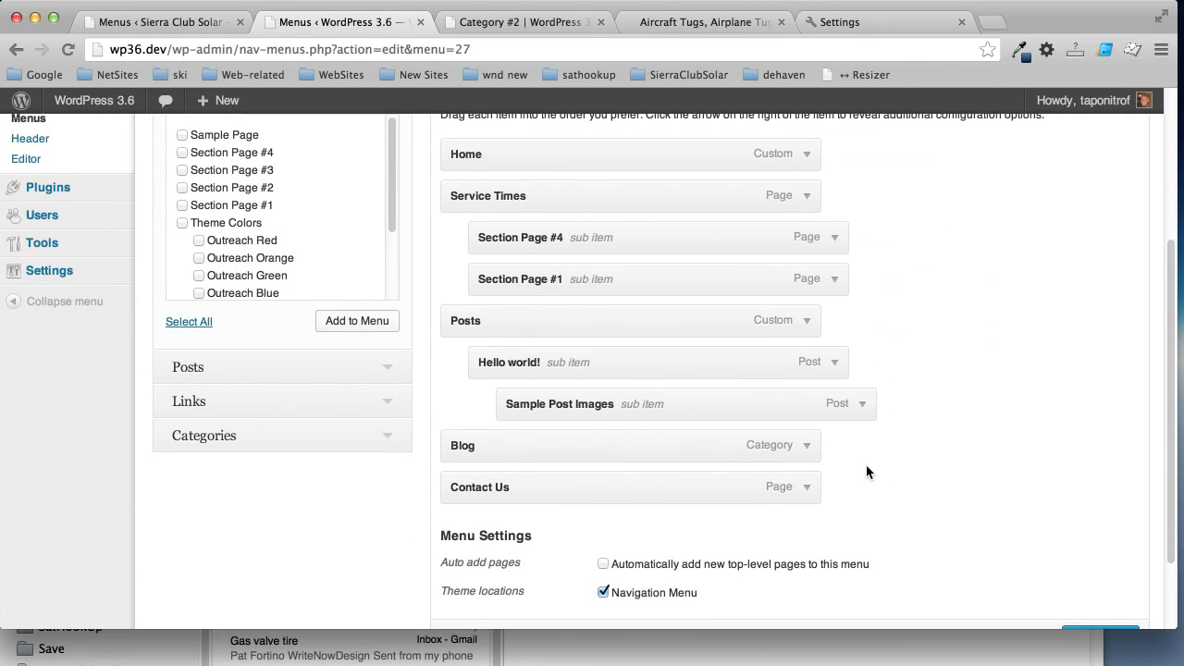
{"action": "scroll", "scroll_direction": "down", "scroll_amount": 3}
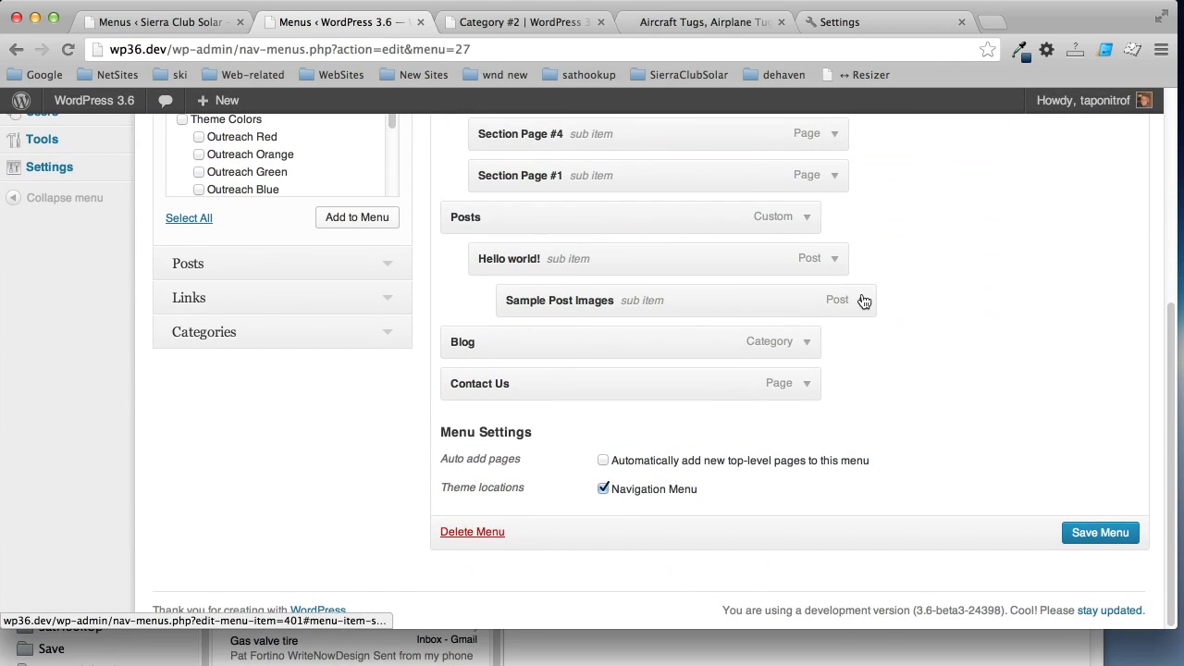
{"action": "left_click", "coordinate": [862, 299]}
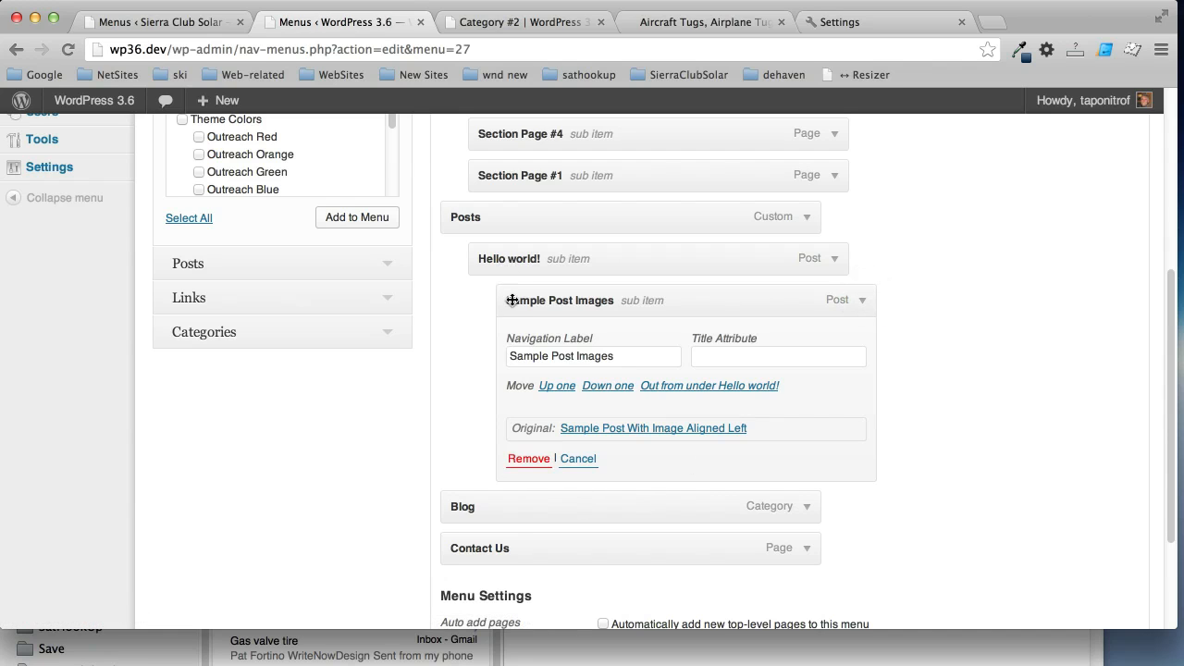
{"action": "mouse_move", "coordinate": [529, 459]}
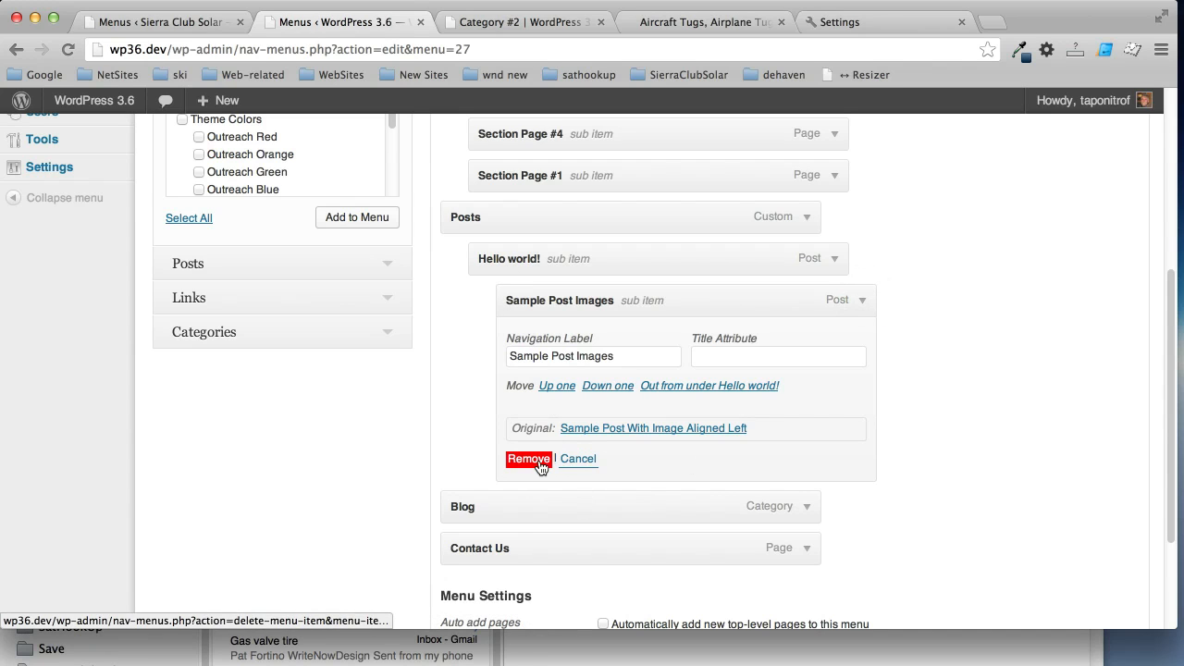
{"action": "left_click", "coordinate": [529, 459]}
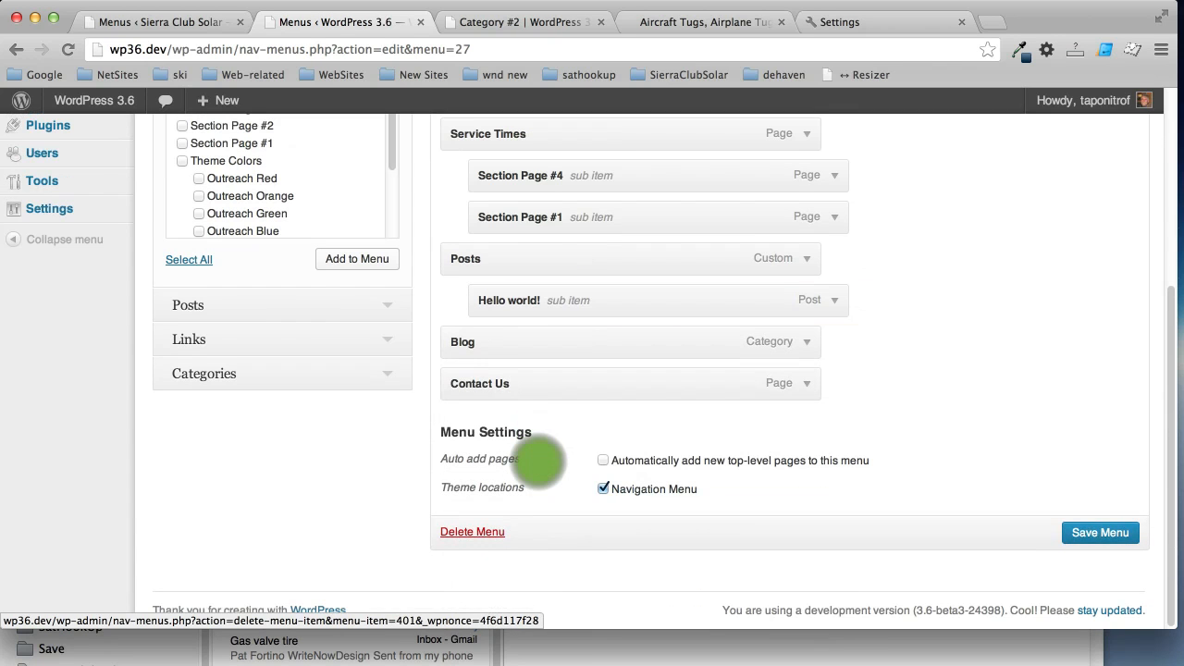
{"action": "left_click", "coordinate": [1103, 533]}
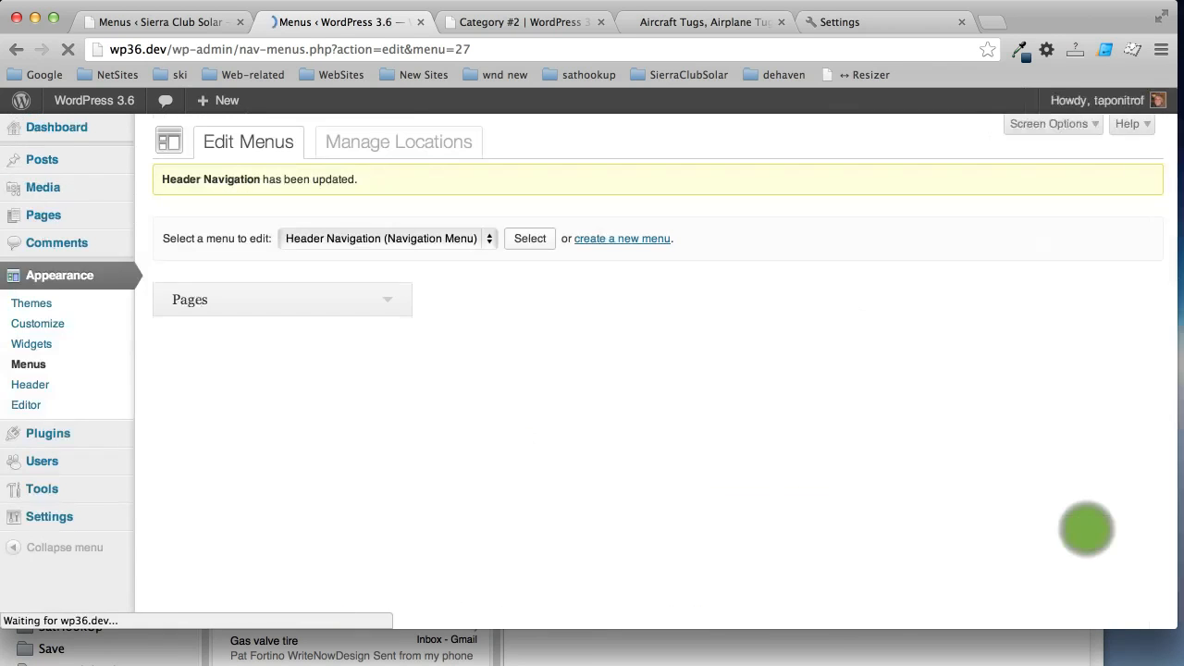
{"action": "left_click", "coordinate": [508, 22]}
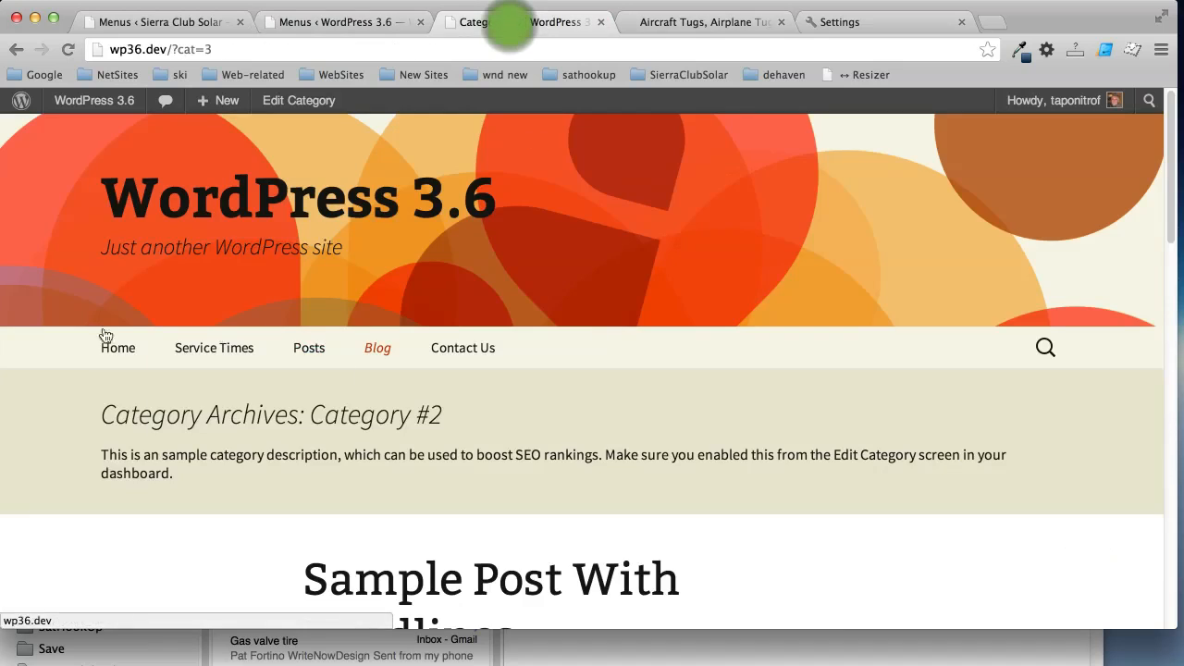
{"action": "left_click", "coordinate": [119, 348]}
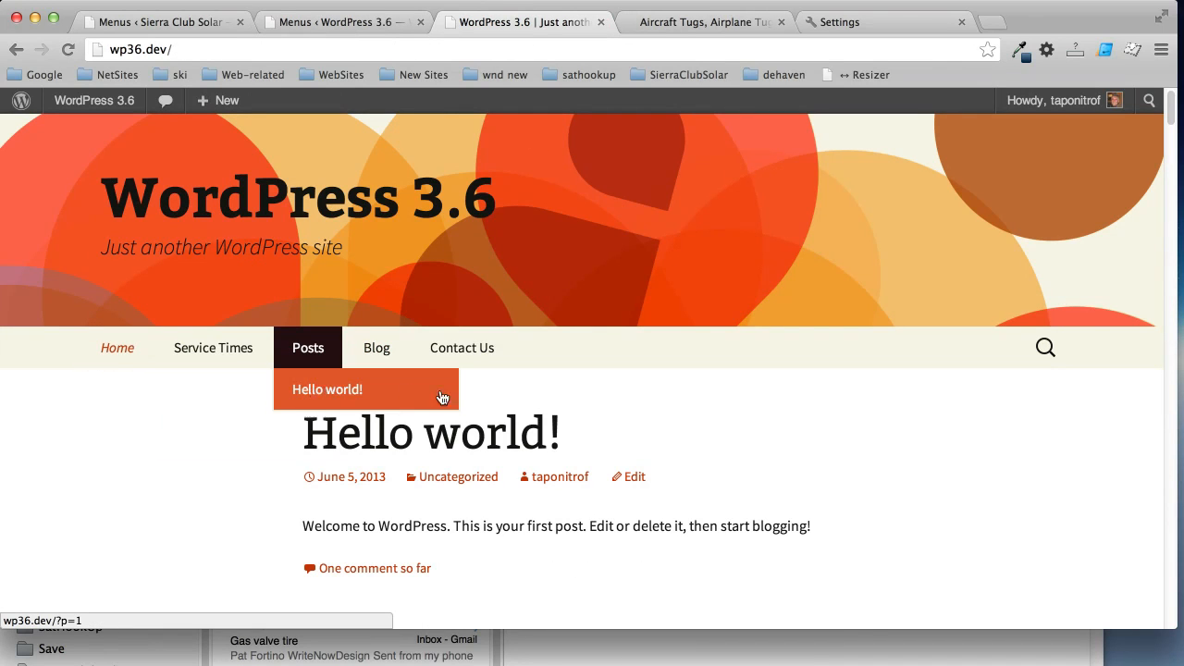
{"action": "mouse_move", "coordinate": [322, 390]}
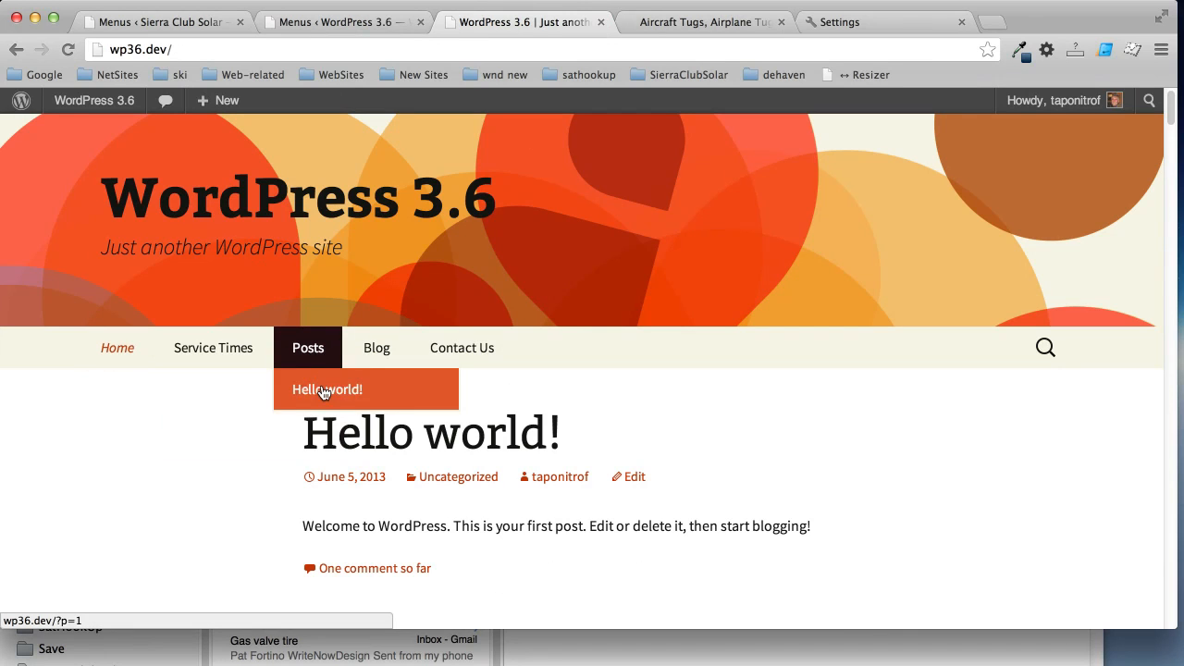
{"action": "left_click", "coordinate": [323, 22]}
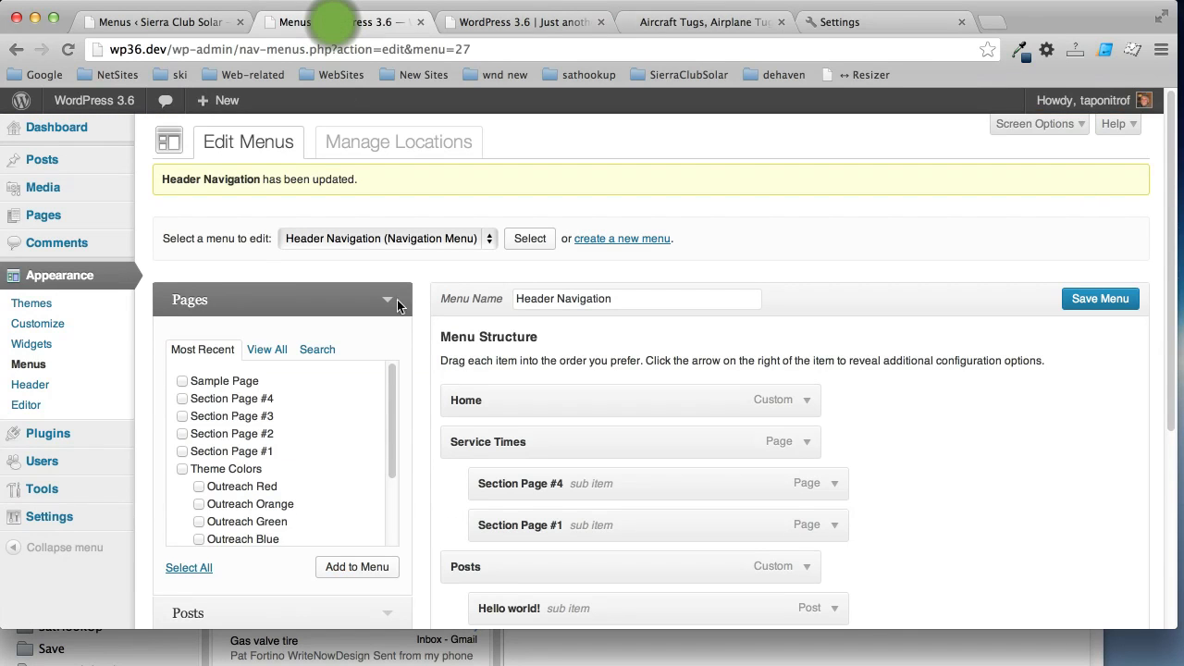